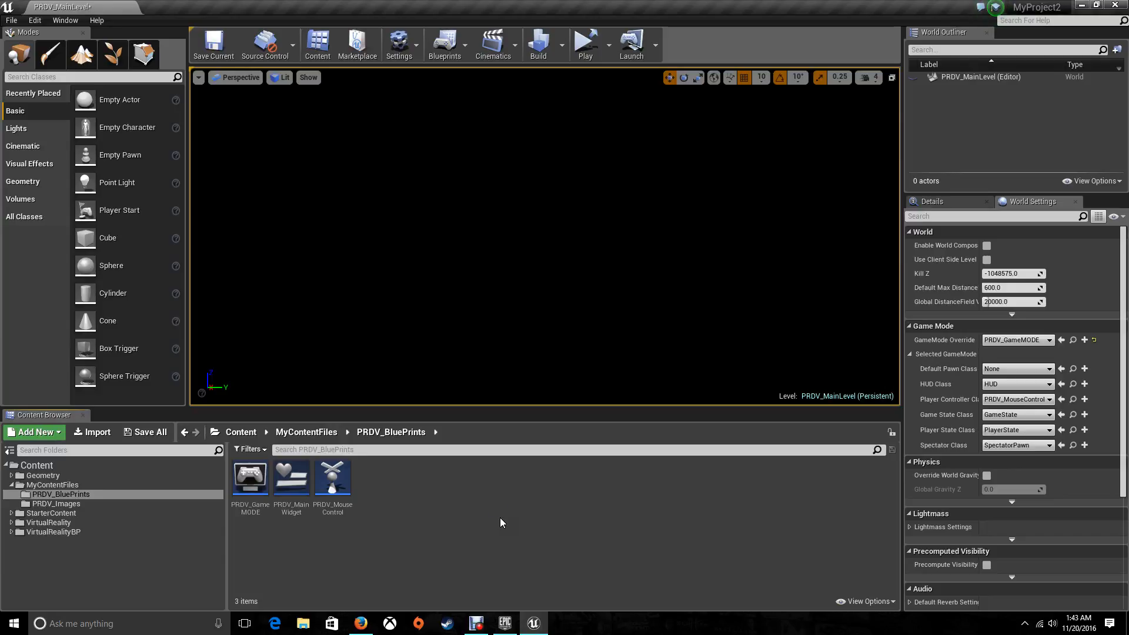
Step: Open PRDV_MainWidget from the Content Browser in the Widget Blueprint Designer
{"action": "double_click", "coordinate": [291, 479]}
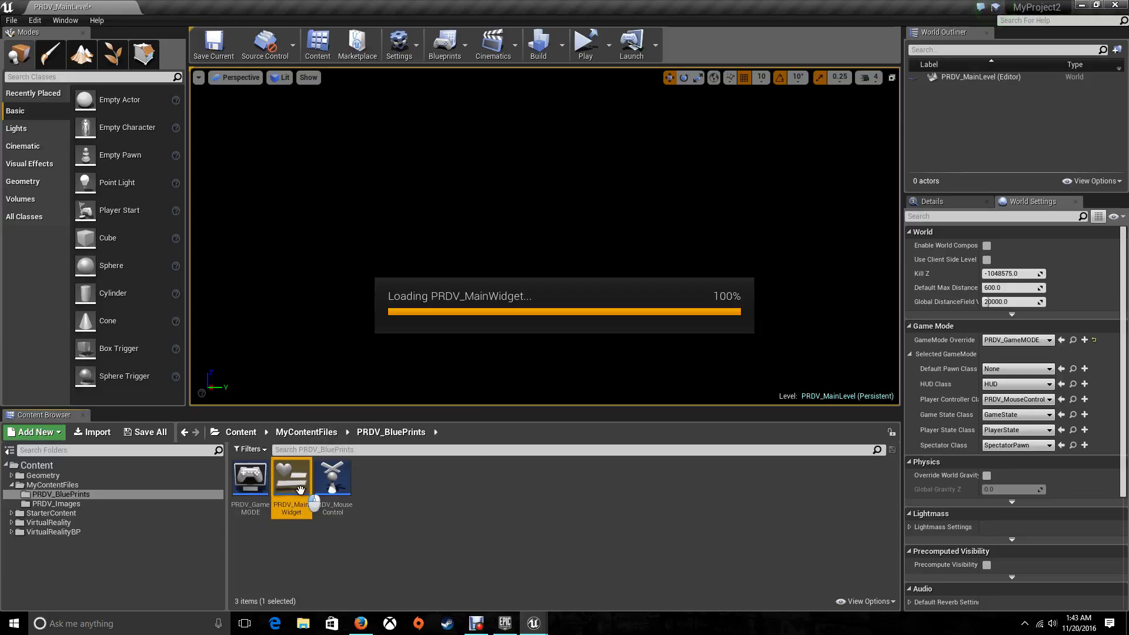
{"action": "double_click", "coordinate": [290, 474]}
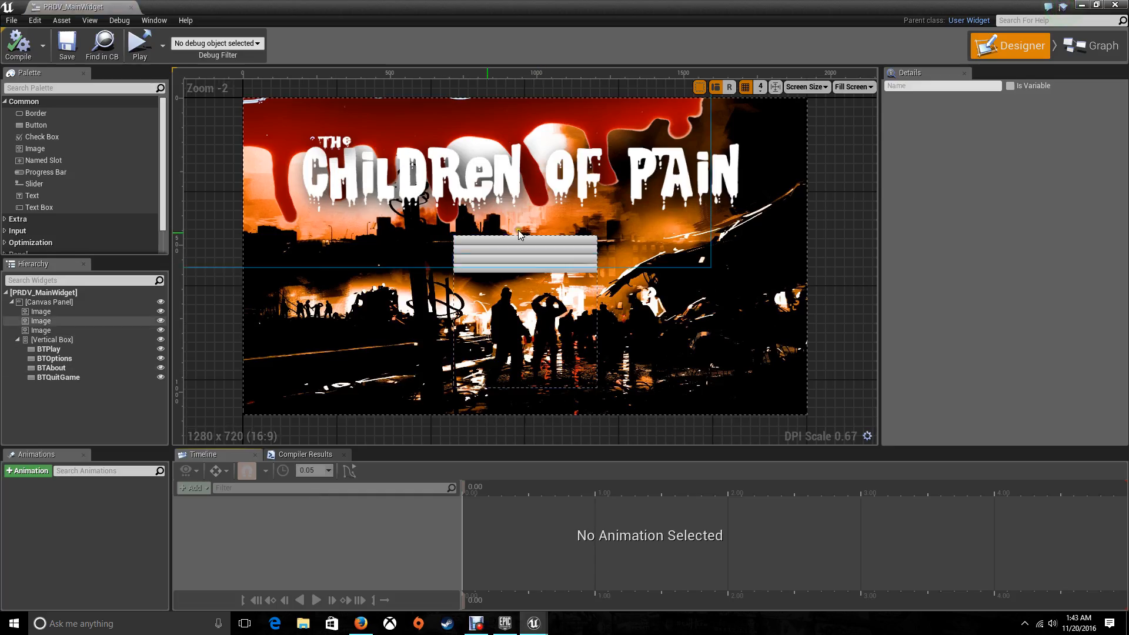
Step: Give the BTPlay button the PLAY texture as its normal-state image
{"action": "left_click", "coordinate": [524, 262]}
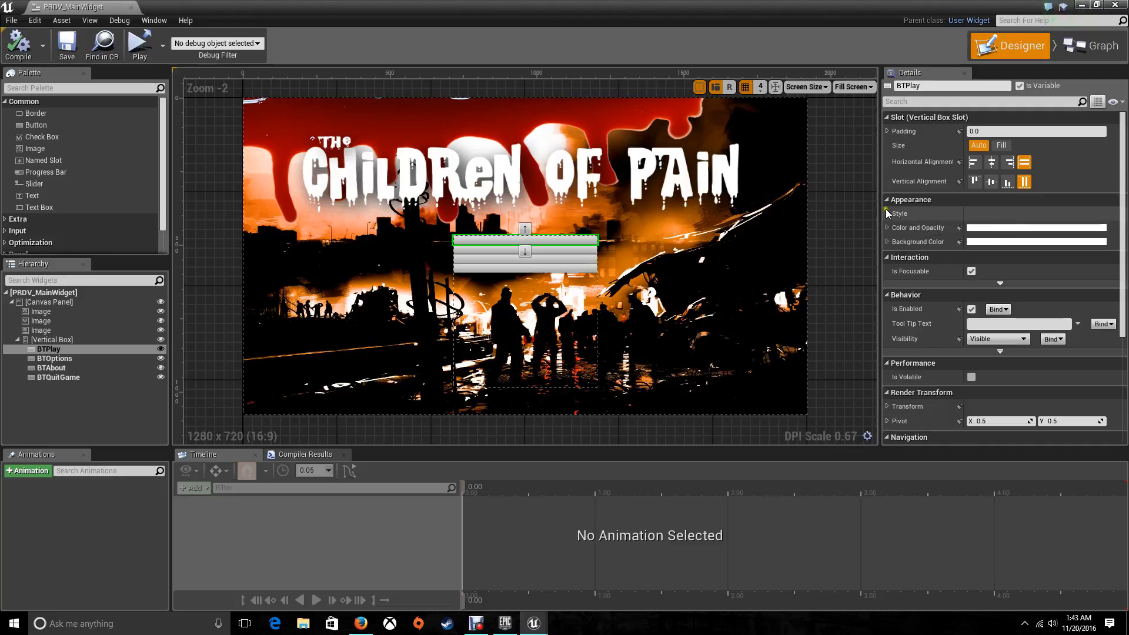
{"action": "left_click", "coordinate": [893, 213]}
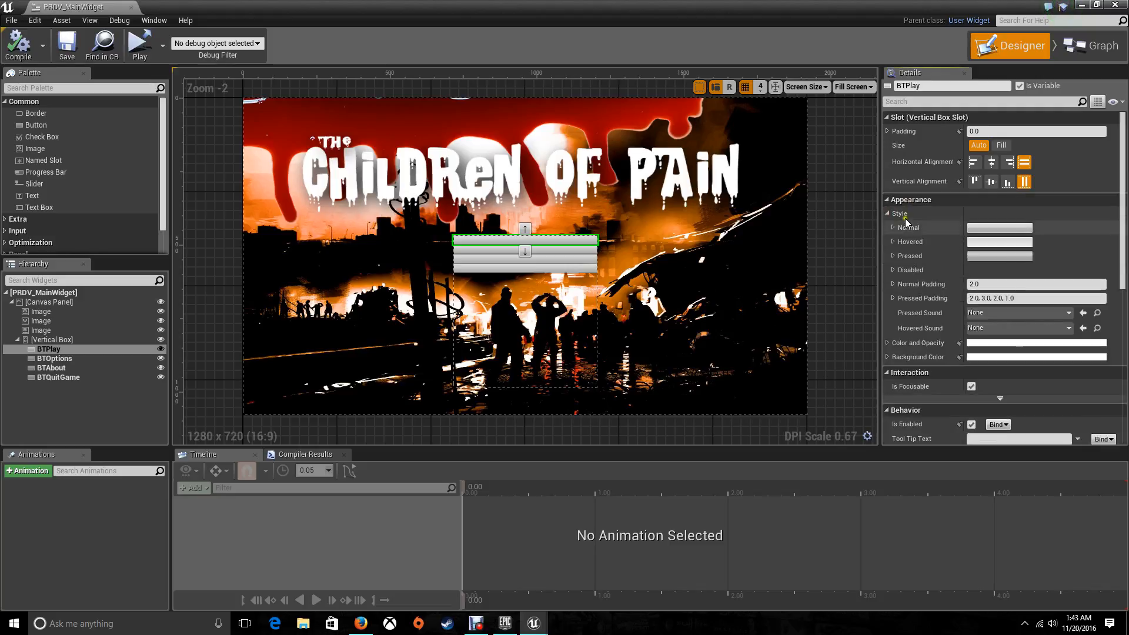
{"action": "left_click", "coordinate": [893, 227]}
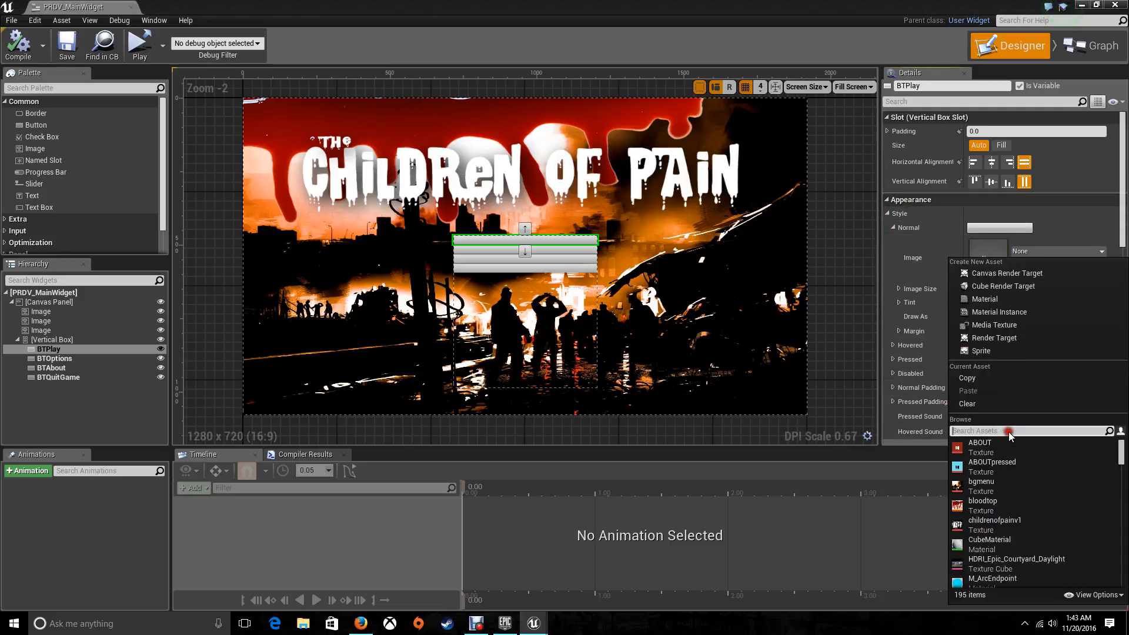
{"action": "type", "text": "play"}
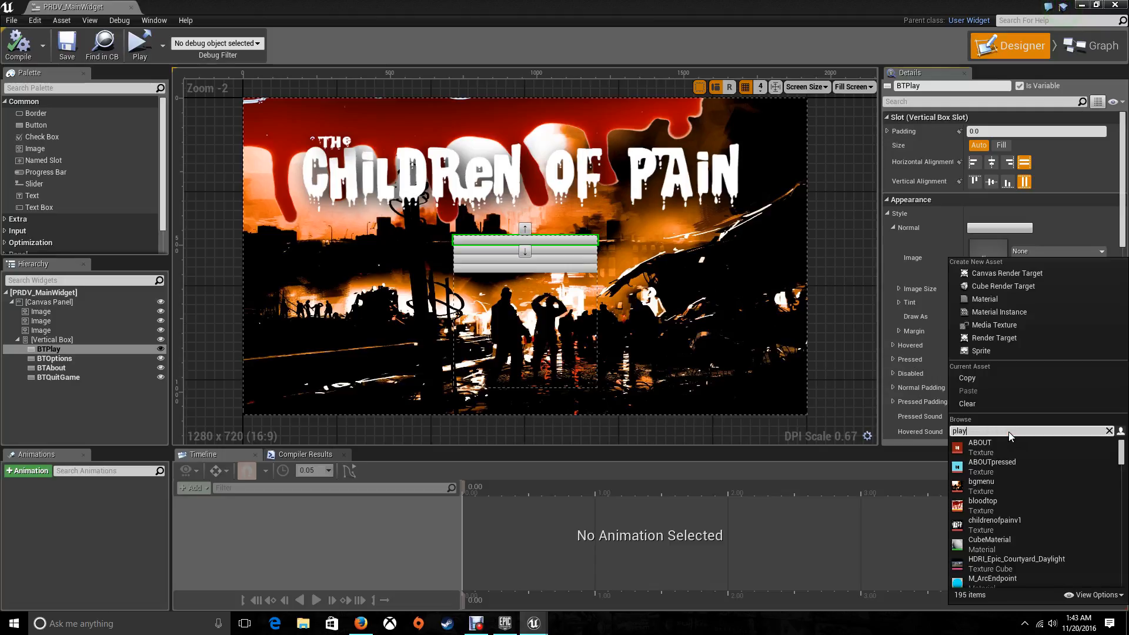
{"action": "left_click", "coordinate": [982, 452]}
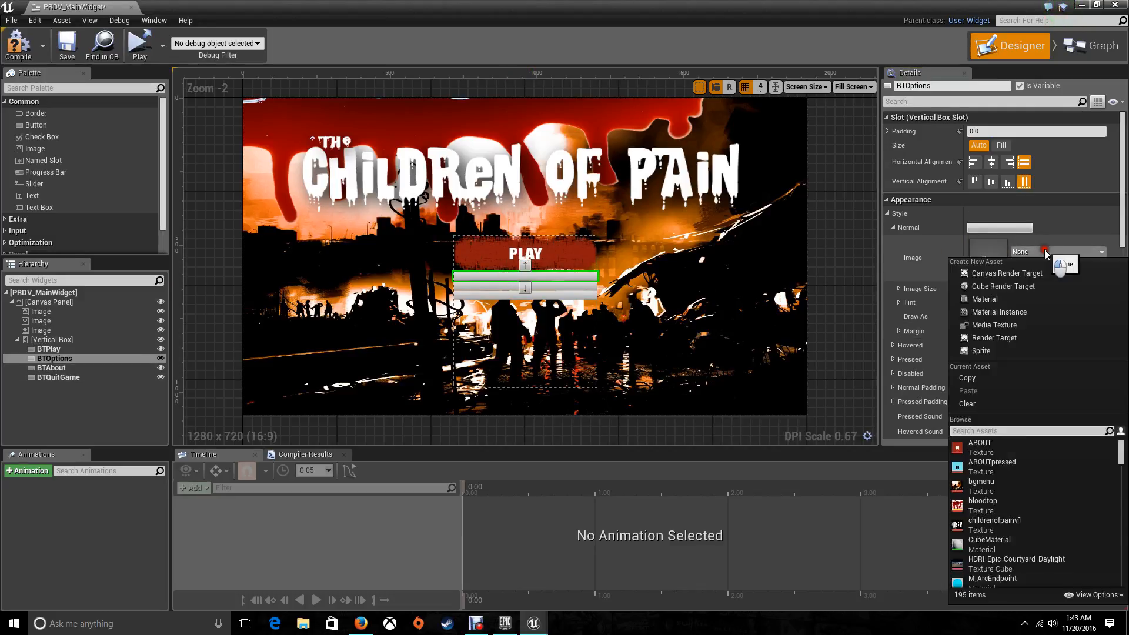
Step: Assign OPTIONS and ABOUT normal images to the Options, About and BTQuitGame buttons, adjusting margins
{"action": "type", "text": "a"}
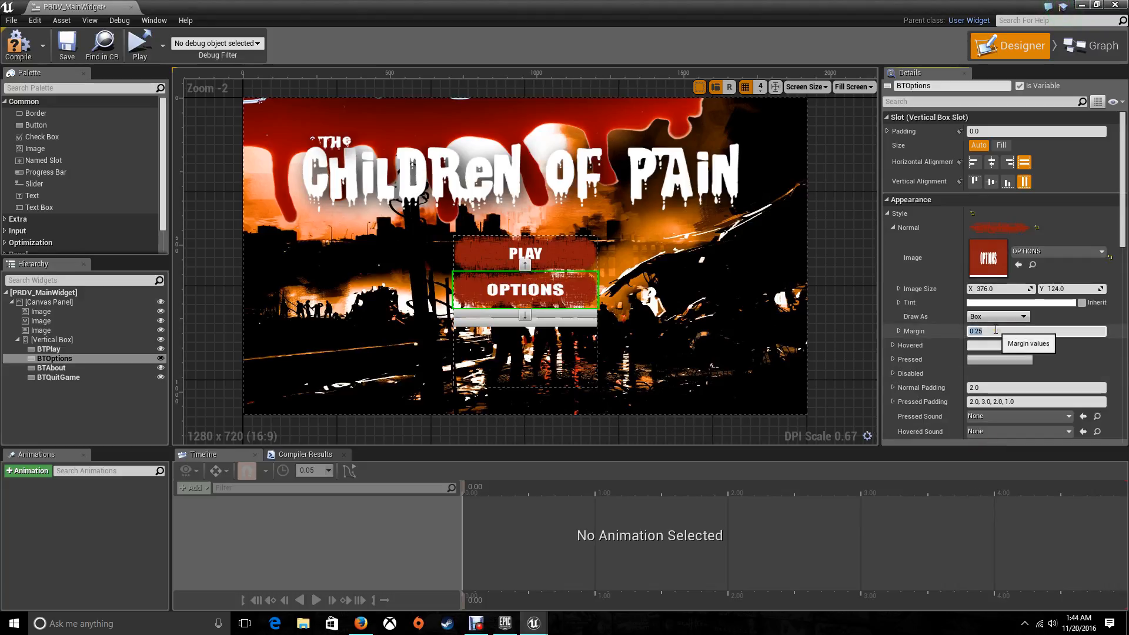
{"action": "left_click", "coordinate": [51, 368]}
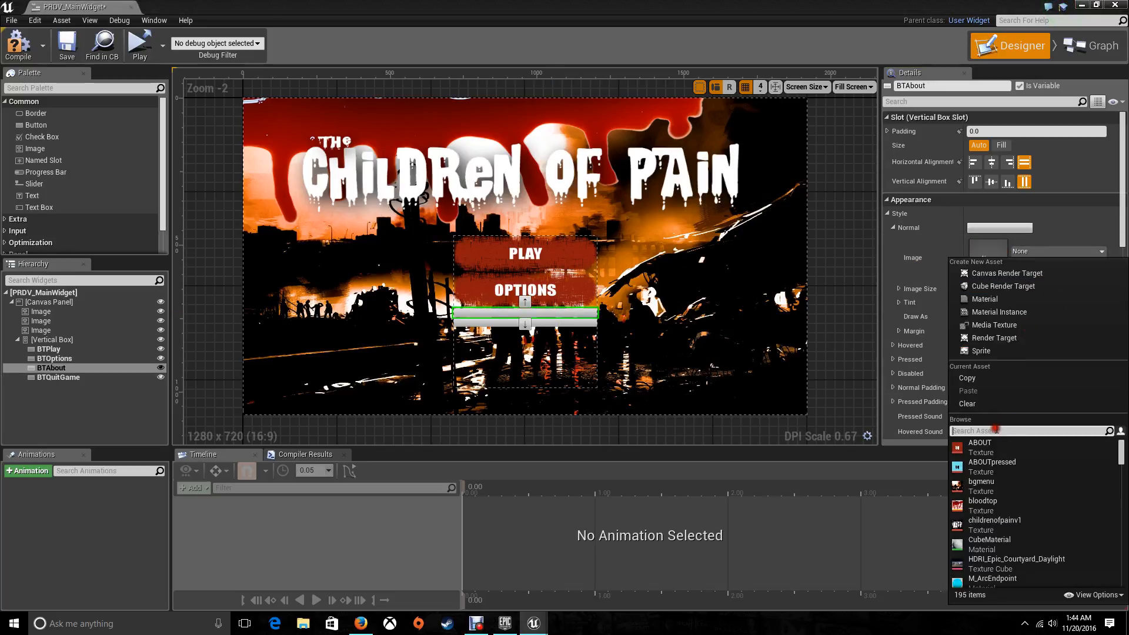
{"action": "left_click", "coordinate": [980, 442]}
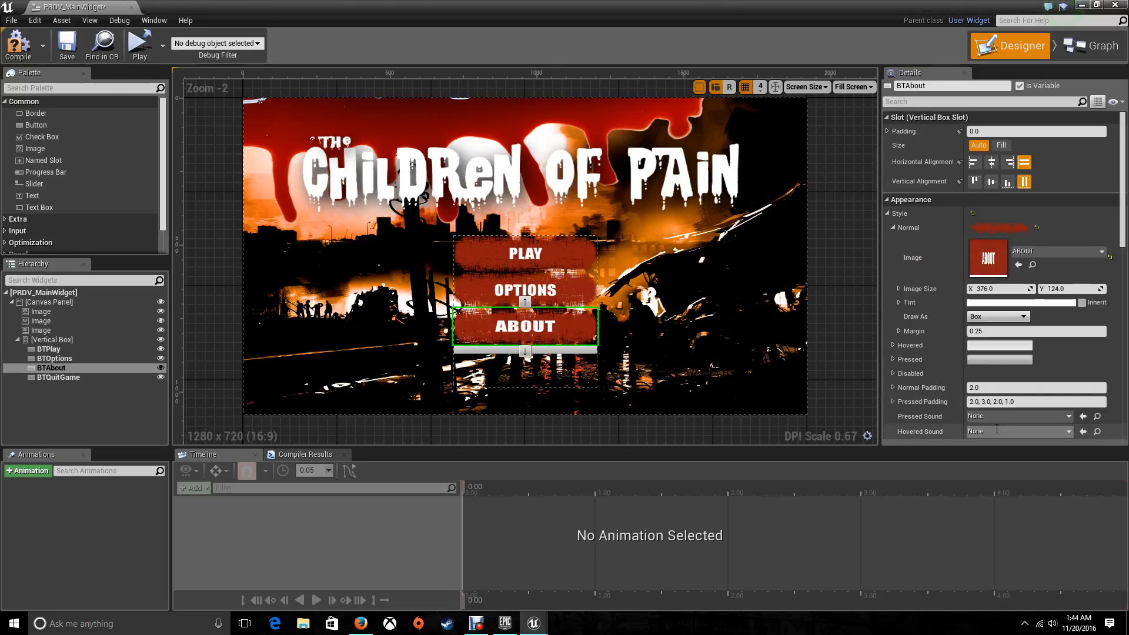
{"action": "left_click", "coordinate": [59, 377]}
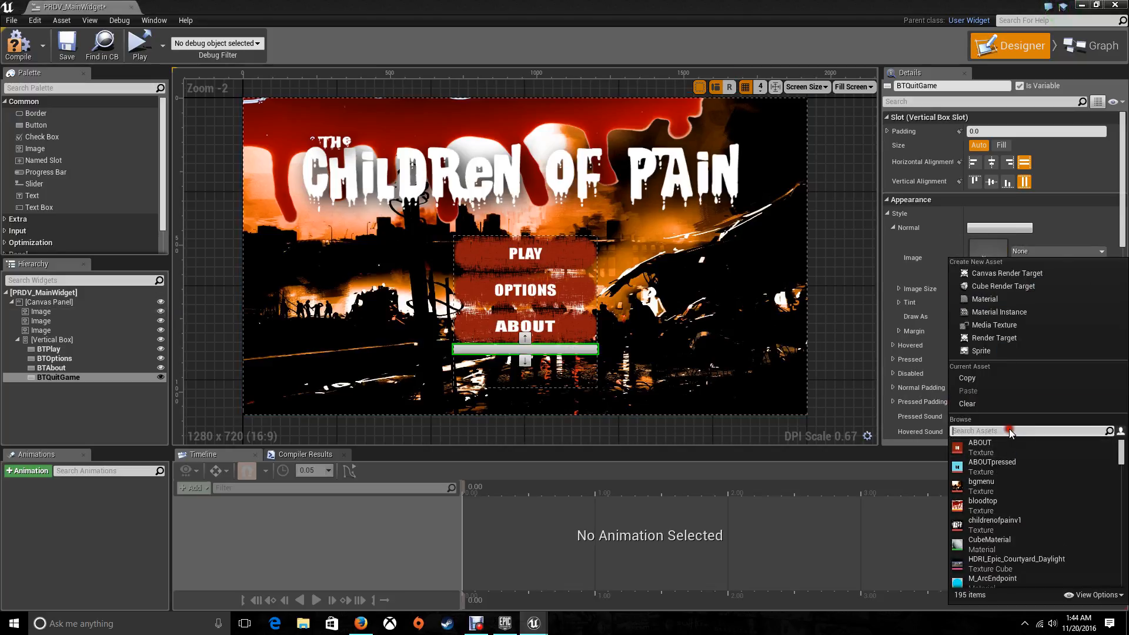
{"action": "left_click", "coordinate": [979, 442]}
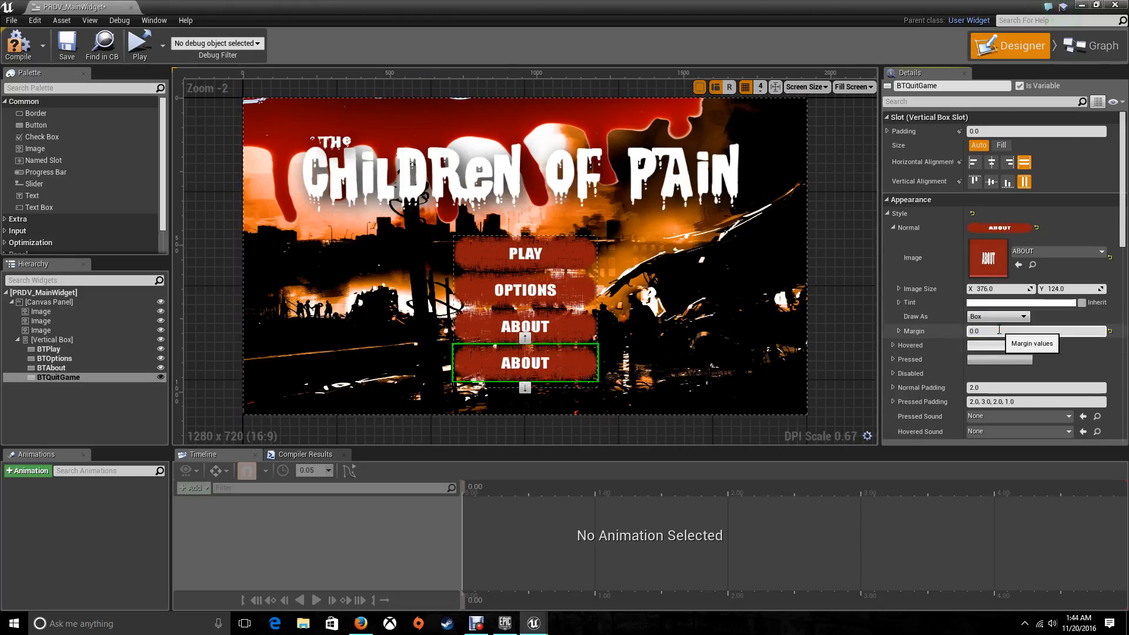
{"action": "mouse_move", "coordinate": [893, 233]}
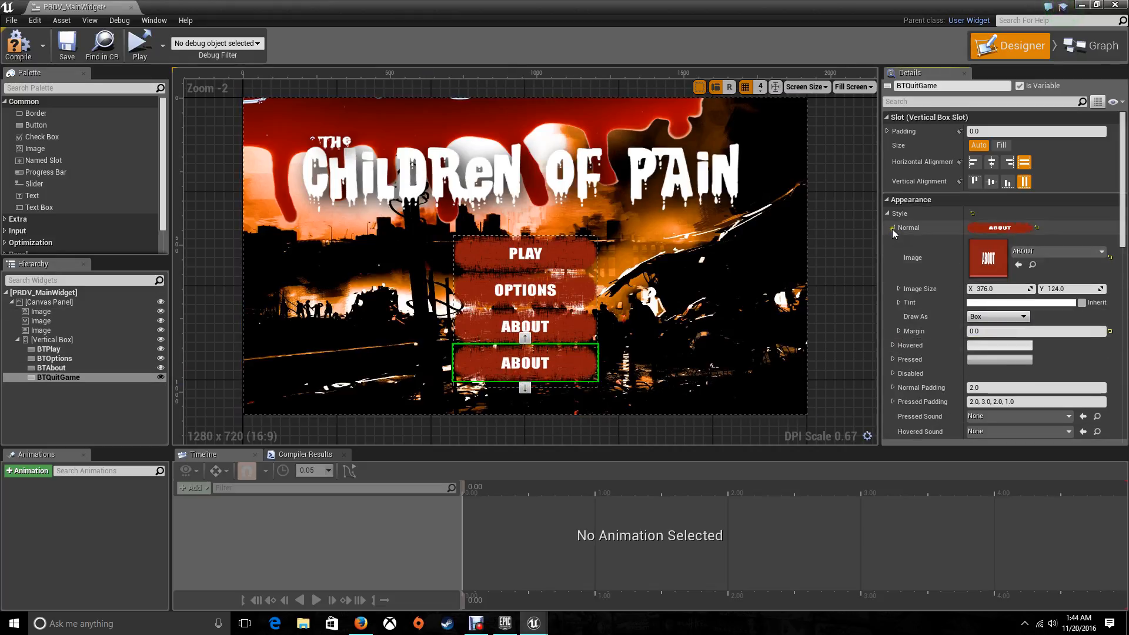
Step: Give BTQuitGame the QUITGAME texture as its hovered-state image
{"action": "left_click", "coordinate": [893, 227]}
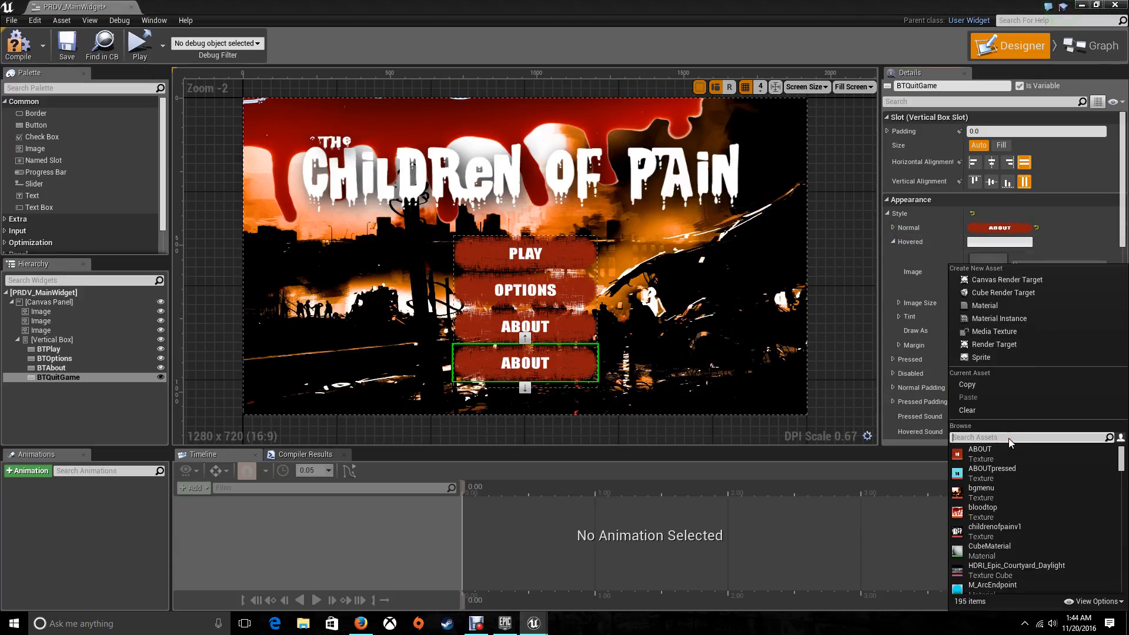
{"action": "type", "text": "play"}
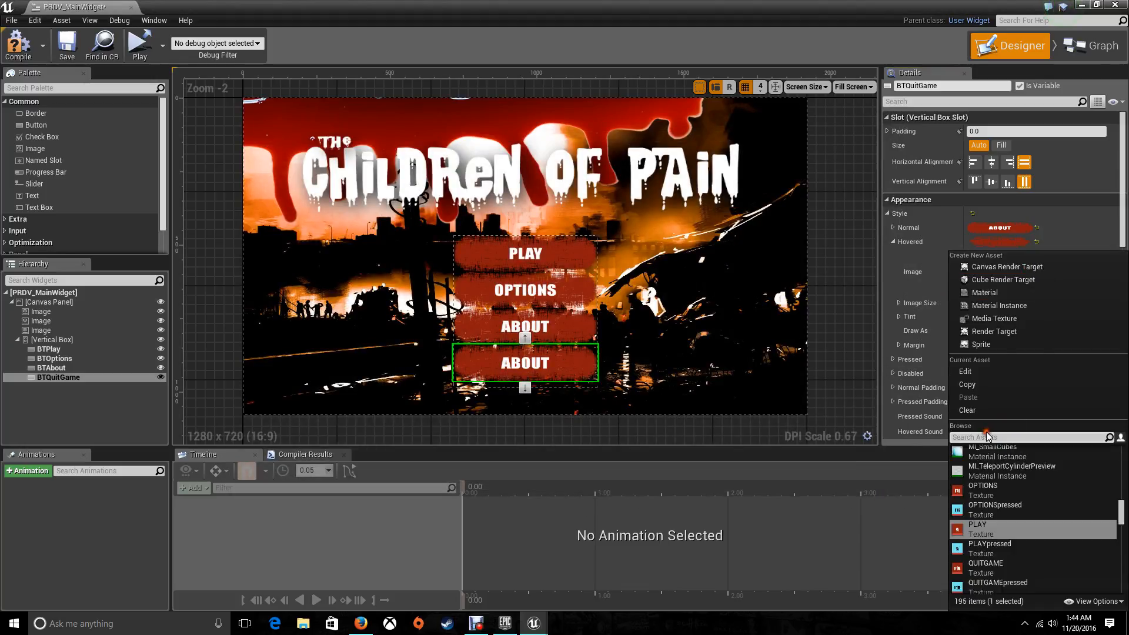
{"action": "type", "text": "quit"}
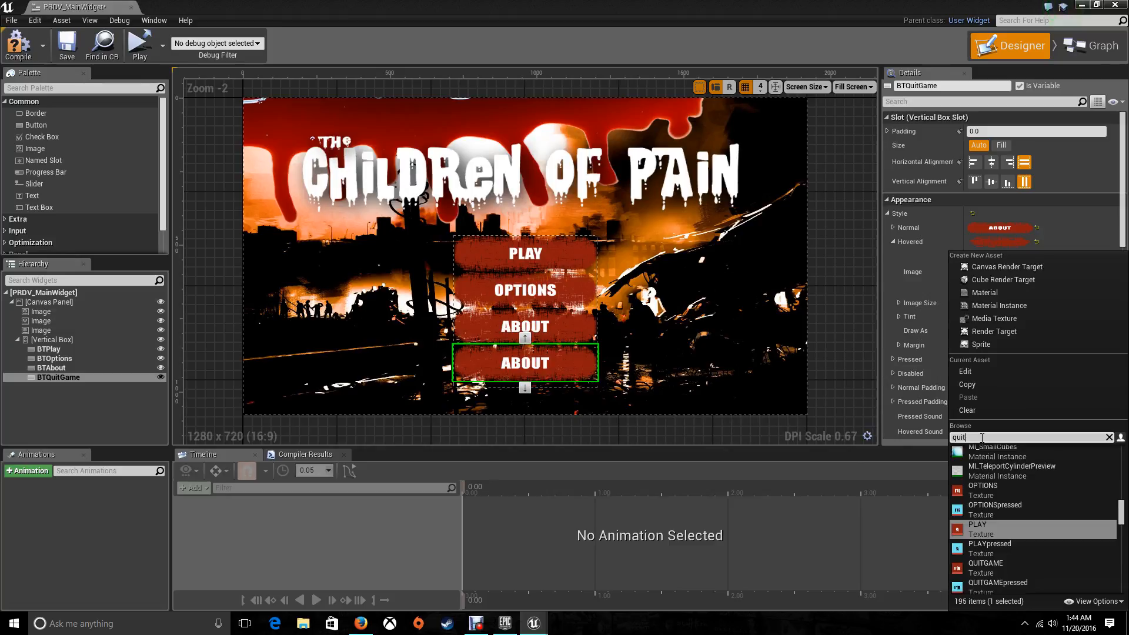
{"action": "left_click", "coordinate": [985, 563]}
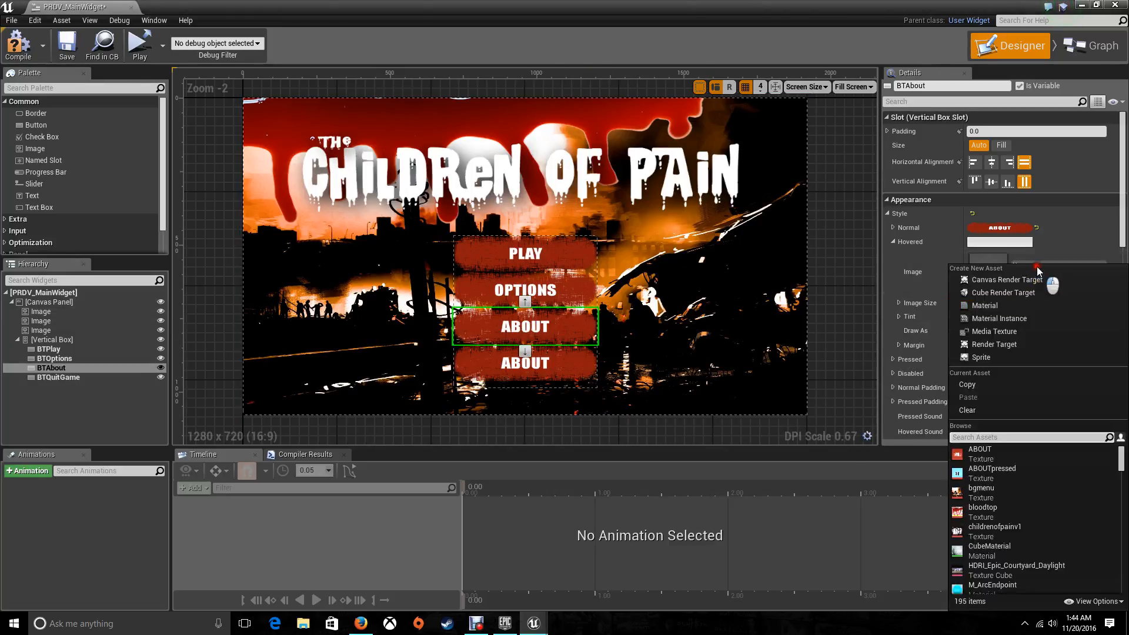
{"action": "type", "text": "a"}
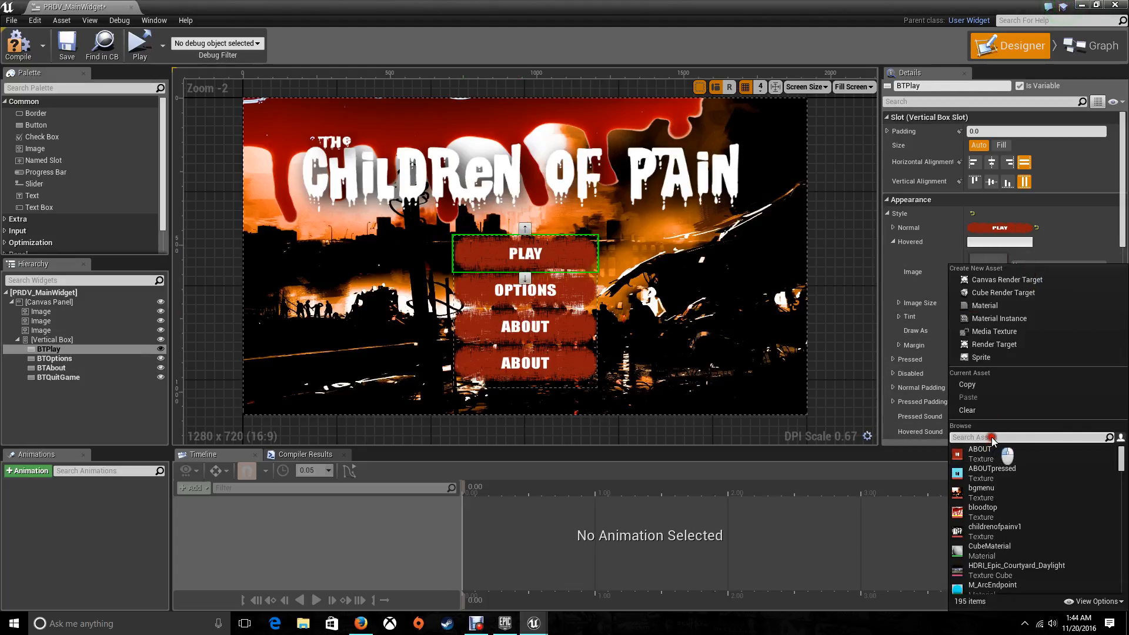
Step: Give BTPlay the PLAY texture as its hover image with a 0.0 margin
{"action": "left_click", "coordinate": [980, 448]}
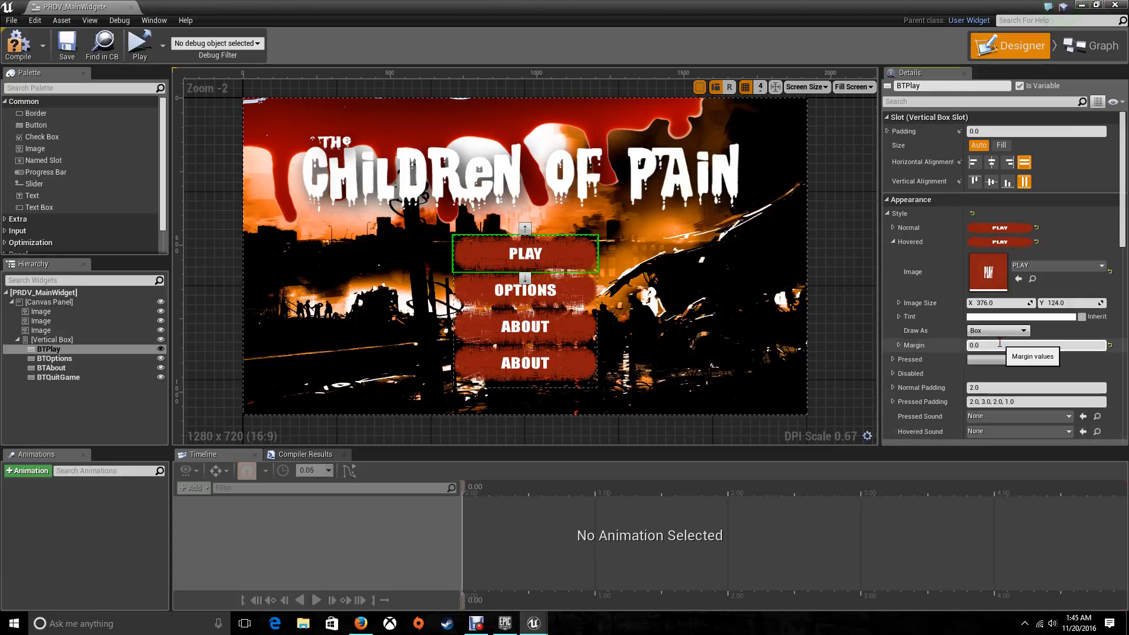
{"action": "left_click", "coordinate": [524, 289]}
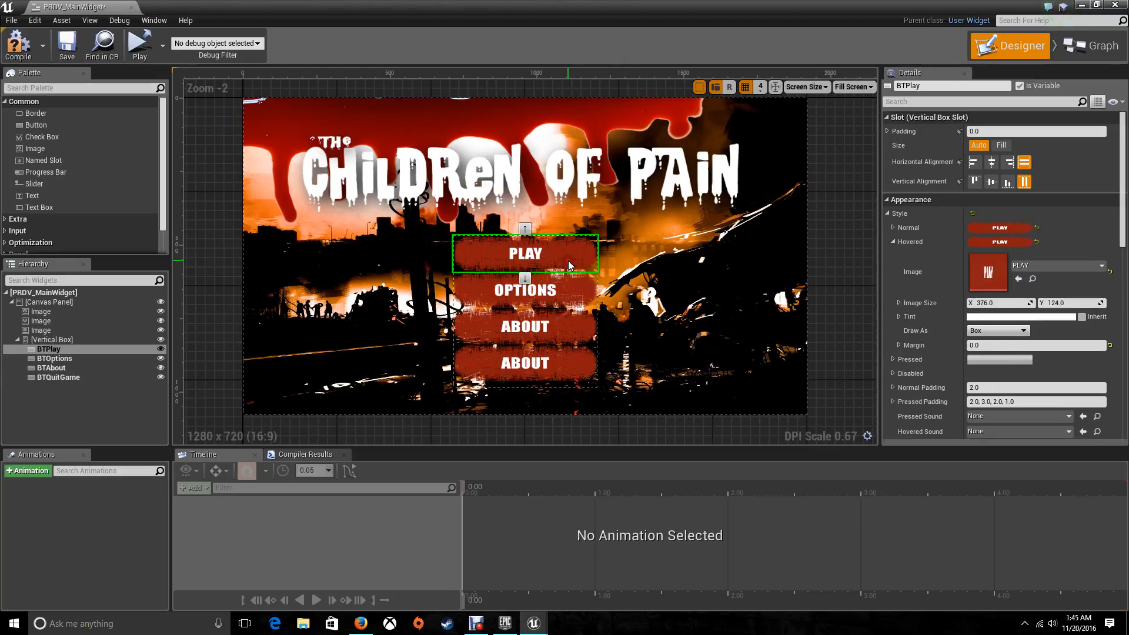
Step: Set OPTIONS, ABOUT and QUITGAME hover images, tinting the Options hover image yellow
{"action": "left_click", "coordinate": [1026, 317]}
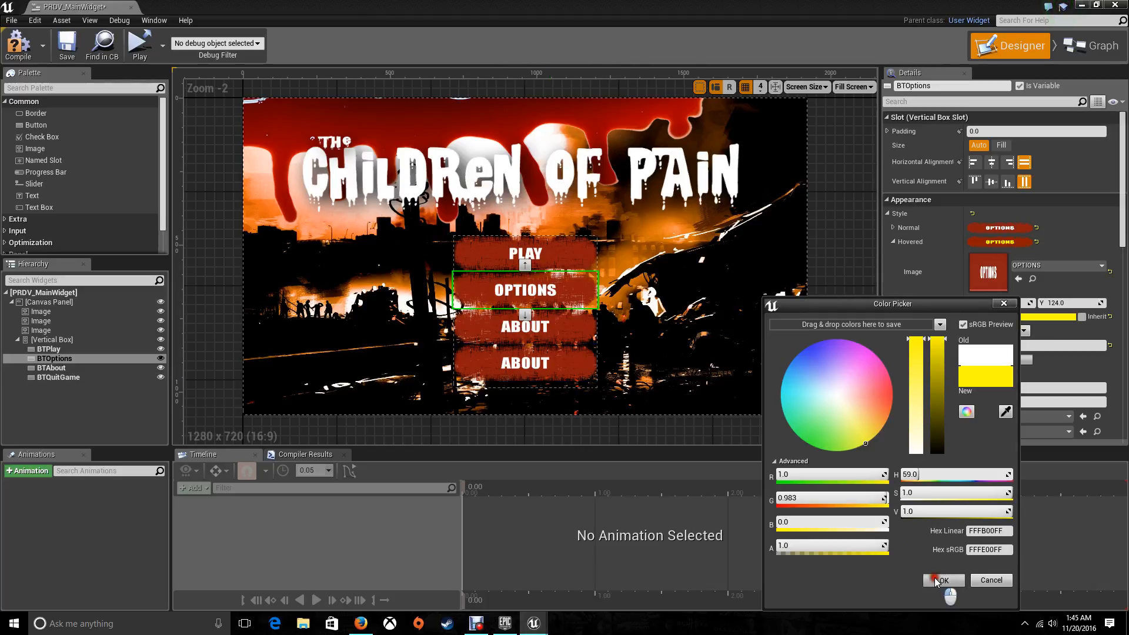
{"action": "left_click", "coordinate": [944, 580]}
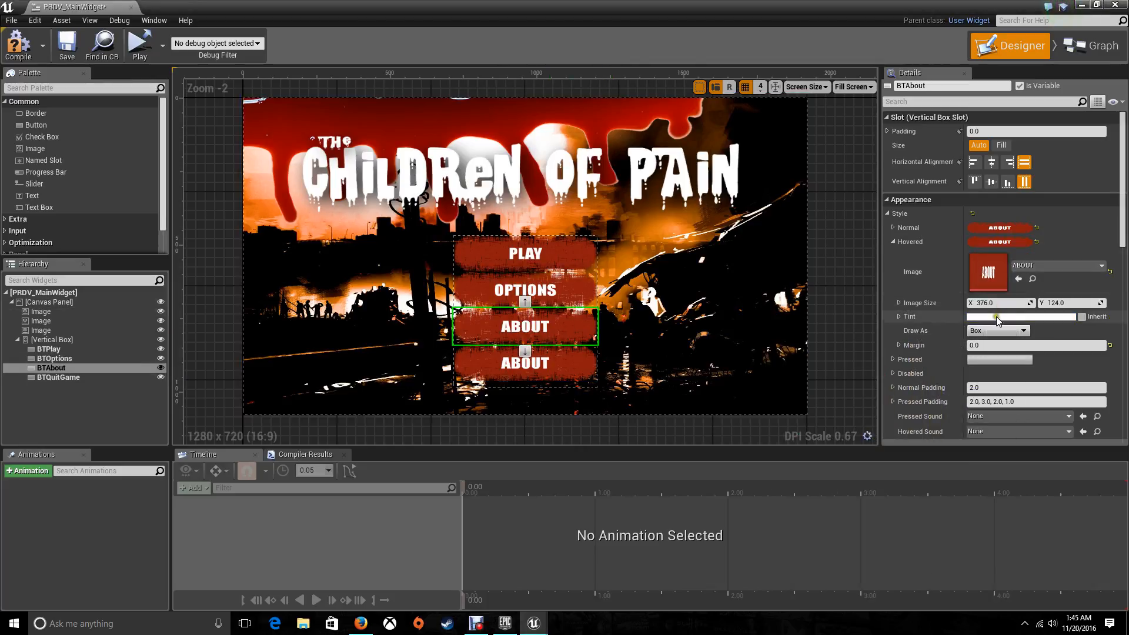
{"action": "left_click", "coordinate": [1023, 317]}
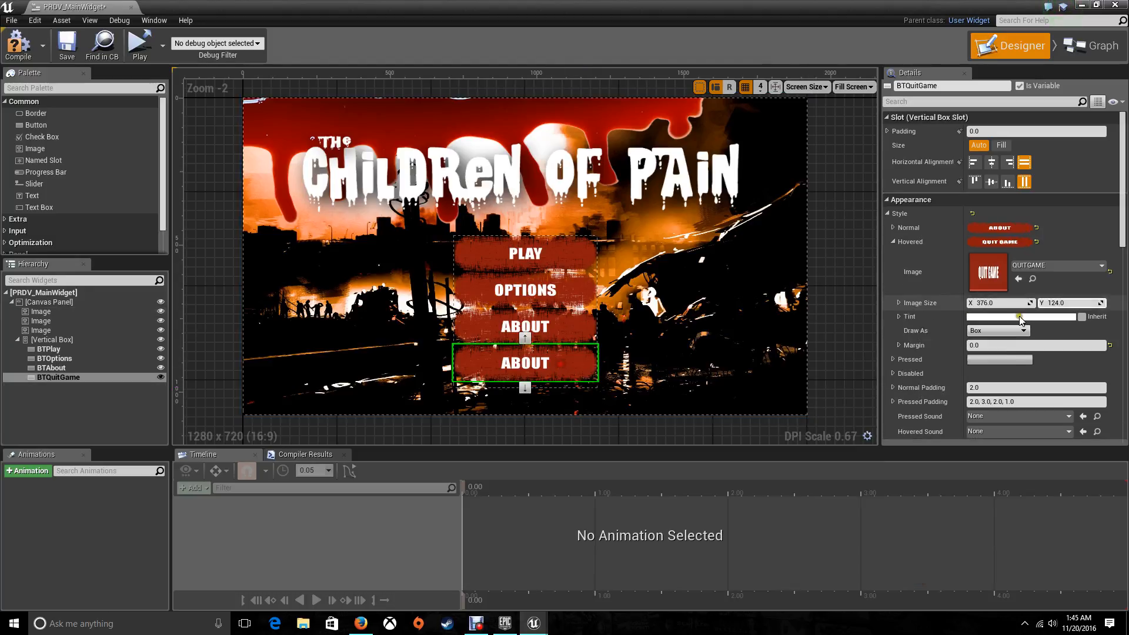
{"action": "left_click", "coordinate": [1021, 316]}
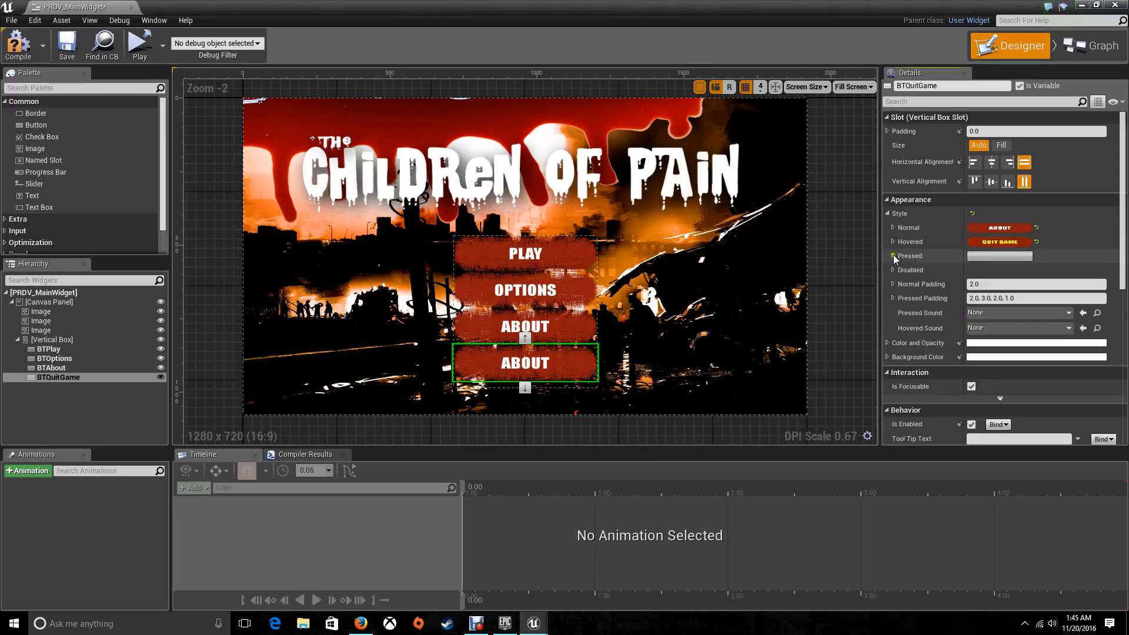
Step: Give BTQuitGame the QUITGAME textures for its normal, hovered and pressed states
{"action": "left_click", "coordinate": [893, 256]}
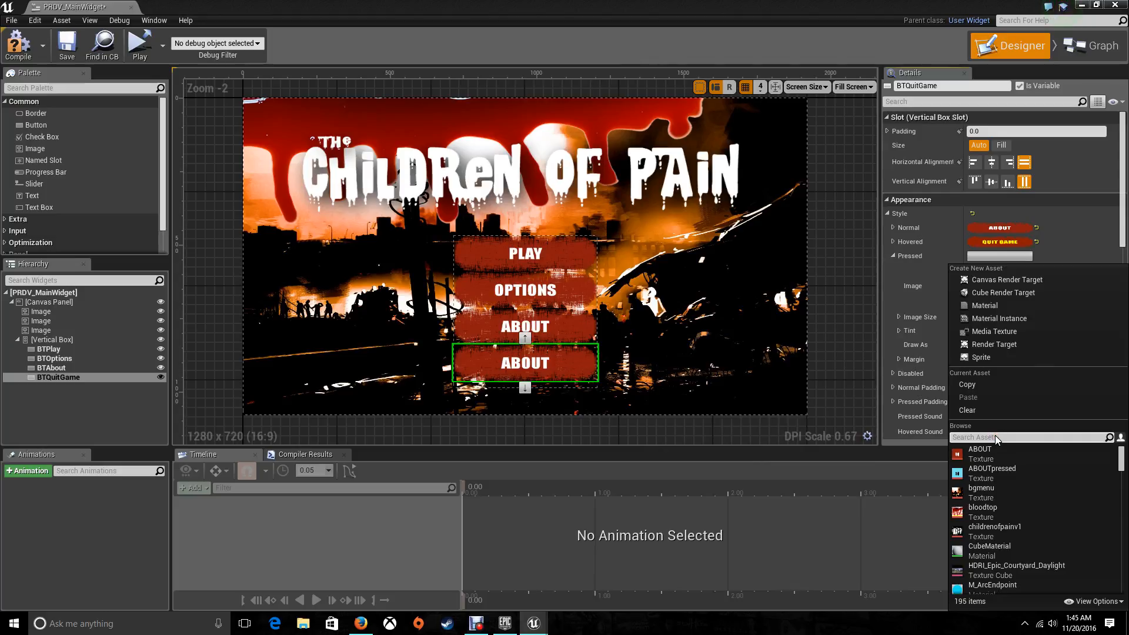
{"action": "type", "text": "pla"}
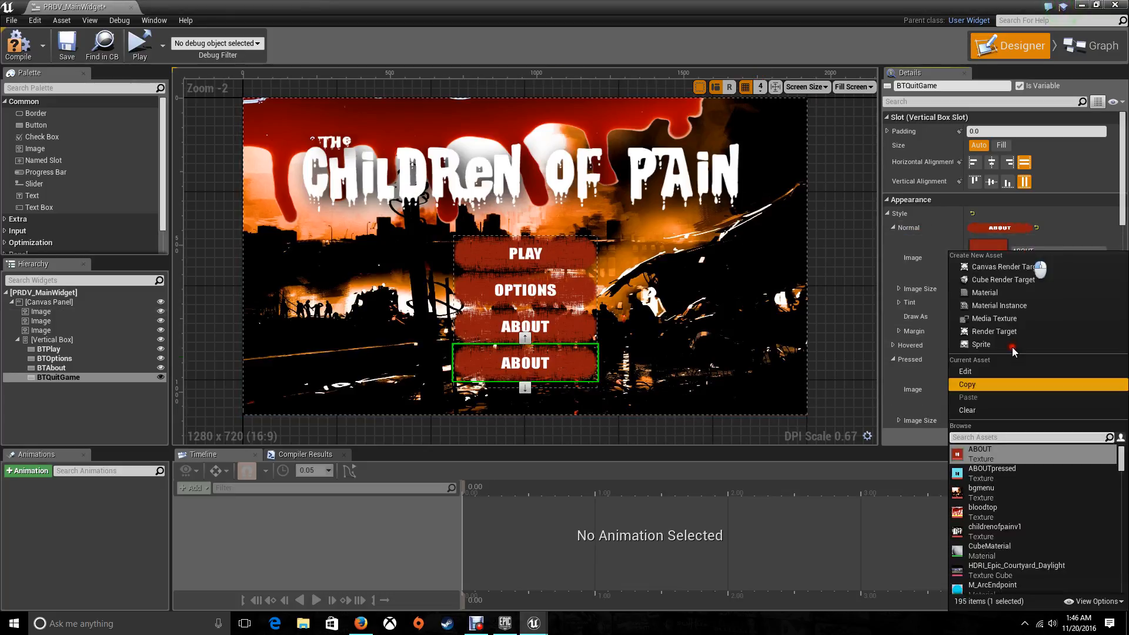
{"action": "type", "text": "quit"}
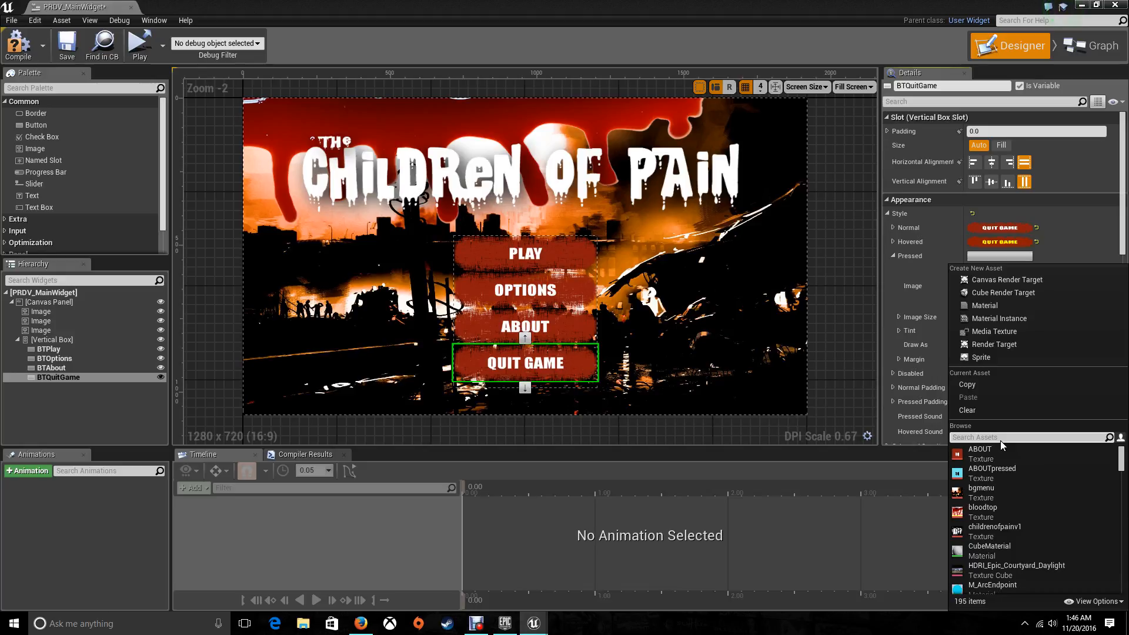
{"action": "type", "text": "quit"}
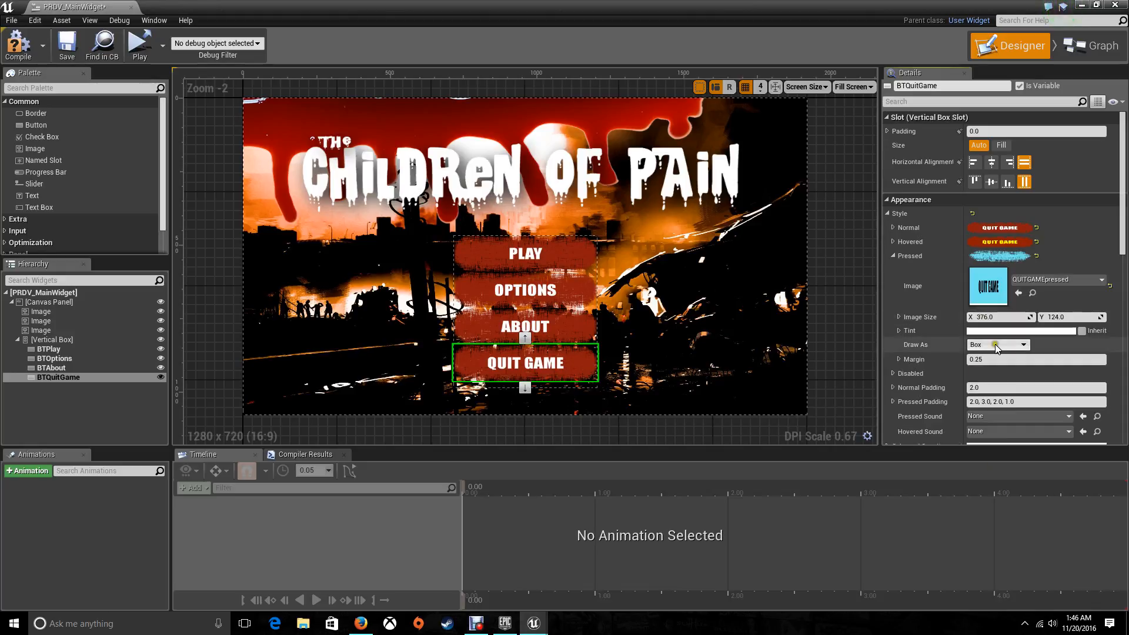
Step: Assign ABOUTpressed and OPTIONSpressed as the About and Options pressed-state images
{"action": "left_click", "coordinate": [51, 368]}
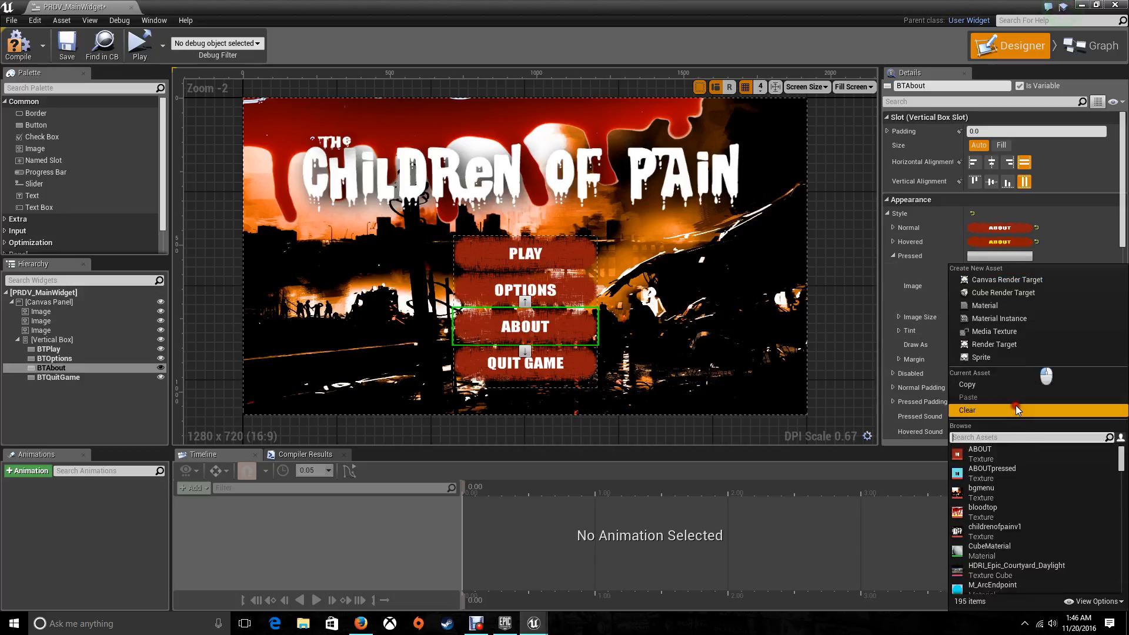
{"action": "type", "text": "about"}
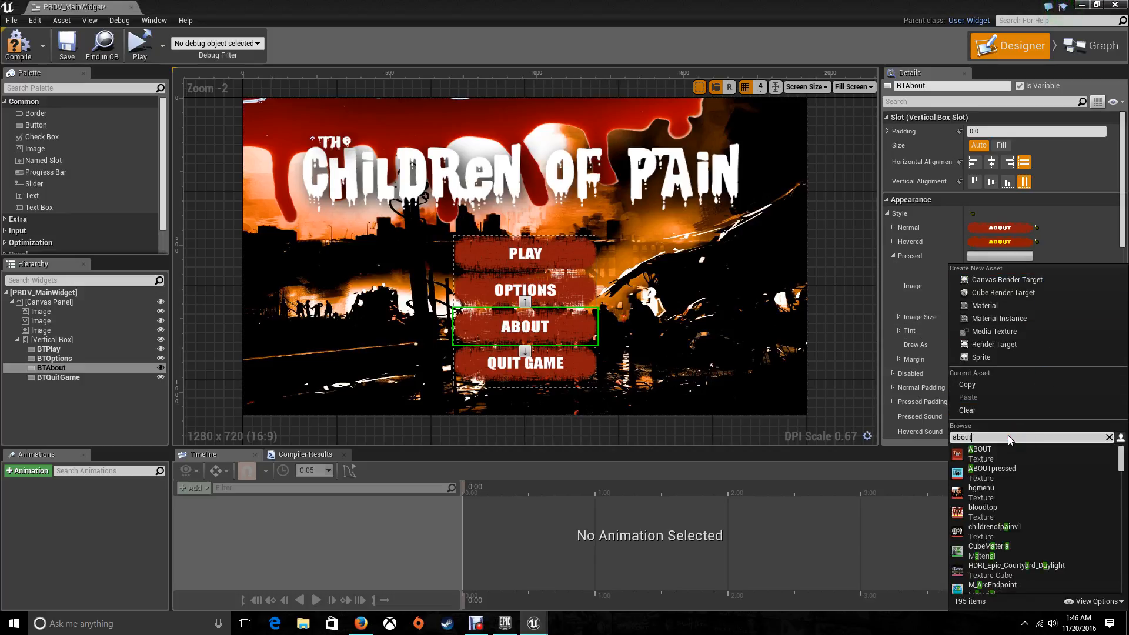
{"action": "type", "text": "pre"}
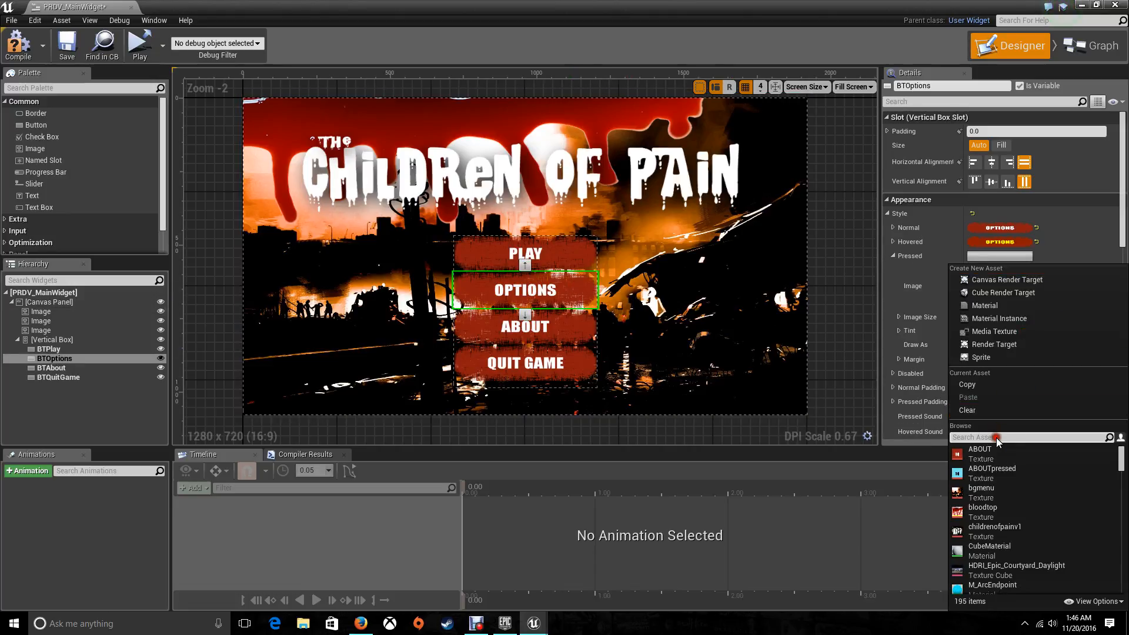
{"action": "type", "text": "options"}
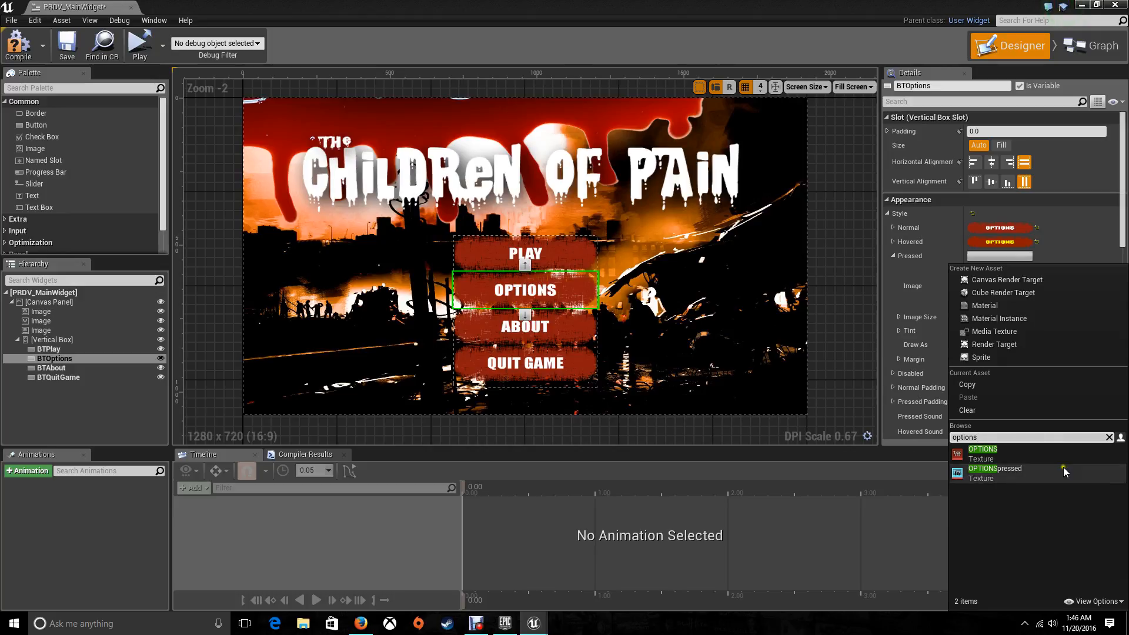
{"action": "left_click", "coordinate": [49, 348]}
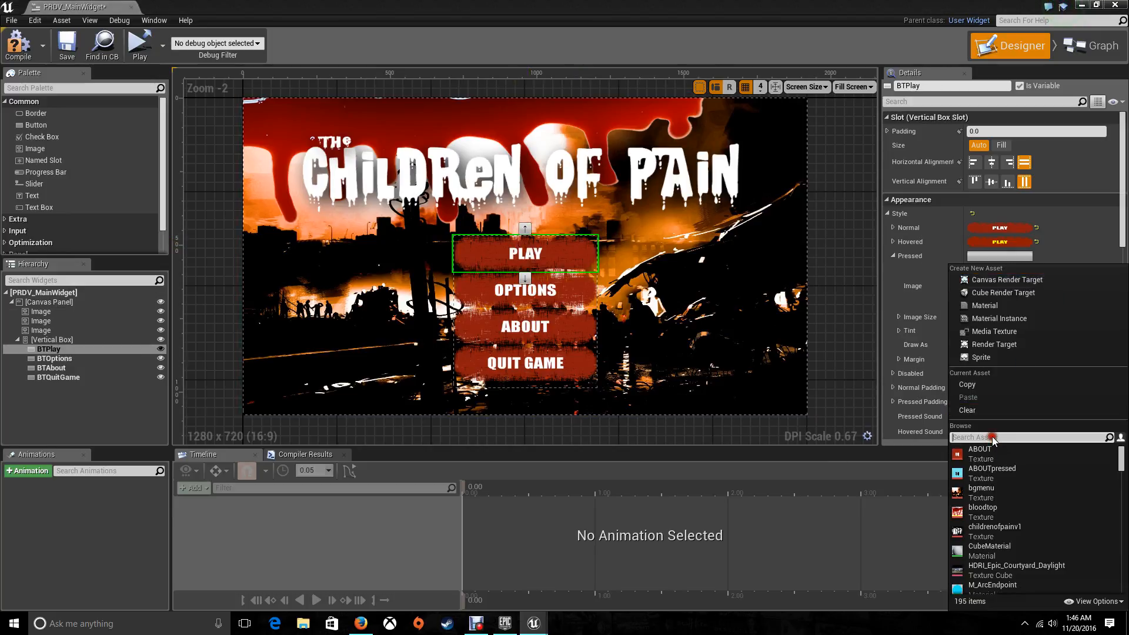
Step: Assign PLAYpressed to the Play button and set the Quit Game margin to 0.0
{"action": "type", "text": "playp"}
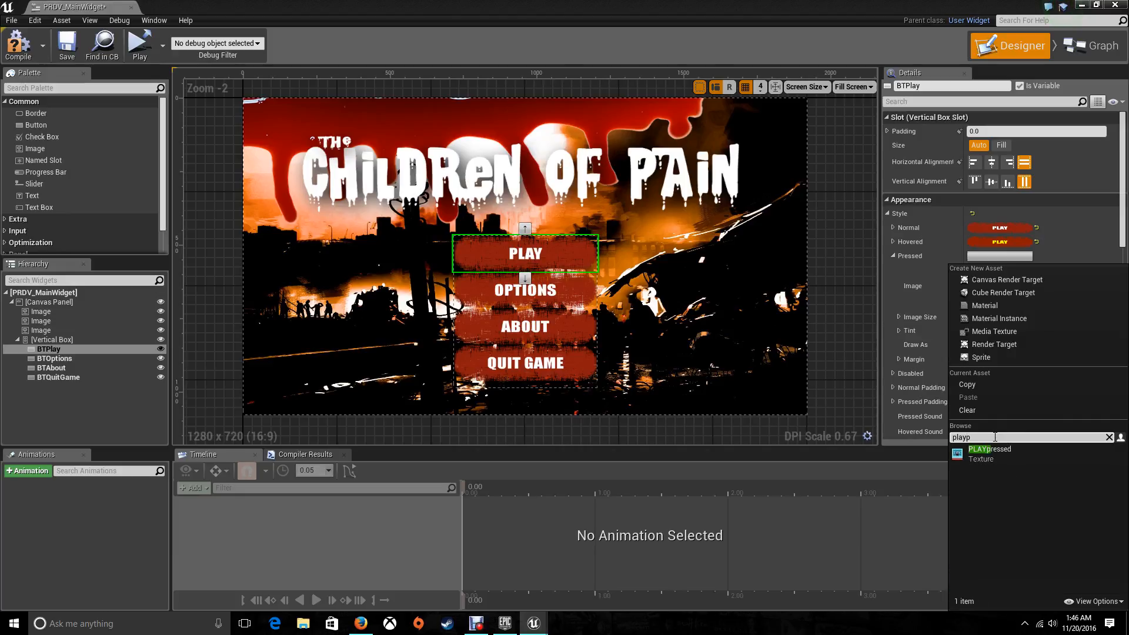
{"action": "left_click", "coordinate": [989, 449]}
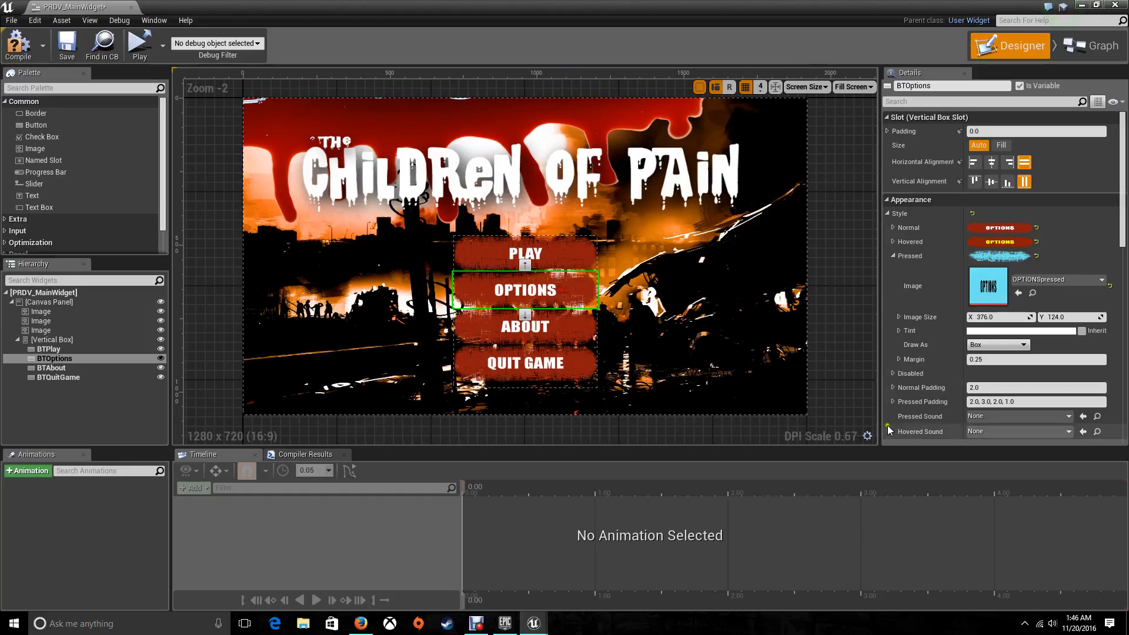
{"action": "type", "text": "0.0"}
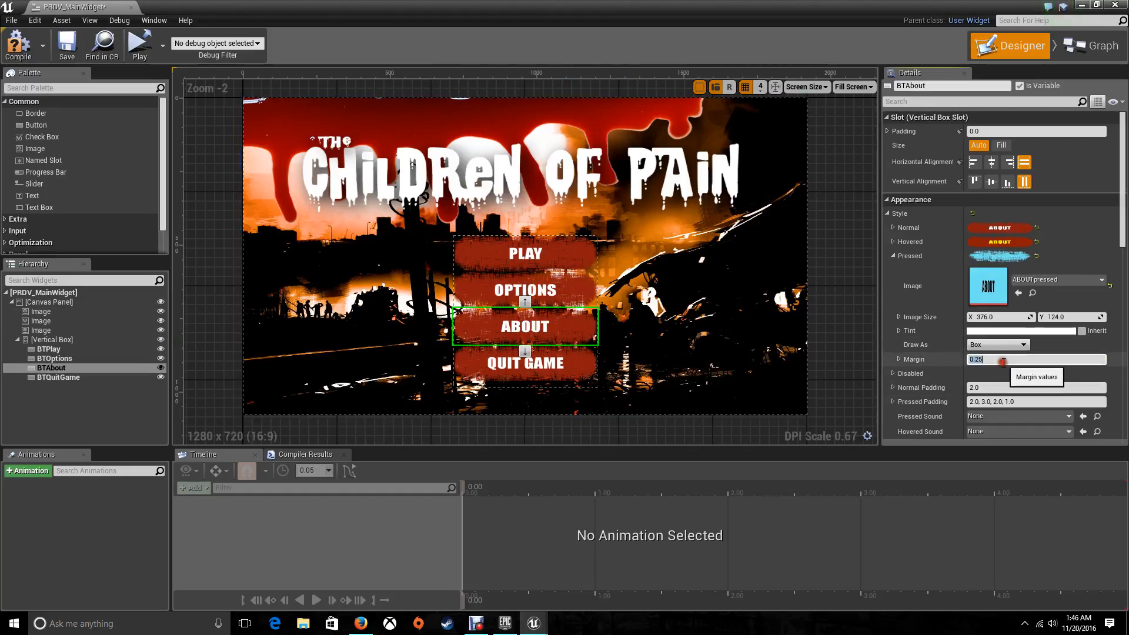
{"action": "left_click", "coordinate": [58, 376]}
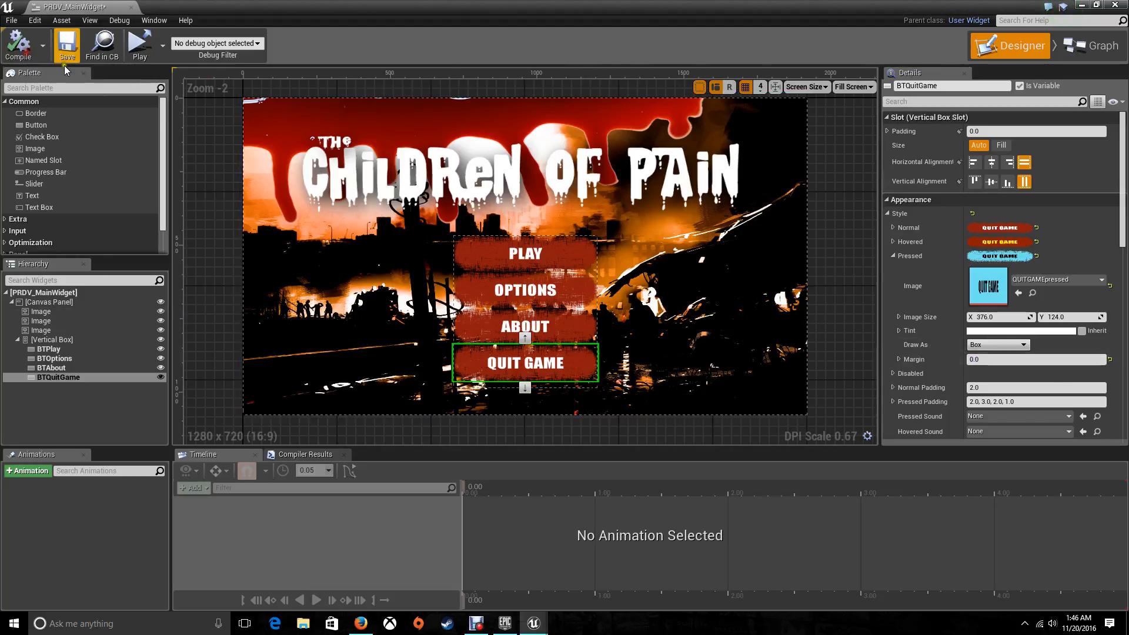
Step: Save the widget and launch the level in a standalone game window to test the menu
{"action": "left_click", "coordinate": [65, 44]}
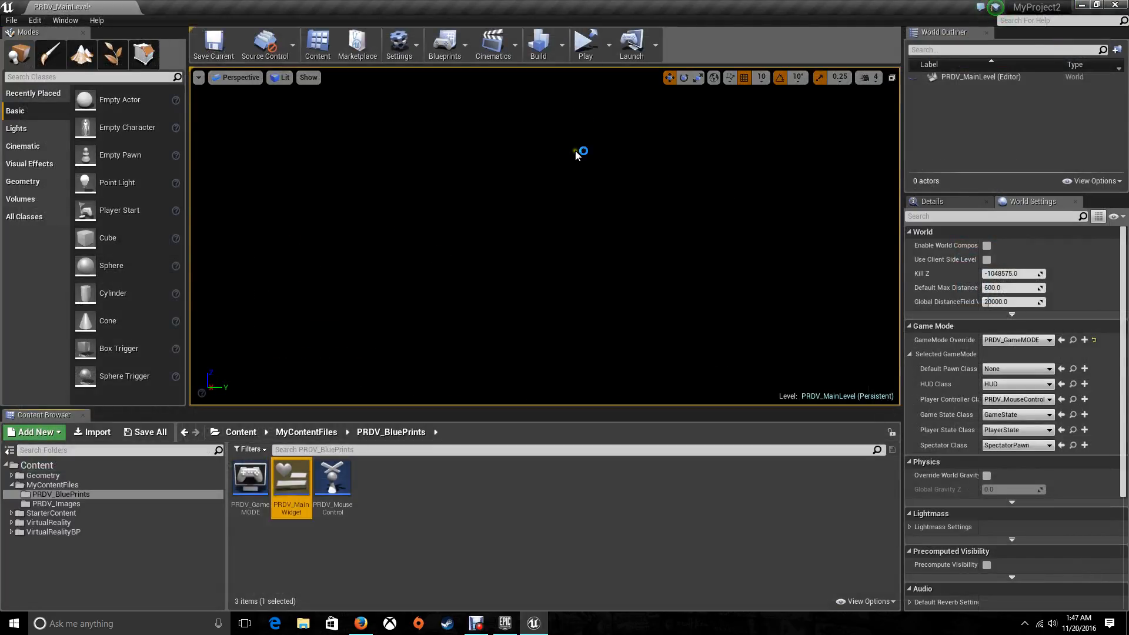
{"action": "mouse_move", "coordinate": [566, 186]}
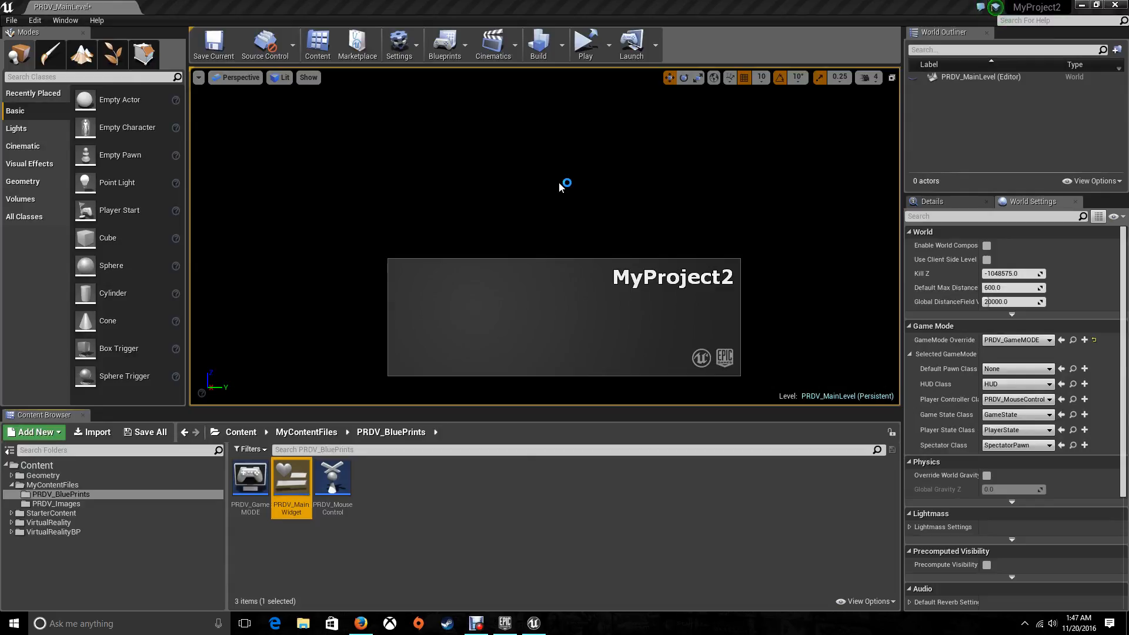
{"action": "left_click", "coordinate": [585, 40]}
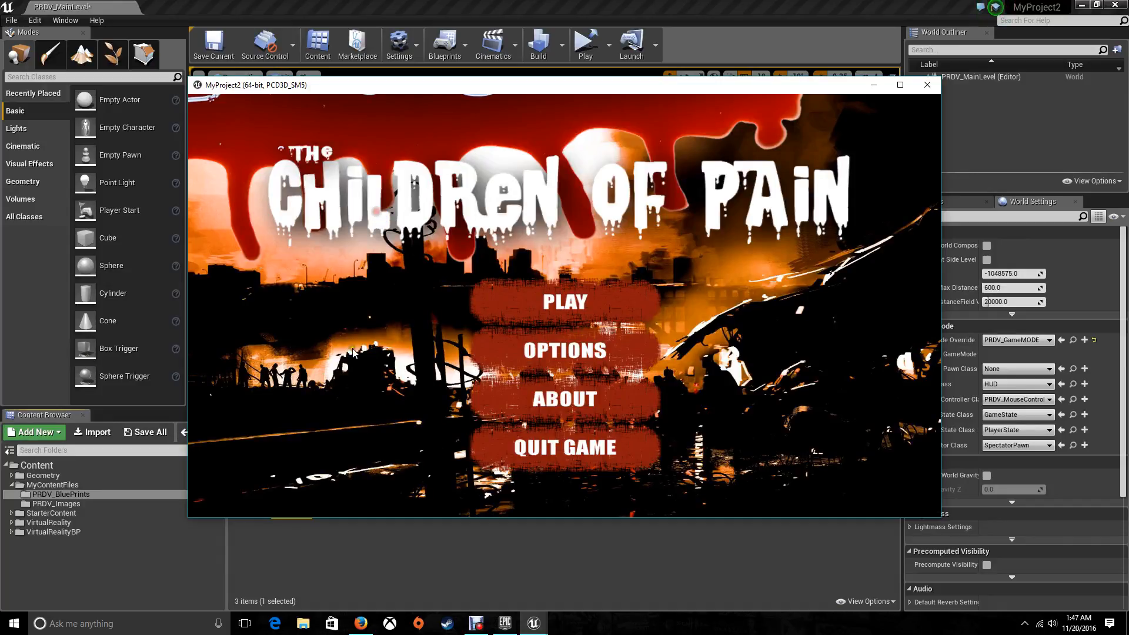
{"action": "mouse_move", "coordinate": [781, 316]}
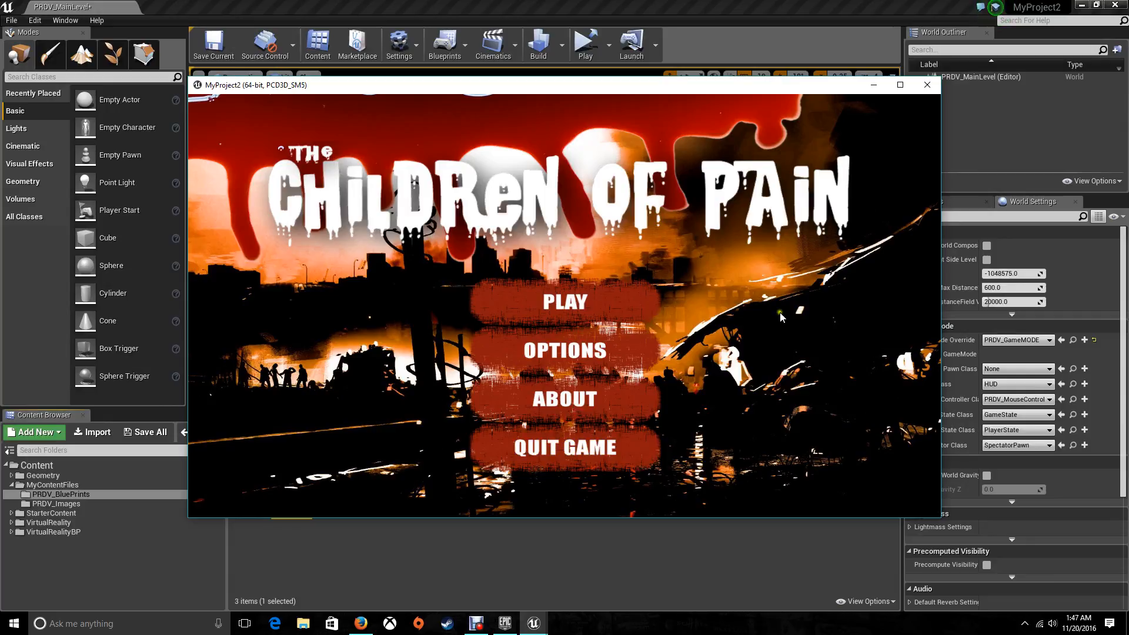
{"action": "mouse_move", "coordinate": [566, 302]}
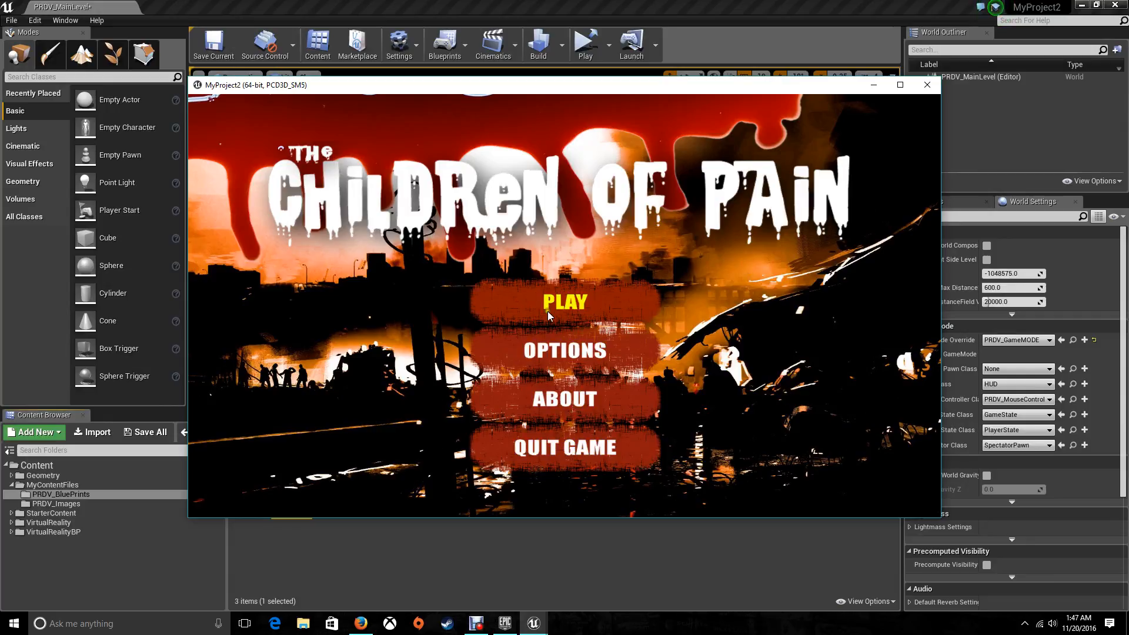
{"action": "mouse_move", "coordinate": [565, 399]}
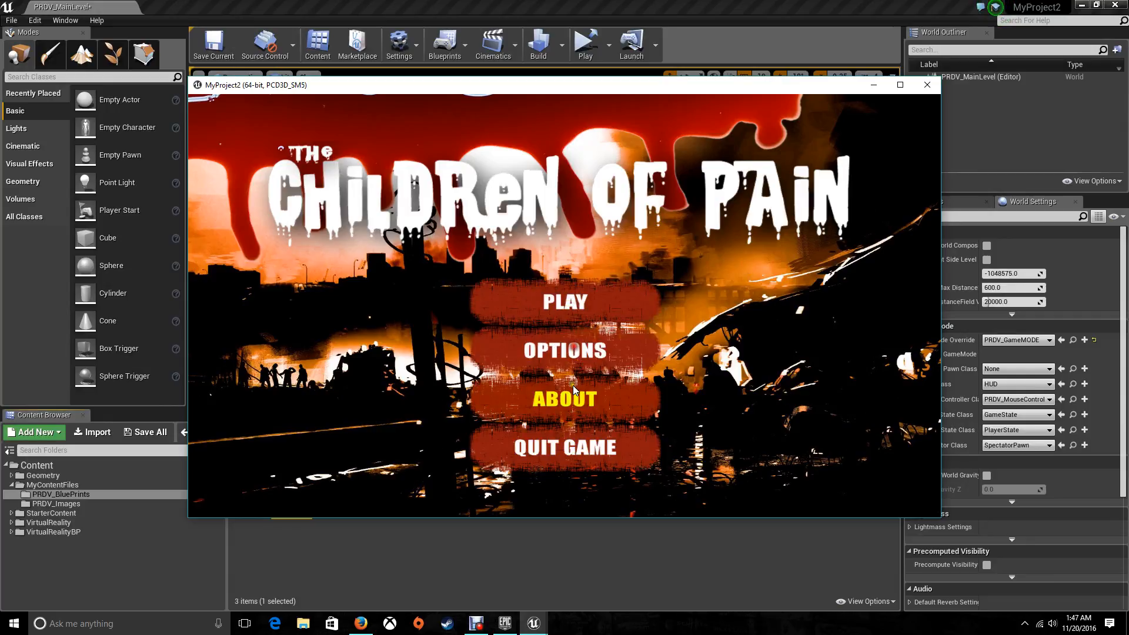
{"action": "mouse_move", "coordinate": [564, 351]}
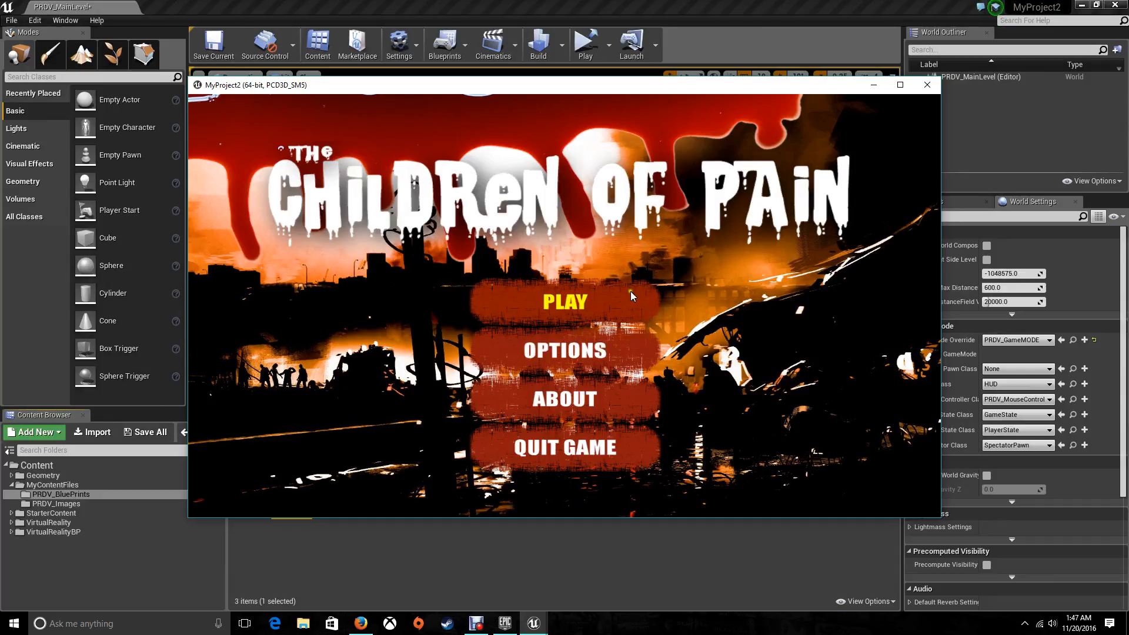
{"action": "mouse_move", "coordinate": [604, 301]}
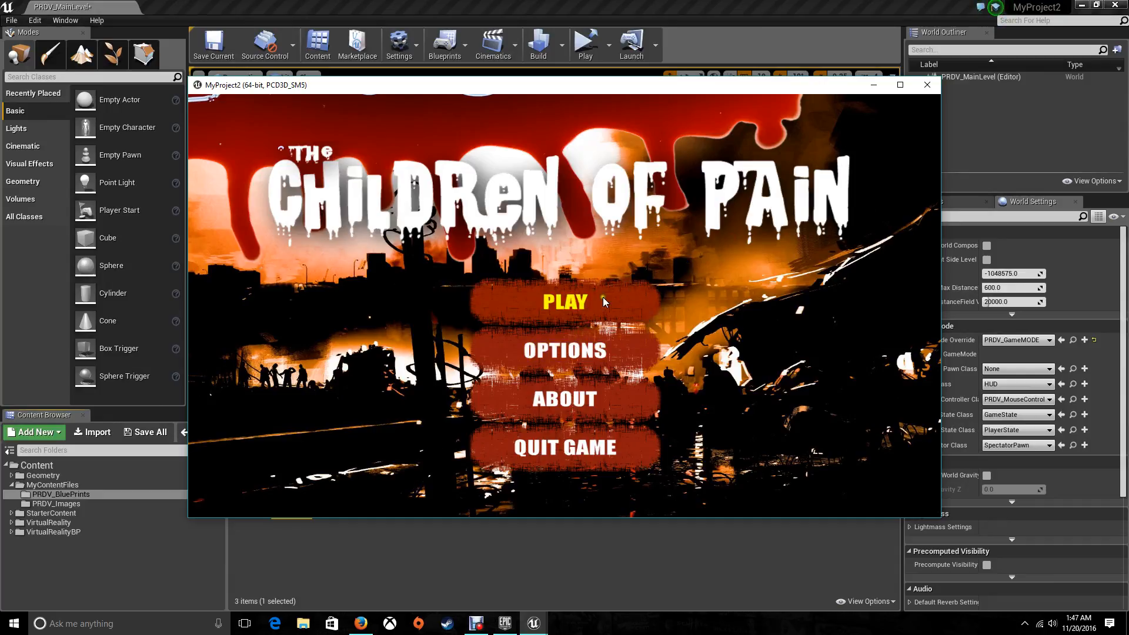
{"action": "mouse_move", "coordinate": [767, 298]}
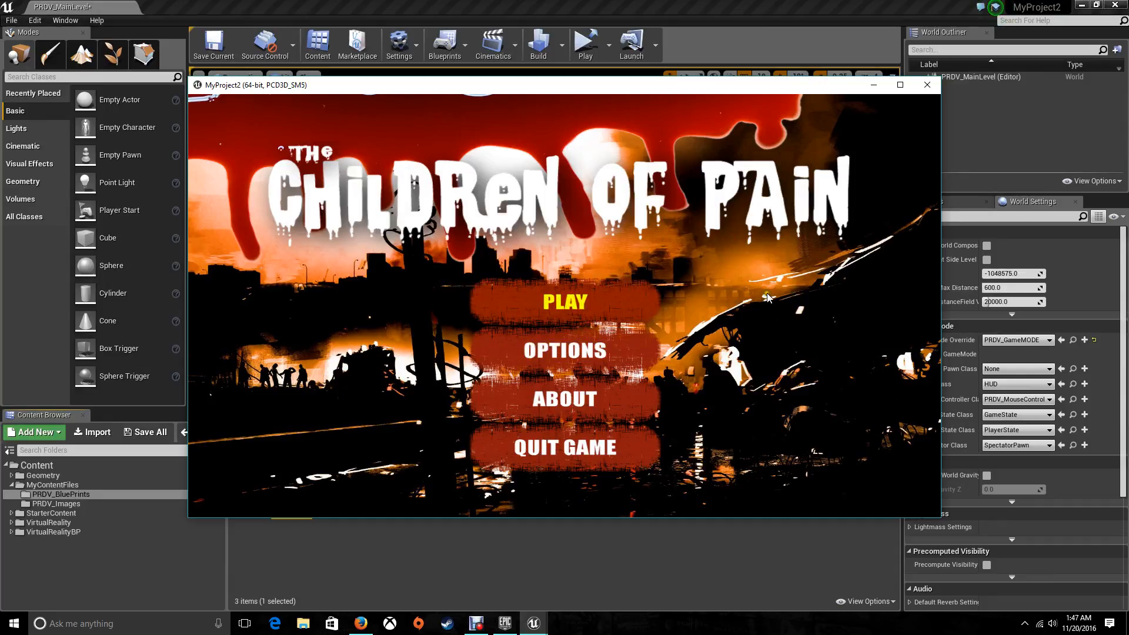
Step: Reopen PRDV_MainWidget and add an OnClicked event for the BTPlay button
{"action": "left_click", "coordinate": [927, 85]}
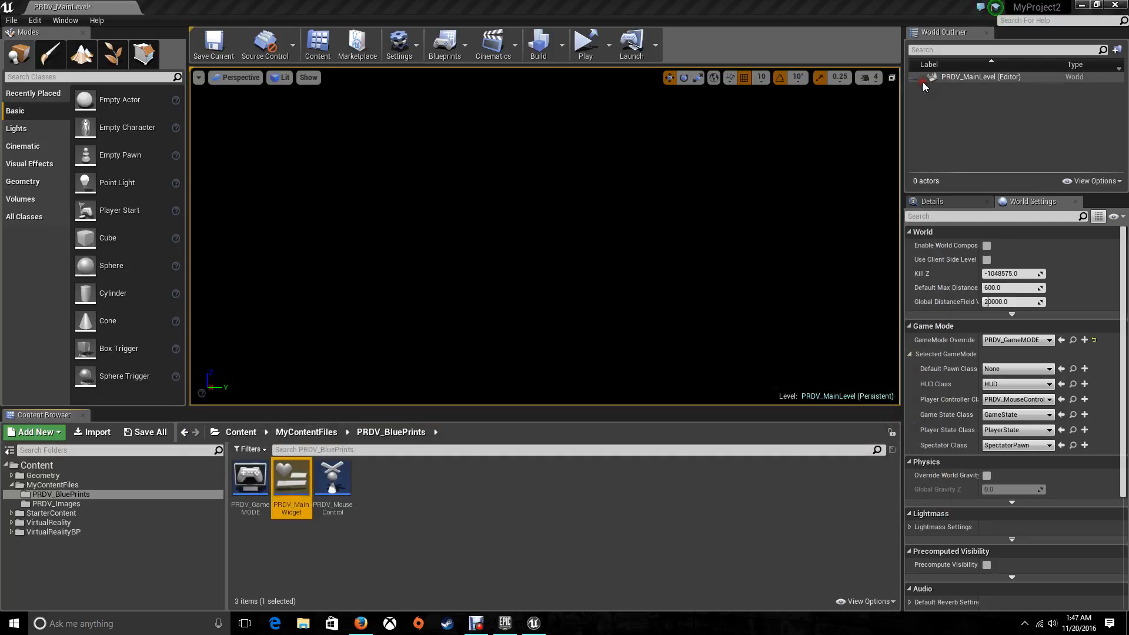
{"action": "double_click", "coordinate": [292, 479]}
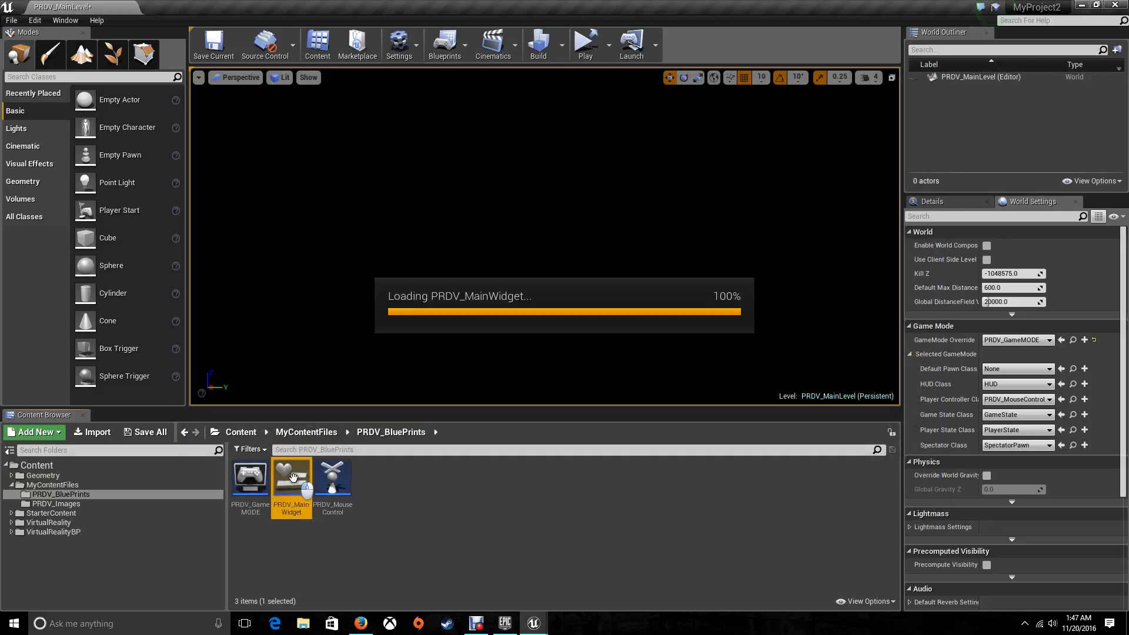
{"action": "double_click", "coordinate": [291, 479]}
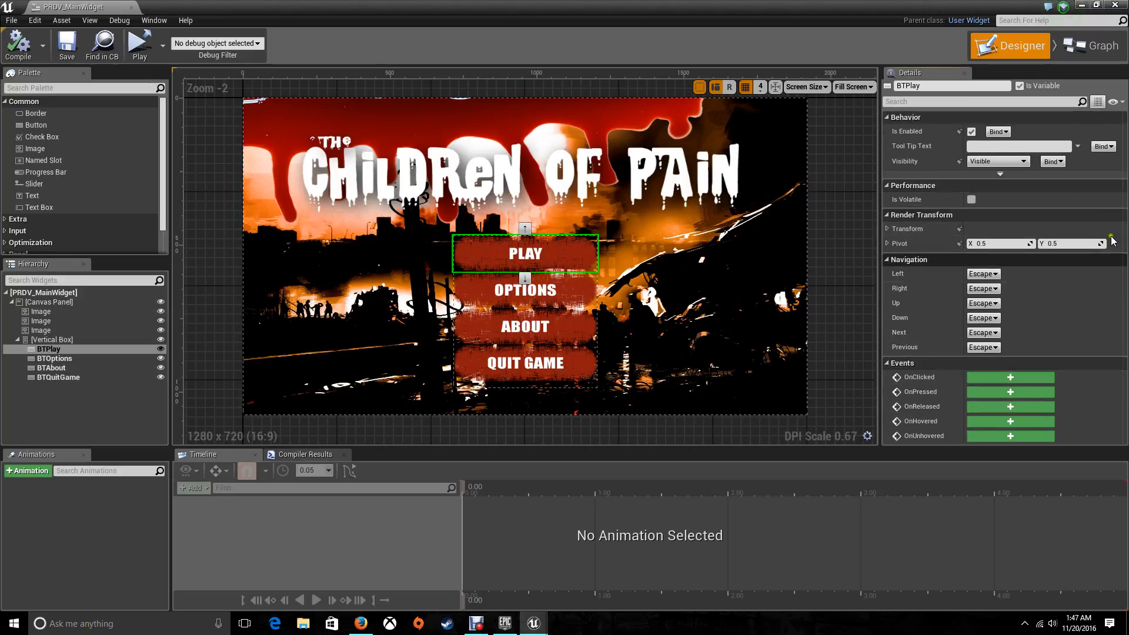
{"action": "mouse_move", "coordinate": [965, 373]}
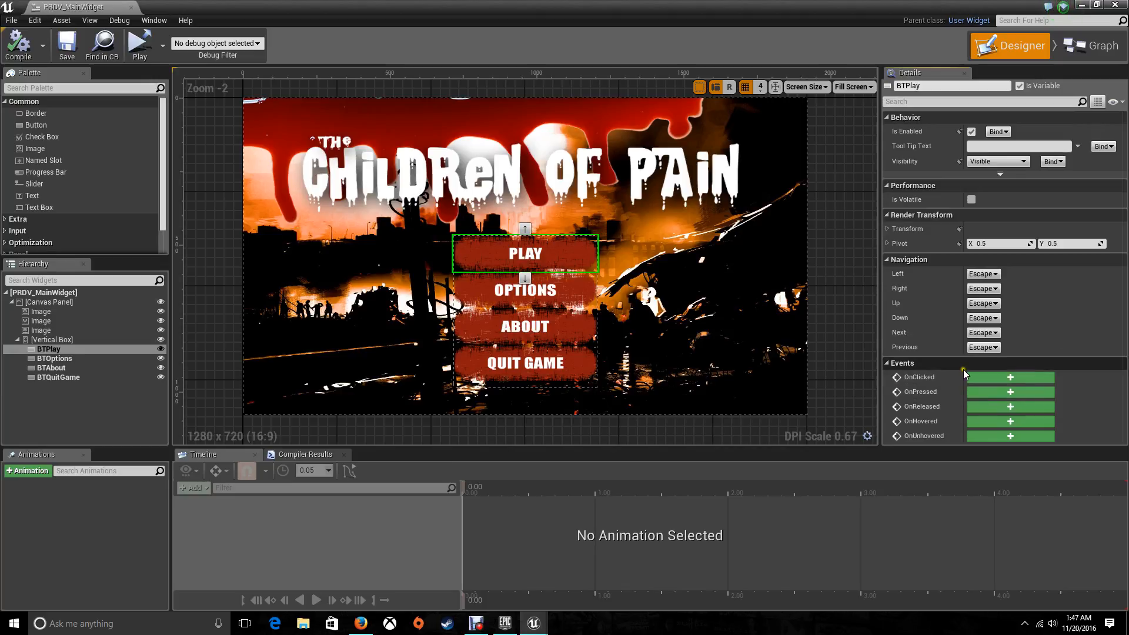
{"action": "mouse_move", "coordinate": [910, 371]}
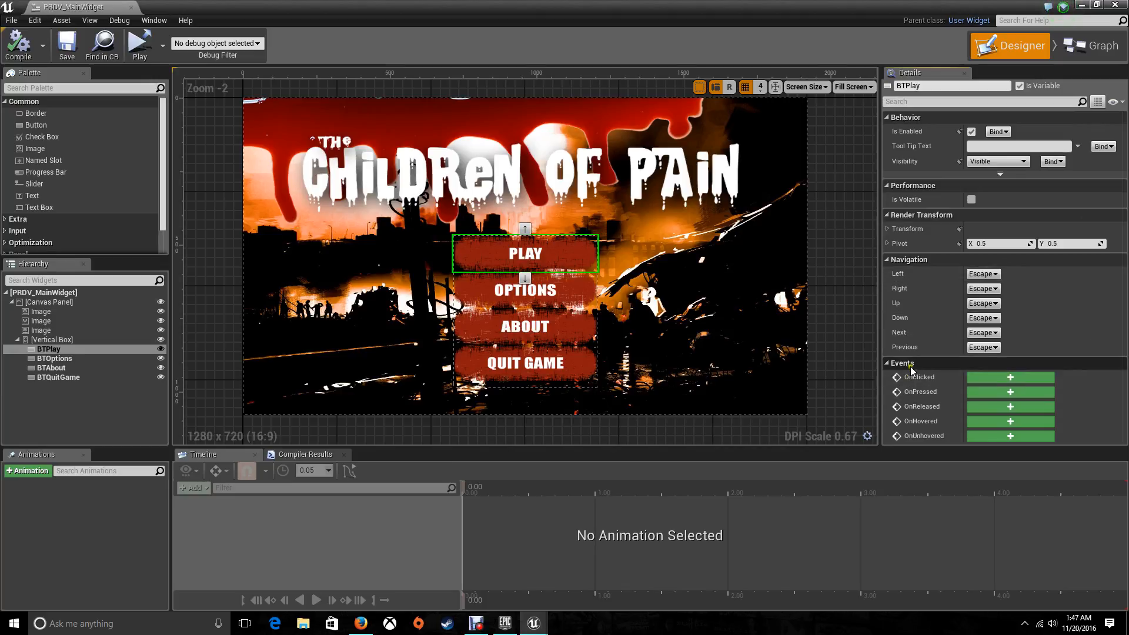
{"action": "mouse_move", "coordinate": [909, 366]}
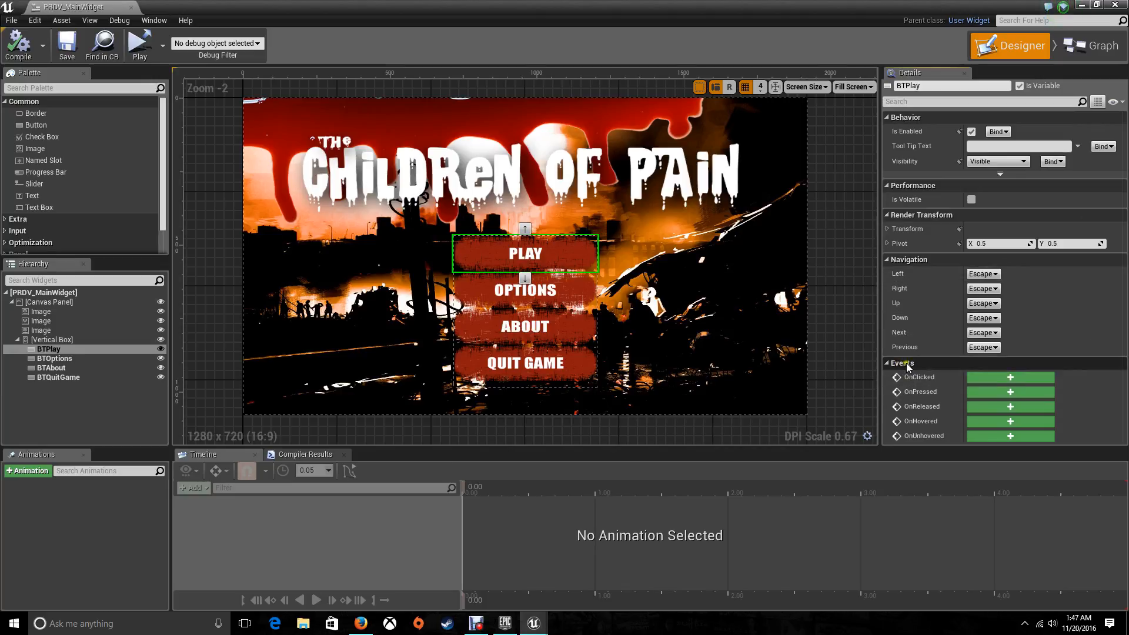
{"action": "mouse_move", "coordinate": [1009, 378]}
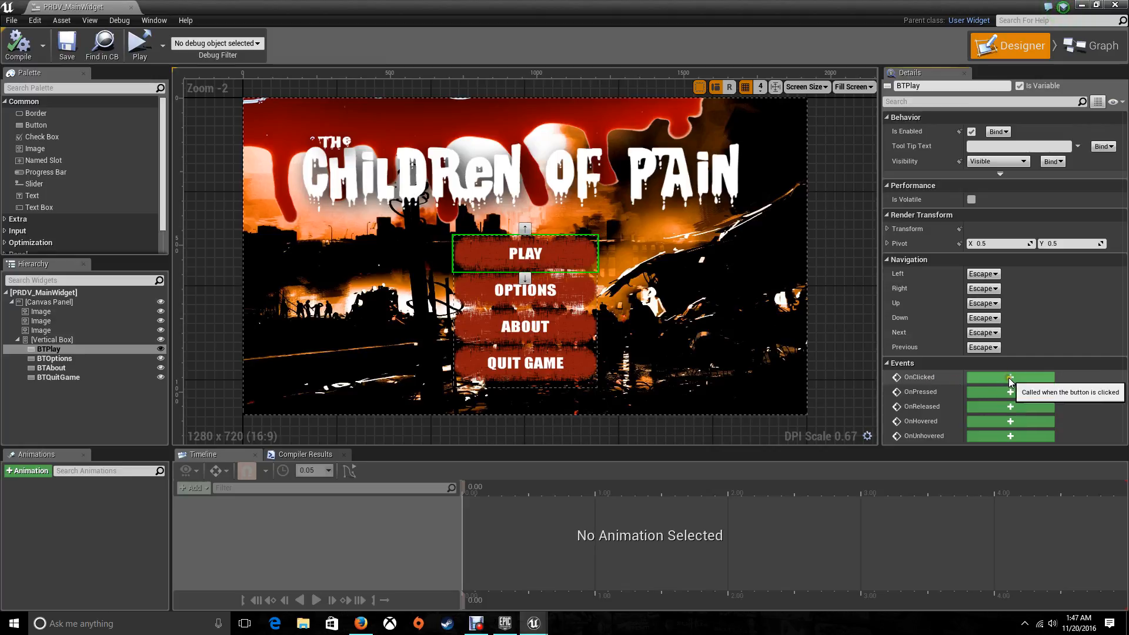
{"action": "left_click", "coordinate": [1010, 376]}
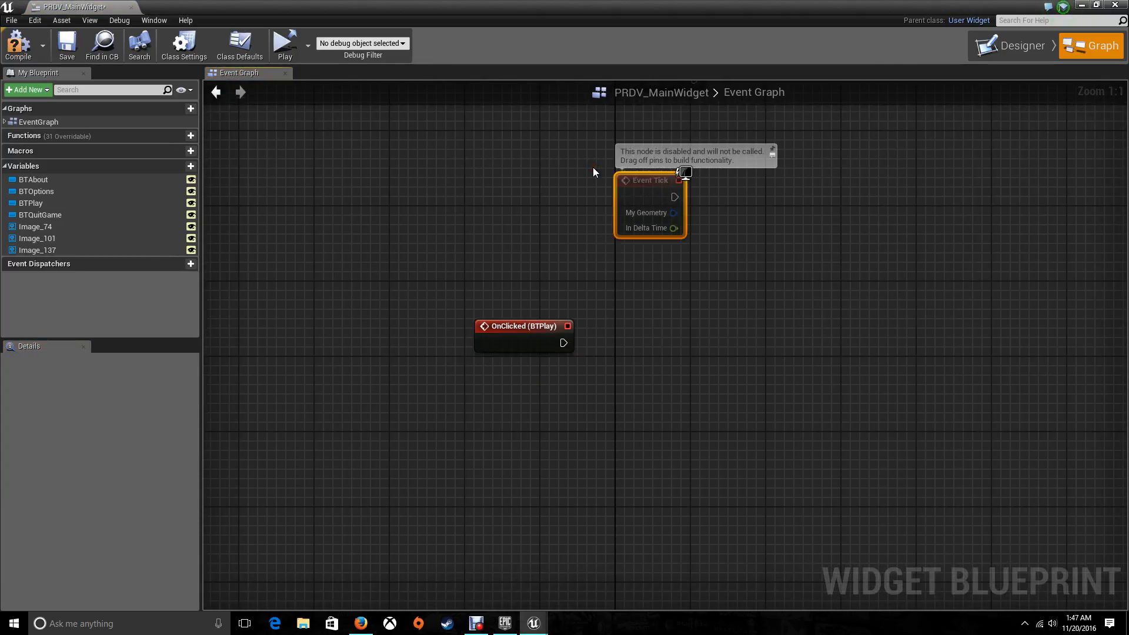
Step: Wire the OnClicked (BTPlay) event to a new Open Level node
{"action": "left_click_drag", "start_coordinate": [568, 342], "coordinate": [660, 301]}
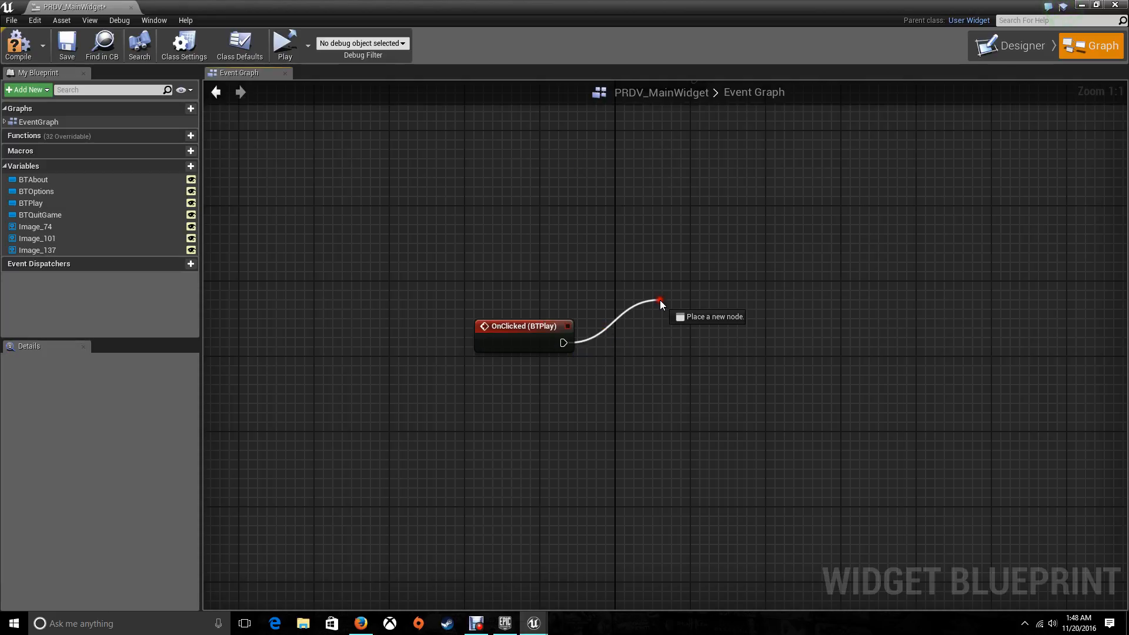
{"action": "type", "text": "open"}
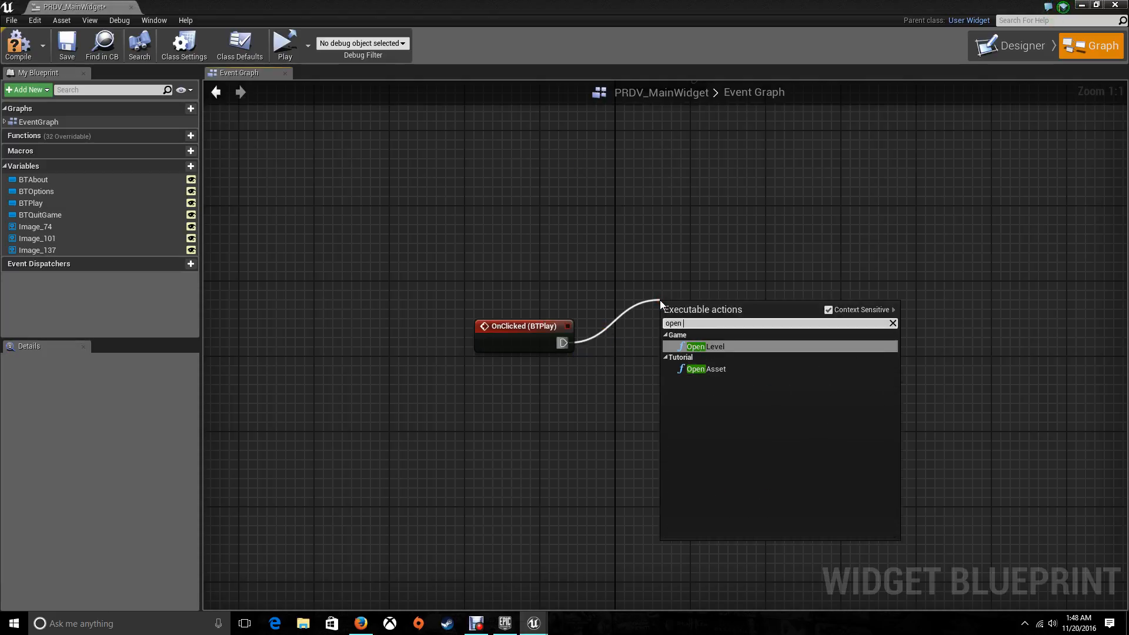
{"action": "left_click", "coordinate": [704, 346]}
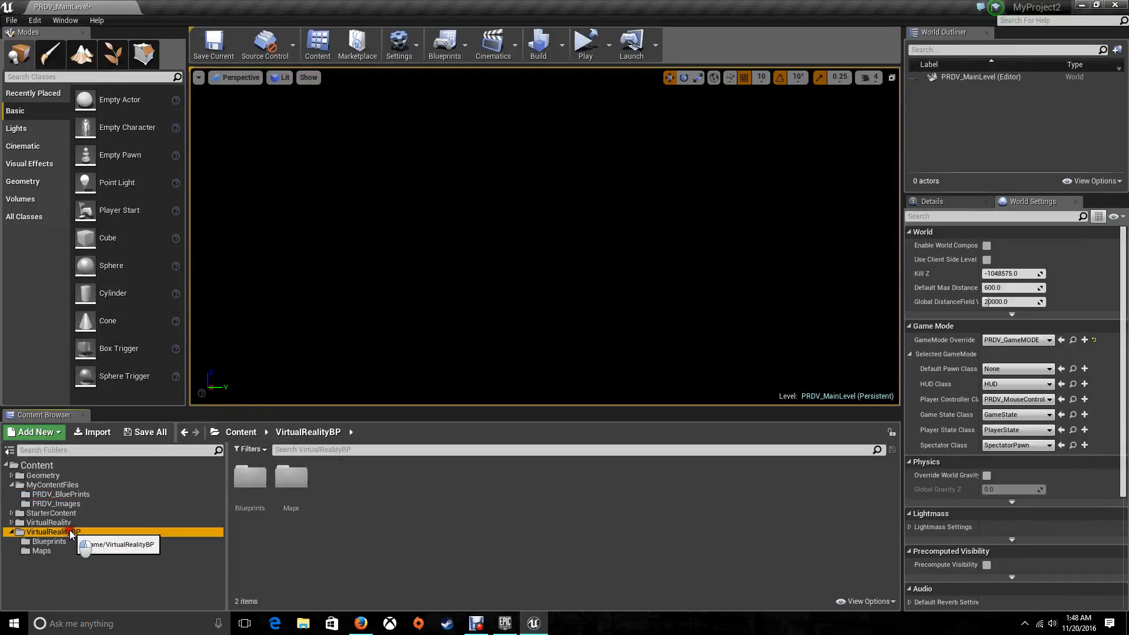
Step: Check StartupMap's exact name in VirtualRealityBP's Maps folder
{"action": "double_click", "coordinate": [42, 551]}
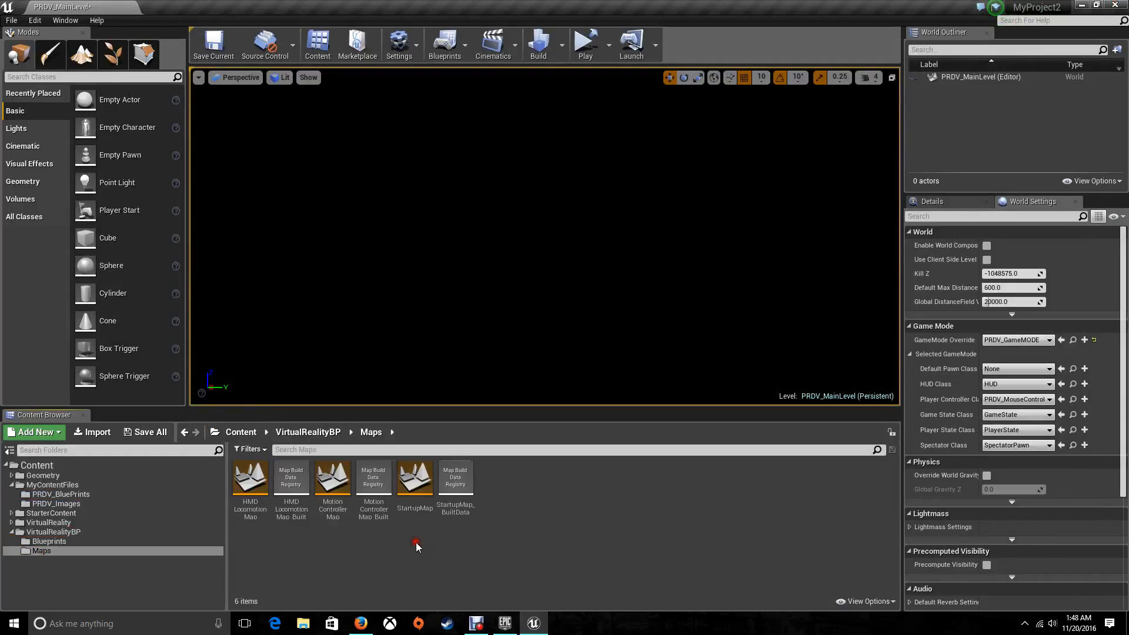
{"action": "mouse_move", "coordinate": [367, 558]}
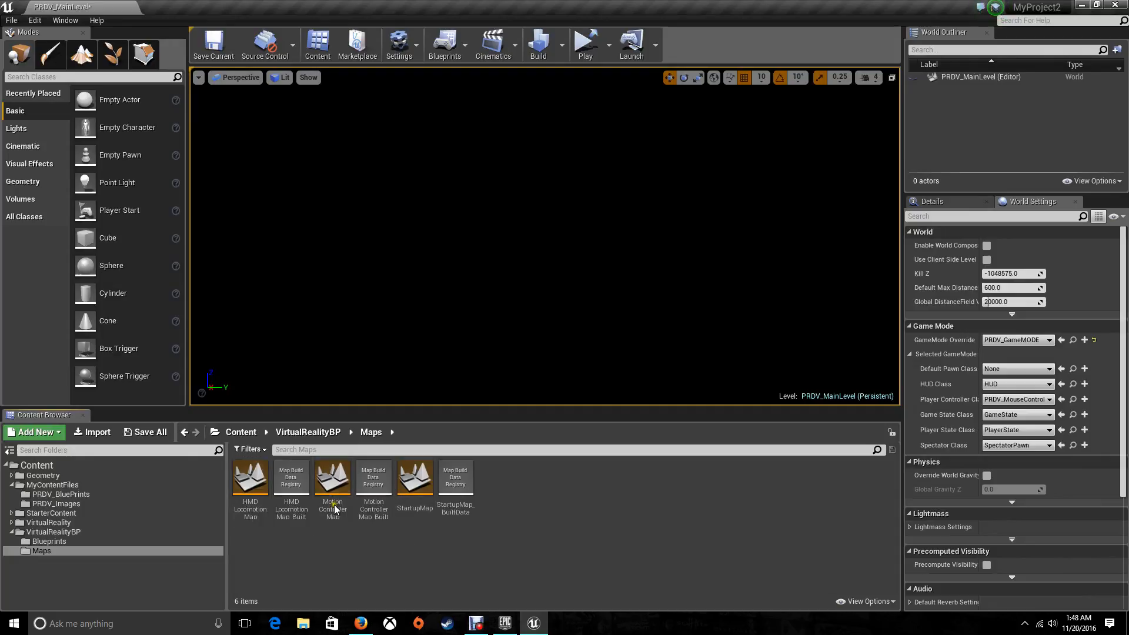
{"action": "left_click", "coordinate": [414, 477]}
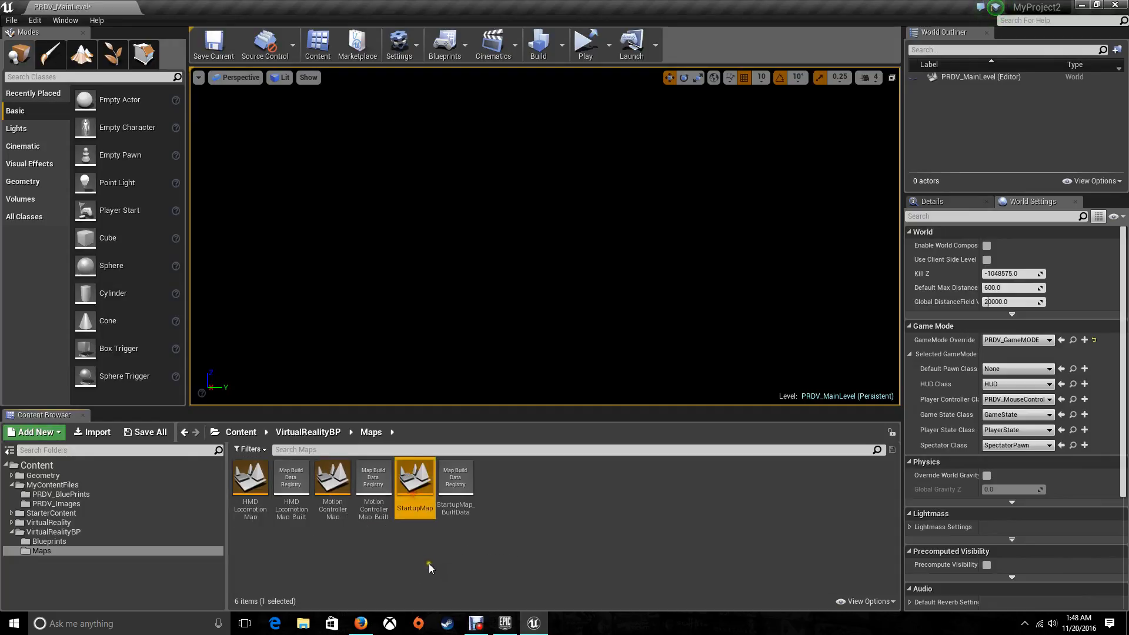
{"action": "left_click", "coordinate": [431, 568]}
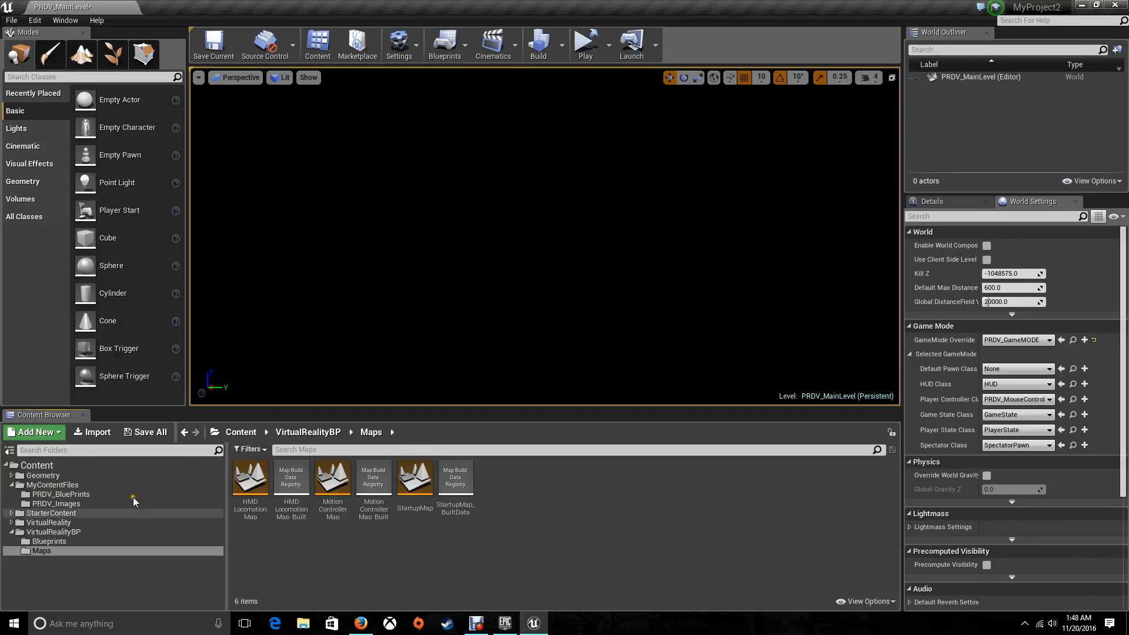
Step: Navigate to MyContentFiles > PRDV_BluePrints in the Content Browser
{"action": "left_click", "coordinate": [54, 484]}
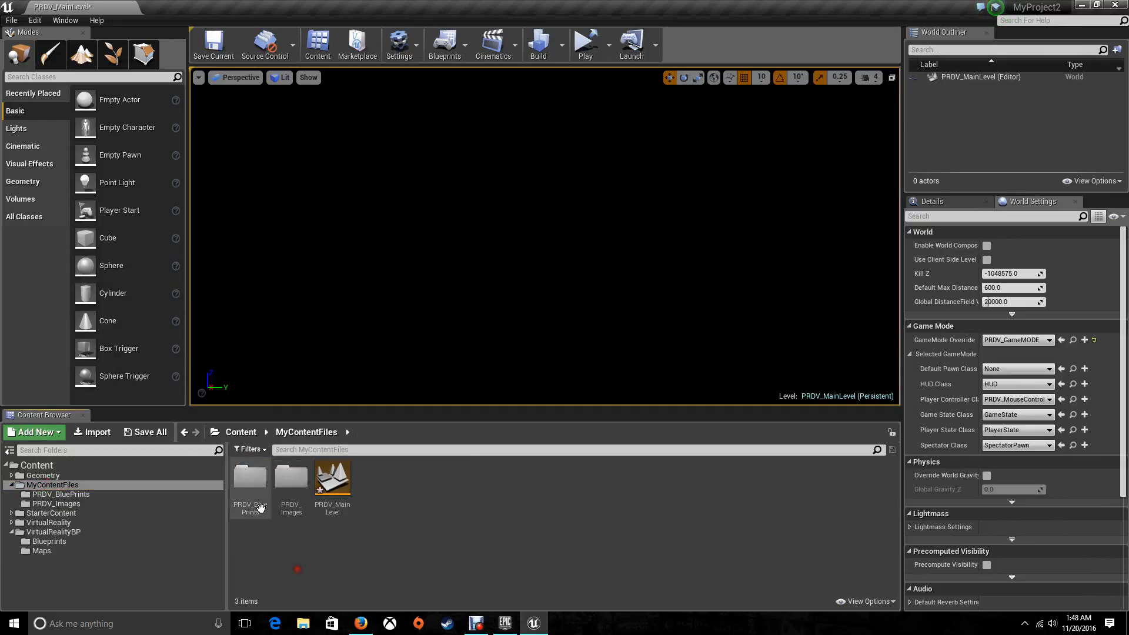
{"action": "double_click", "coordinate": [251, 477]}
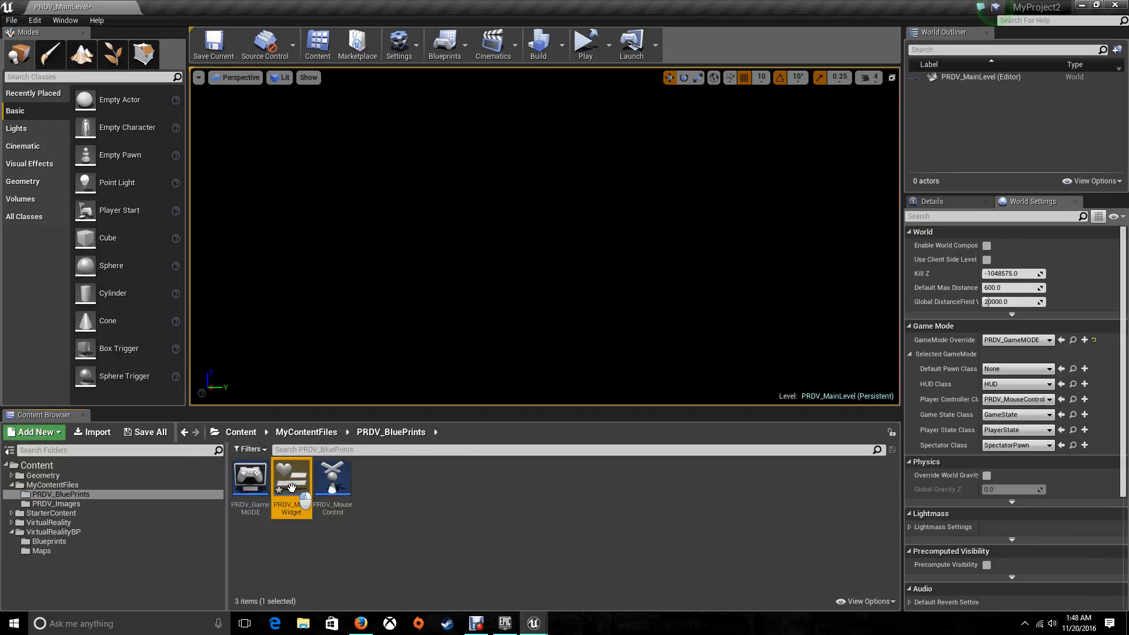
Step: In PRDV_MainWidget, set the Open Level node's Level Name to StartupMap
{"action": "double_click", "coordinate": [291, 479]}
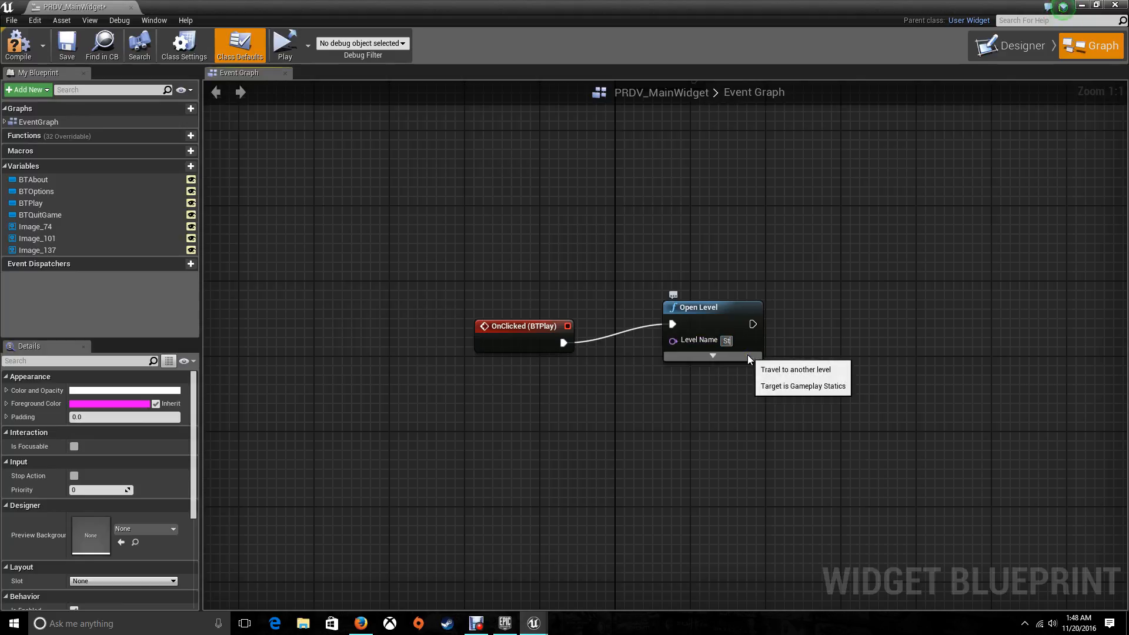
{"action": "type", "text": "StartupMap"}
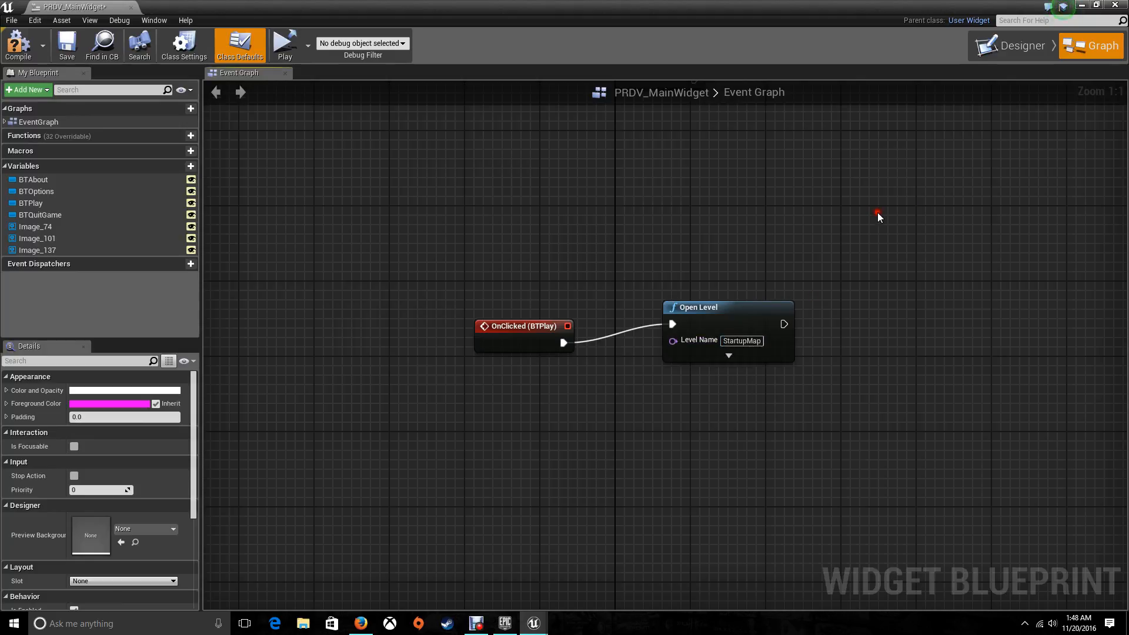
{"action": "mouse_move", "coordinate": [1016, 46]}
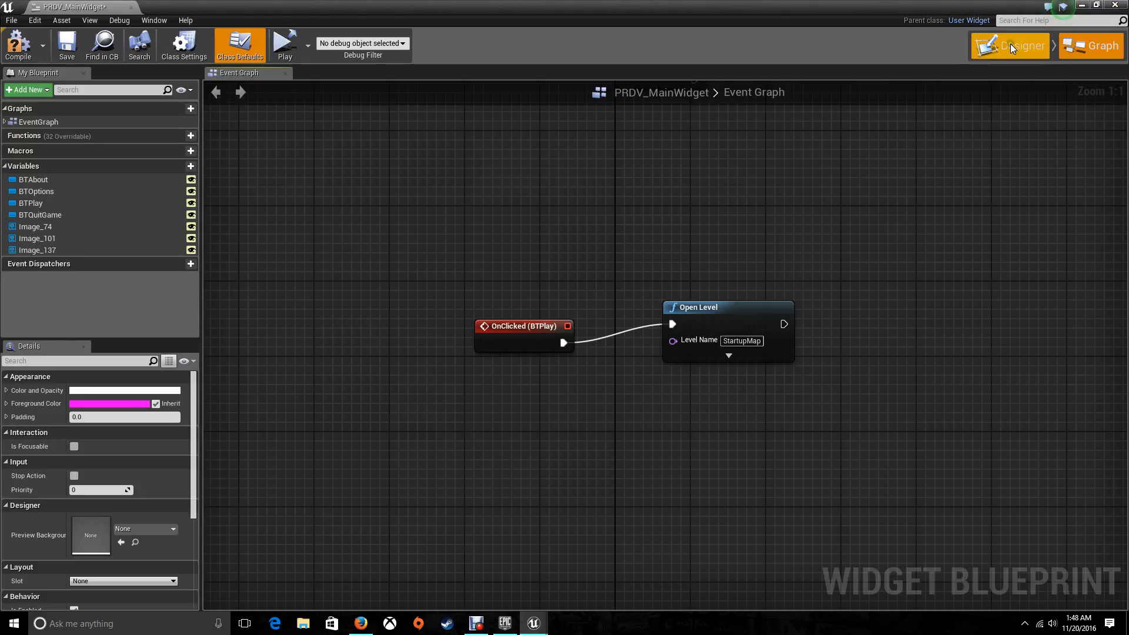
Step: Select the QUIT GAME button (BTQuitGame) in Designer and add its OnClicked event
{"action": "left_click", "coordinate": [1011, 46]}
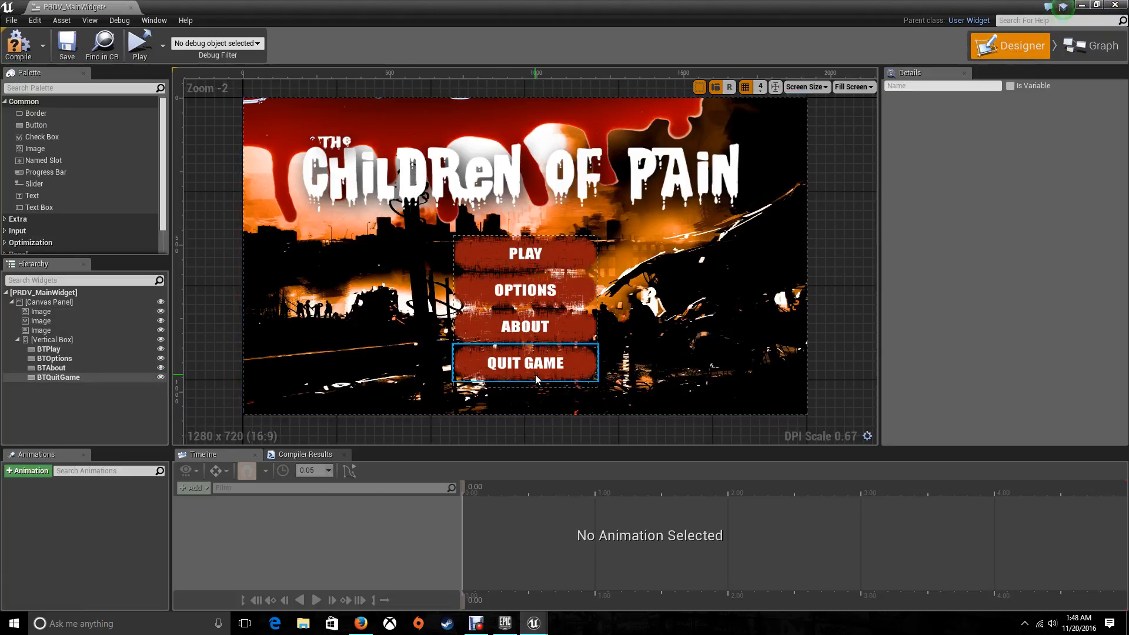
{"action": "left_click", "coordinate": [524, 325]}
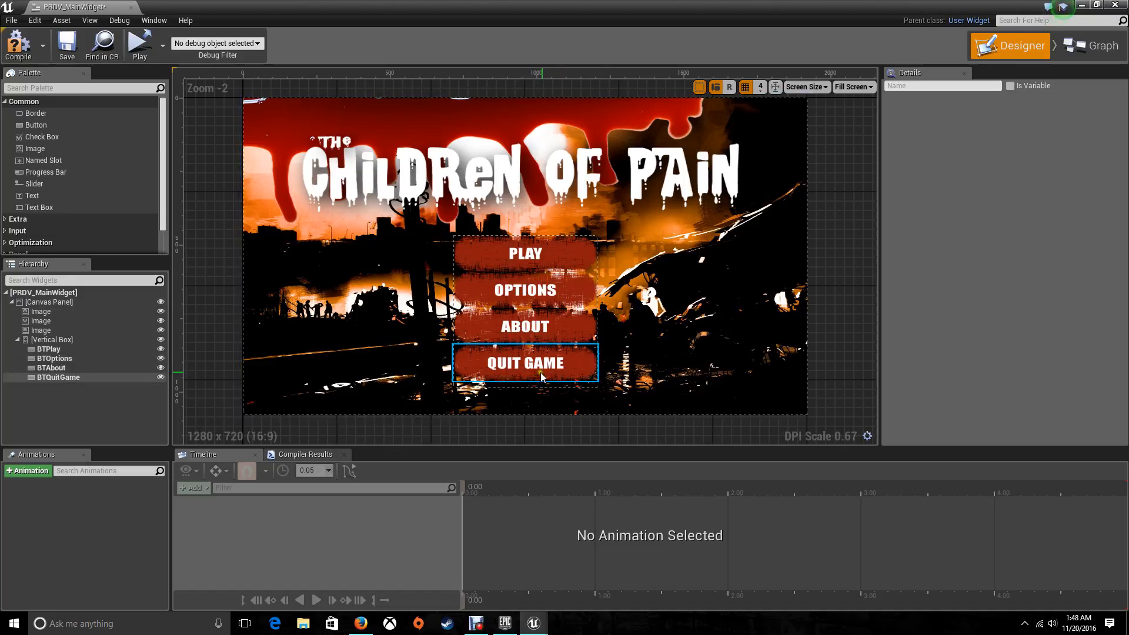
{"action": "left_click", "coordinate": [525, 363]}
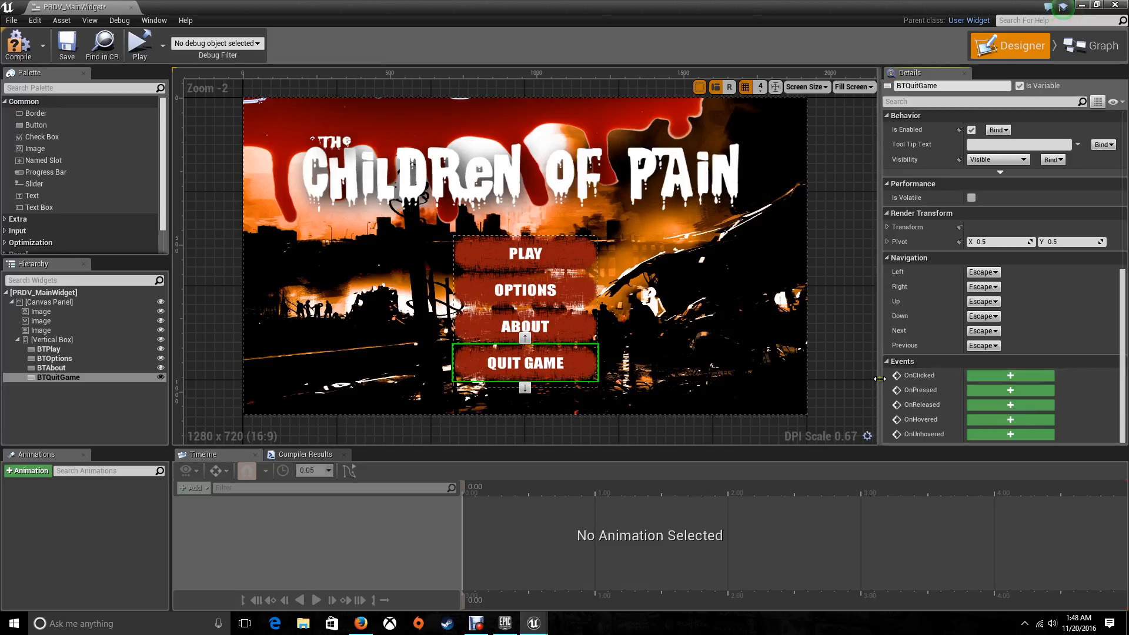
{"action": "left_click", "coordinate": [1091, 46]}
{"action": "type", "text": "quit"}
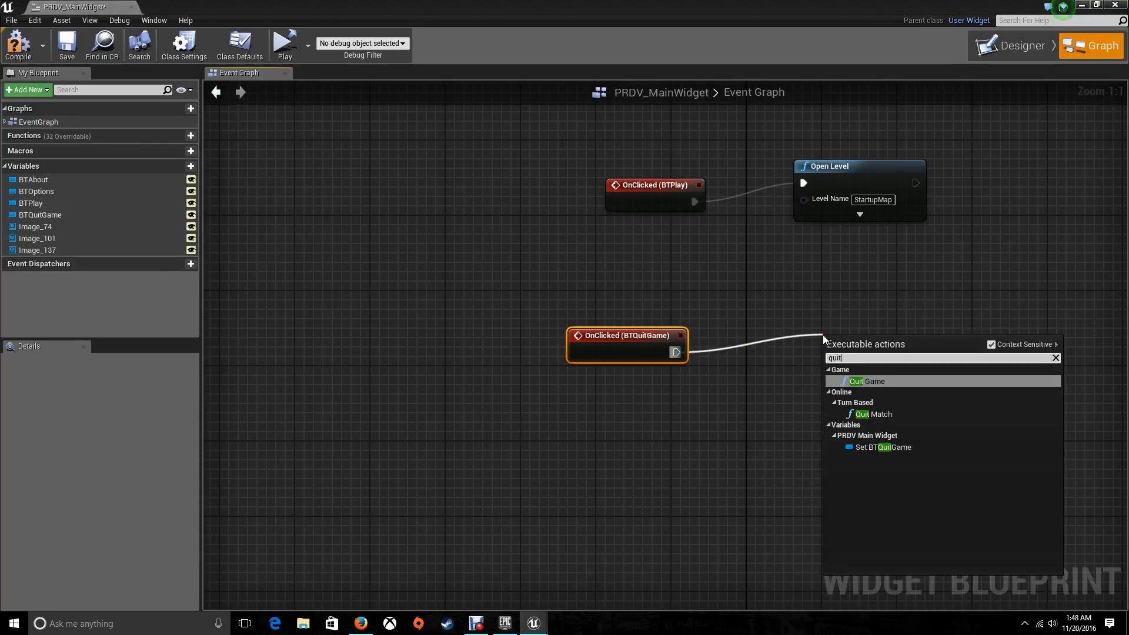
Step: Wire a Quit Game node to the OnClicked (BTQuitGame) event
{"action": "left_click", "coordinate": [867, 381]}
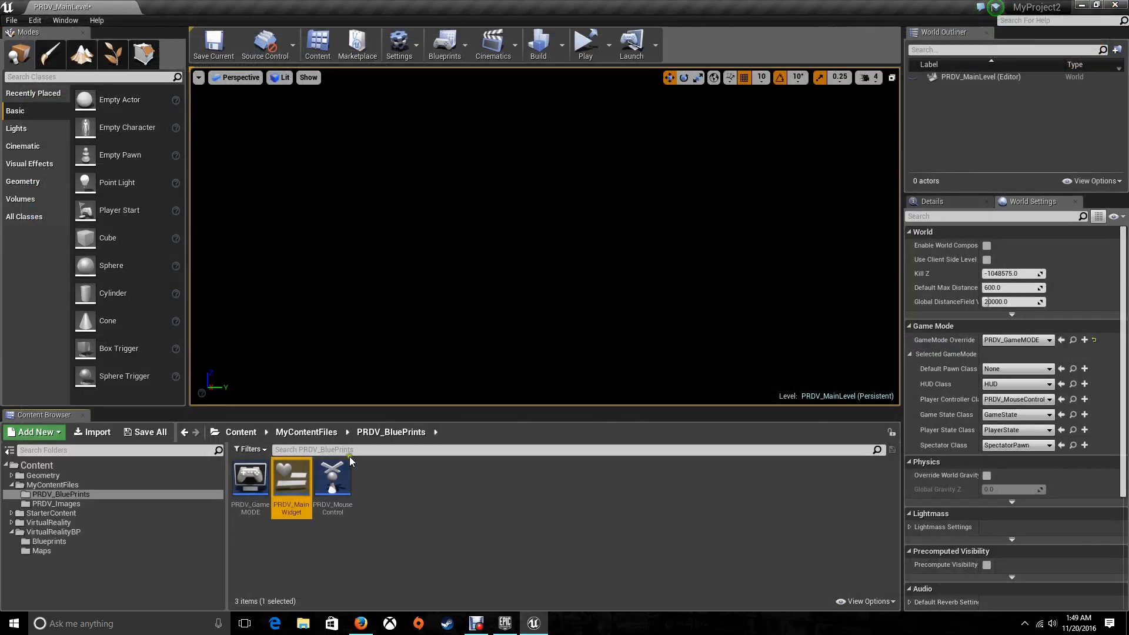
{"action": "mouse_move", "coordinate": [395, 507]}
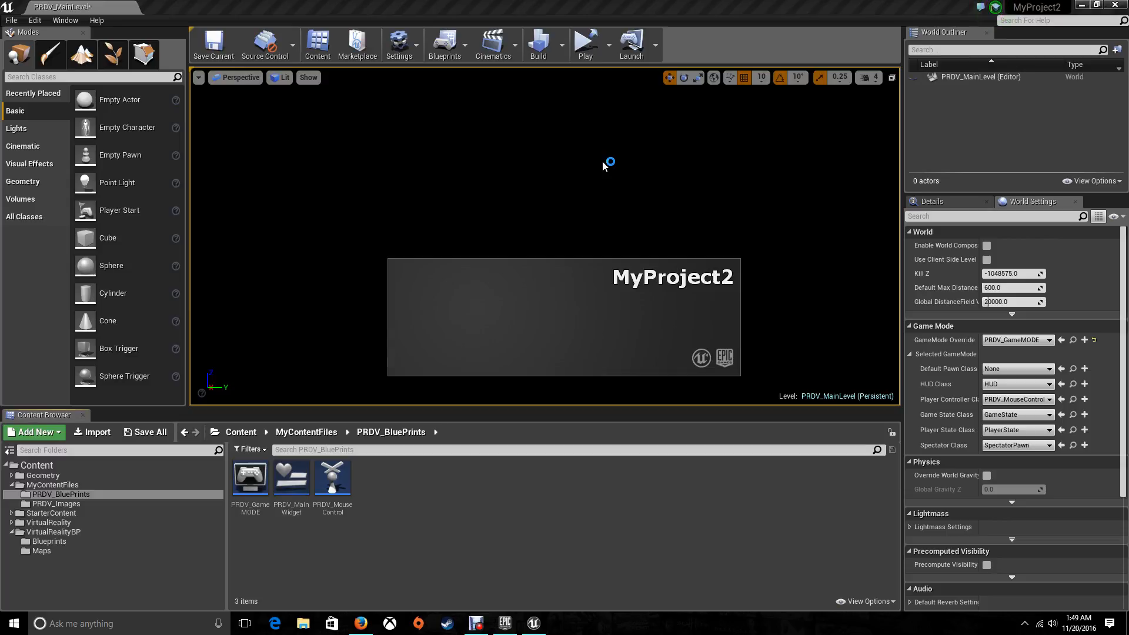
Step: Run the standalone game and use QUIT GAME on the Children of Pain menu to exit
{"action": "left_click", "coordinate": [585, 40]}
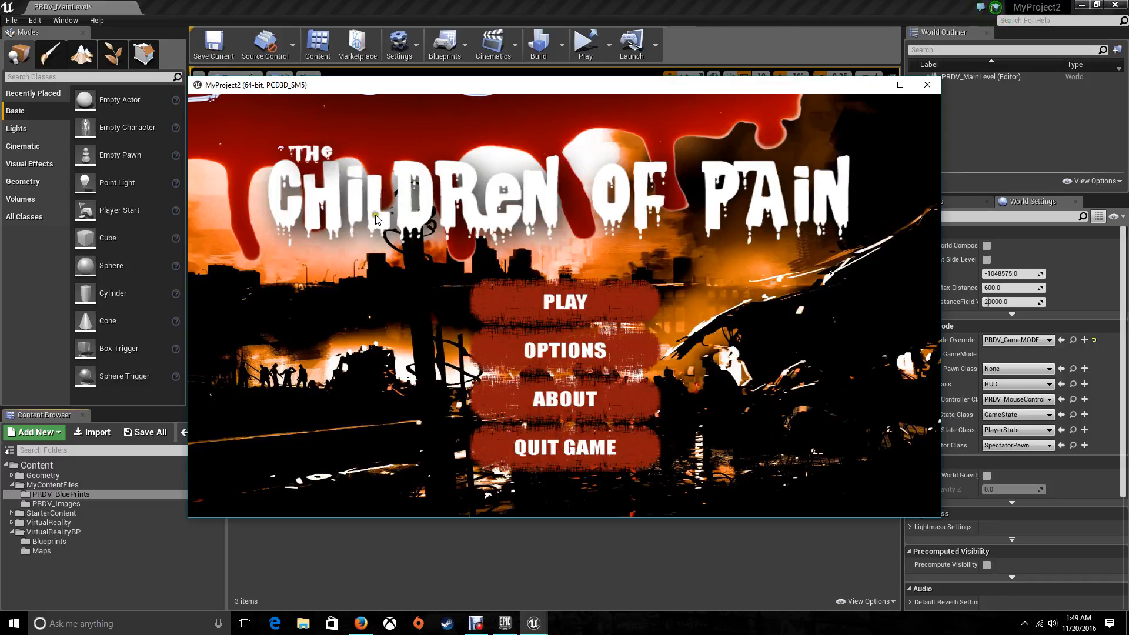
{"action": "mouse_move", "coordinate": [574, 322]}
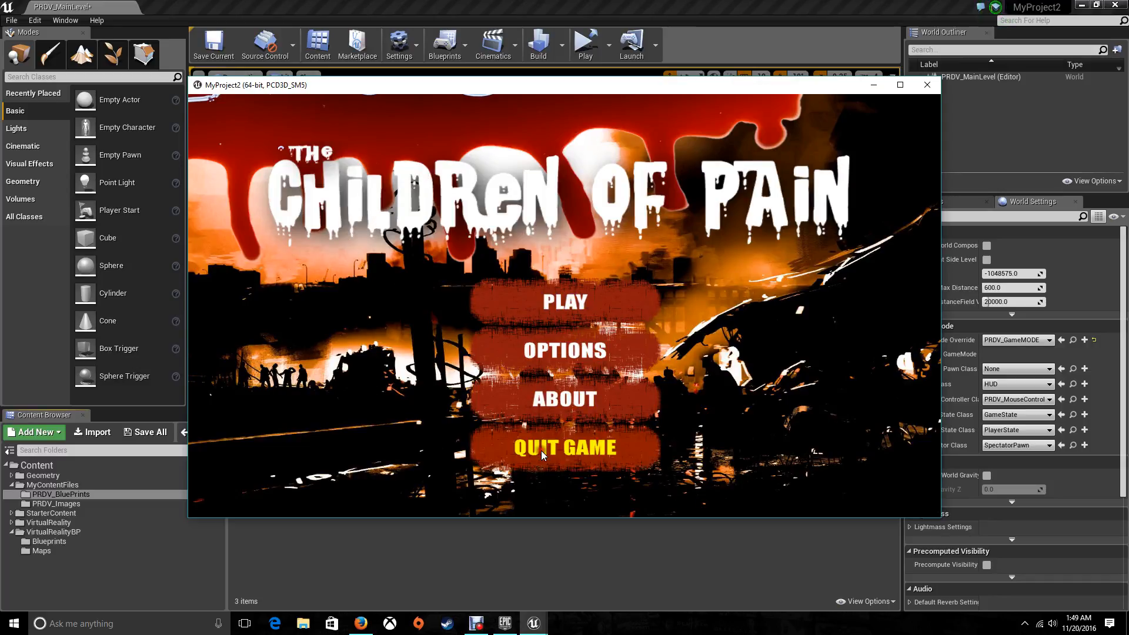
{"action": "left_click", "coordinate": [565, 447]}
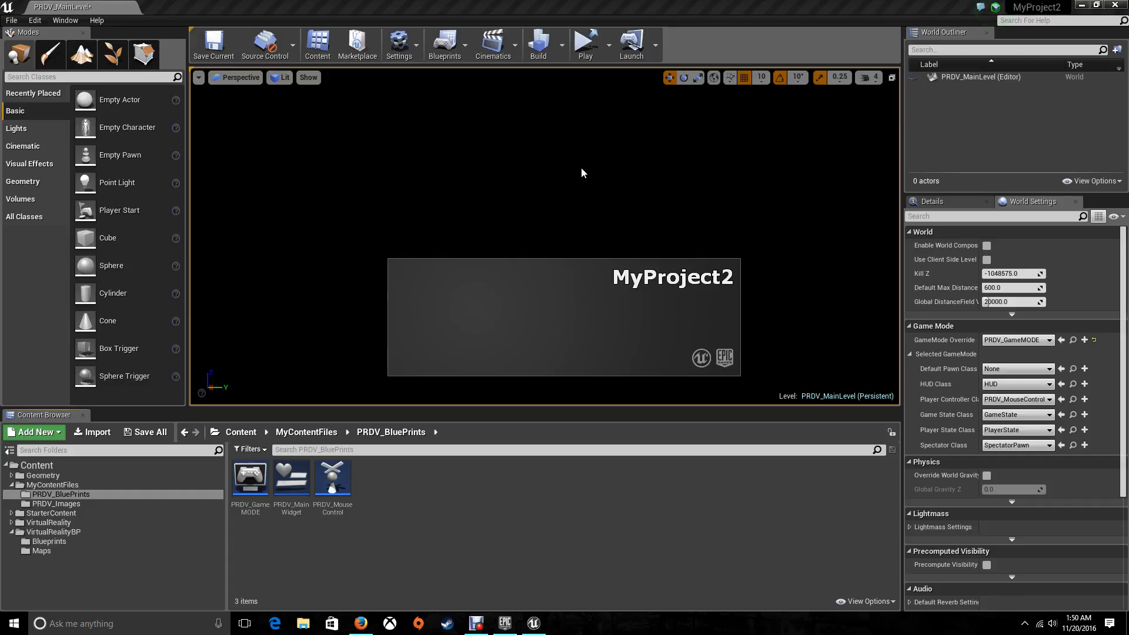
Step: In the relaunched game, use PLAY on the test menu, returning to the level editor
{"action": "left_click", "coordinate": [585, 40]}
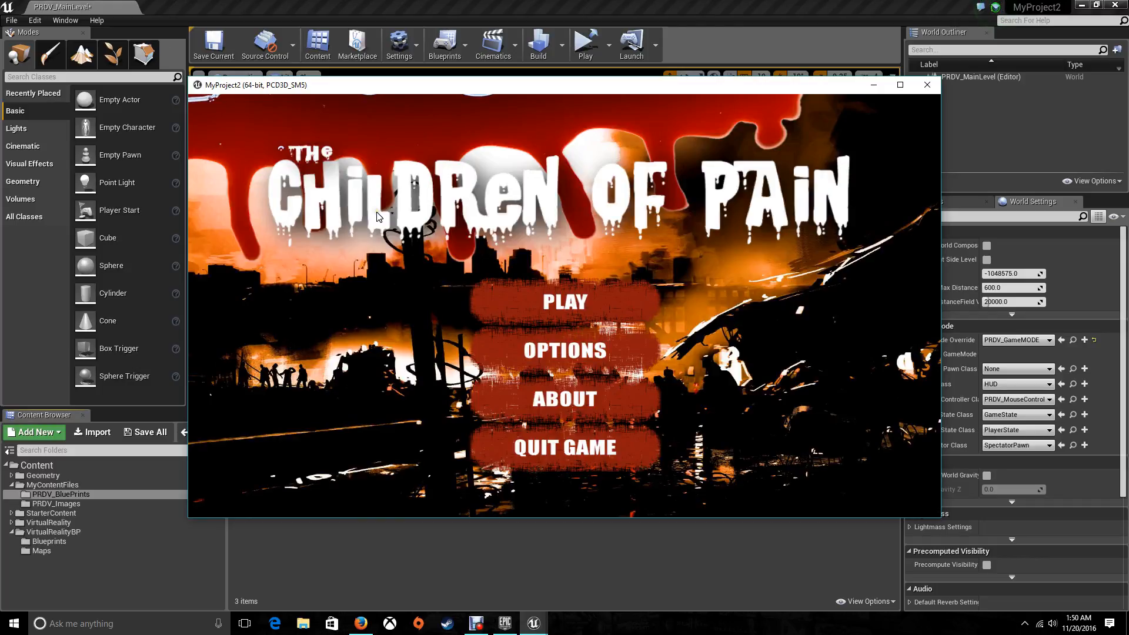
{"action": "mouse_move", "coordinate": [566, 303]}
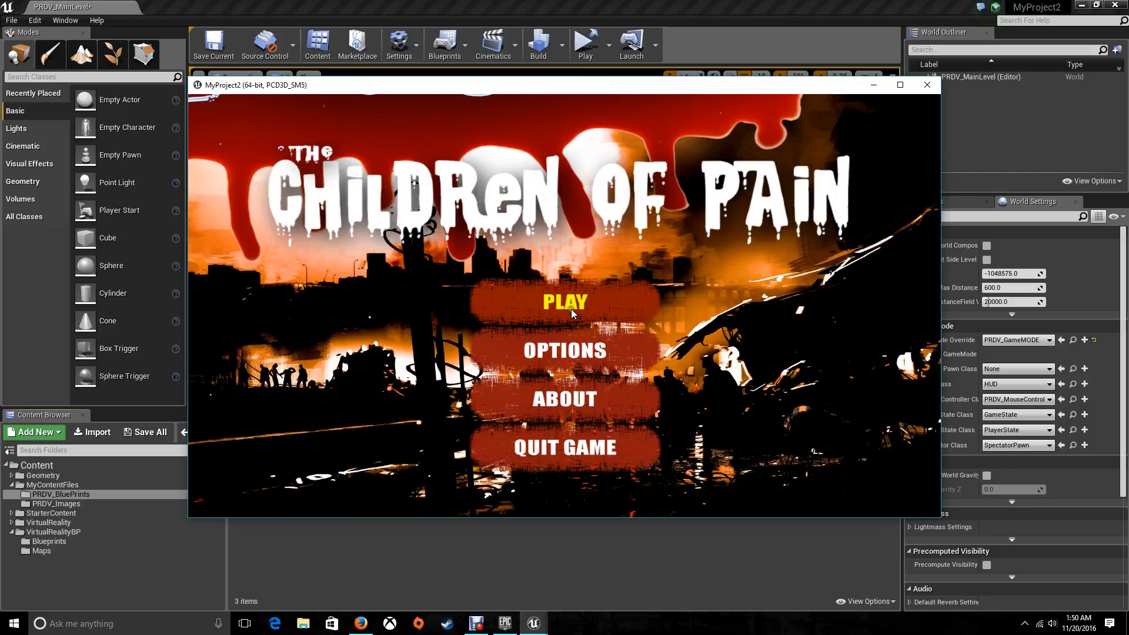
{"action": "mouse_move", "coordinate": [552, 310]}
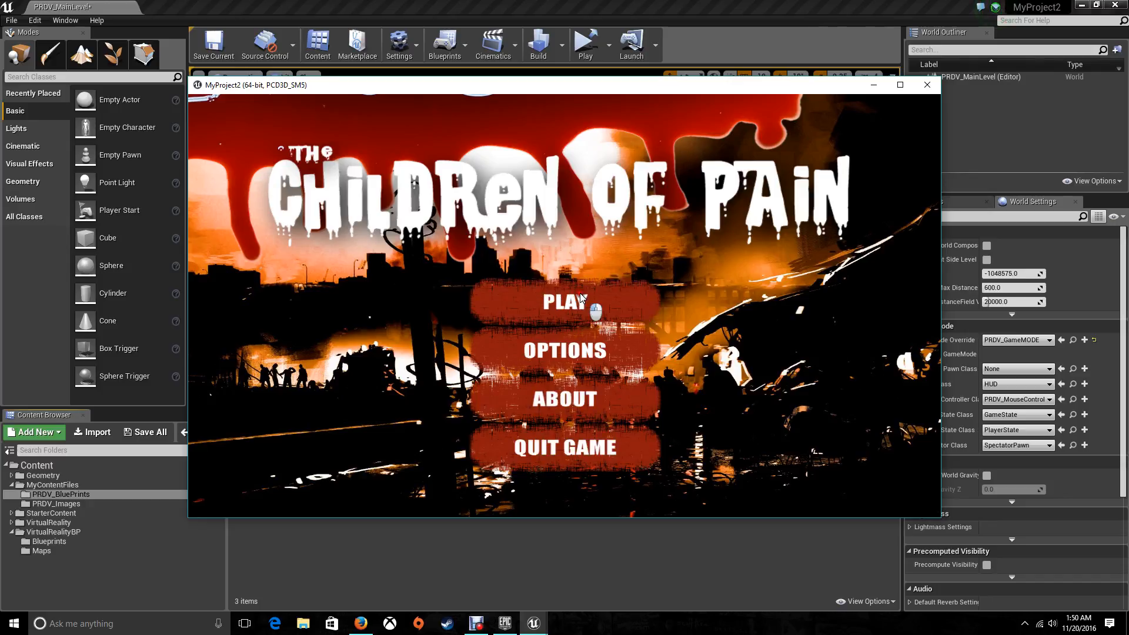
{"action": "left_click", "coordinate": [926, 85]}
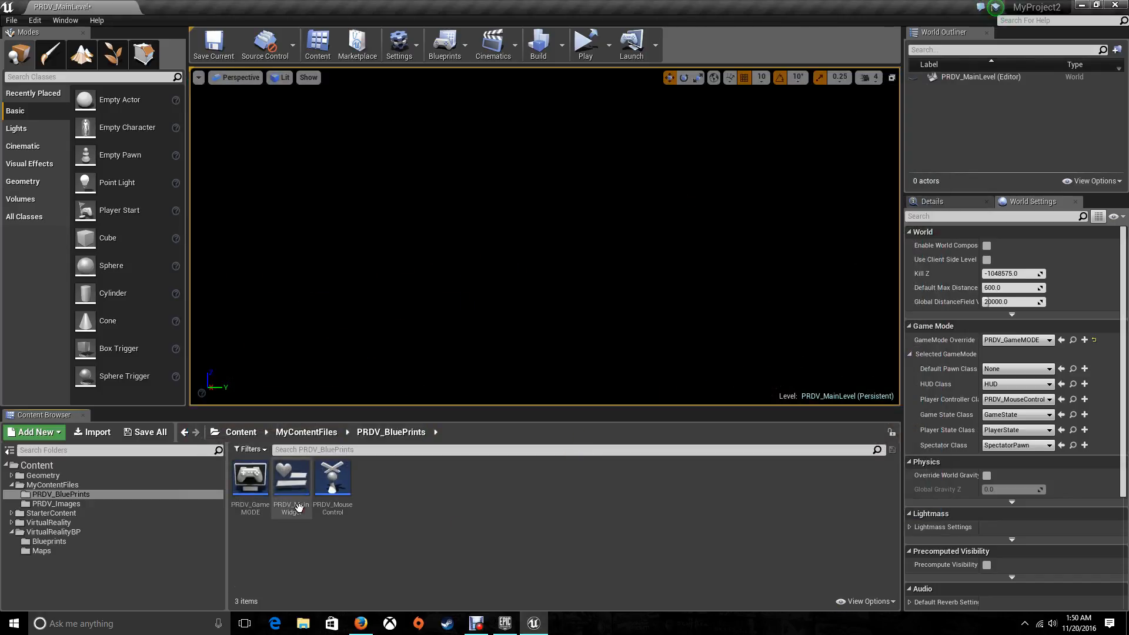
{"action": "left_click", "coordinate": [53, 531]}
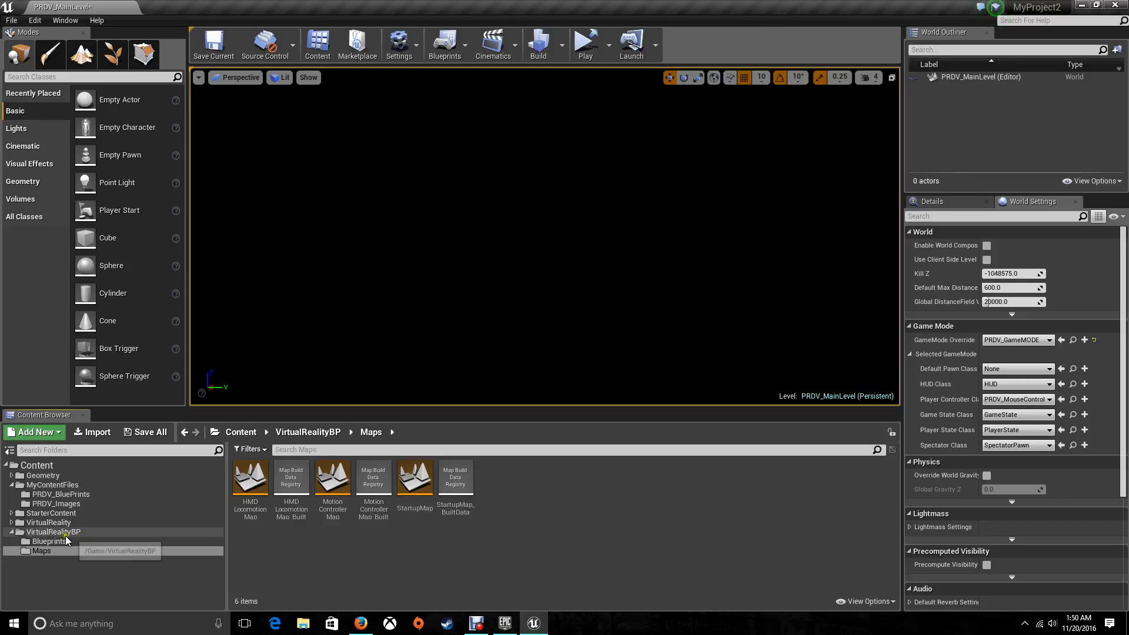
{"action": "left_click", "coordinate": [53, 485]}
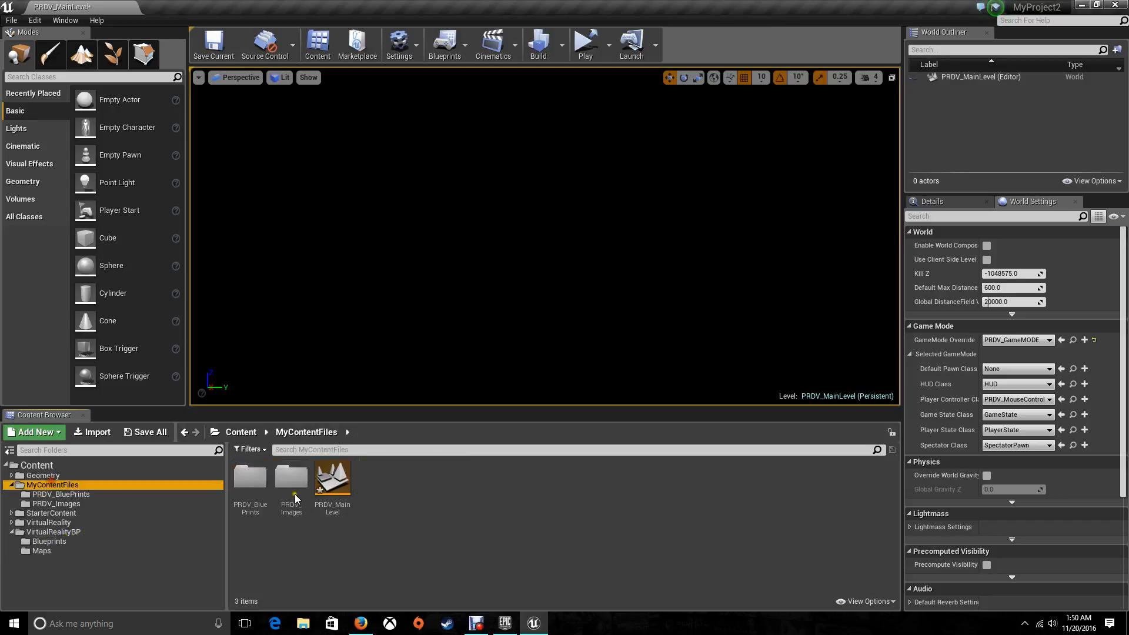
{"action": "double_click", "coordinate": [291, 477]}
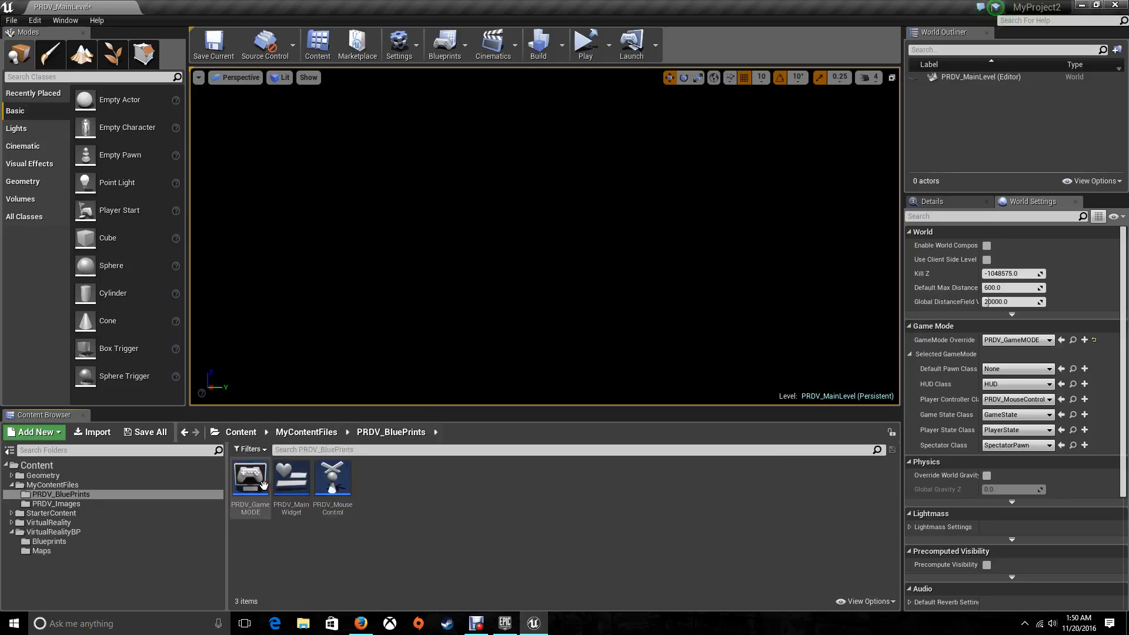
{"action": "double_click", "coordinate": [291, 476]}
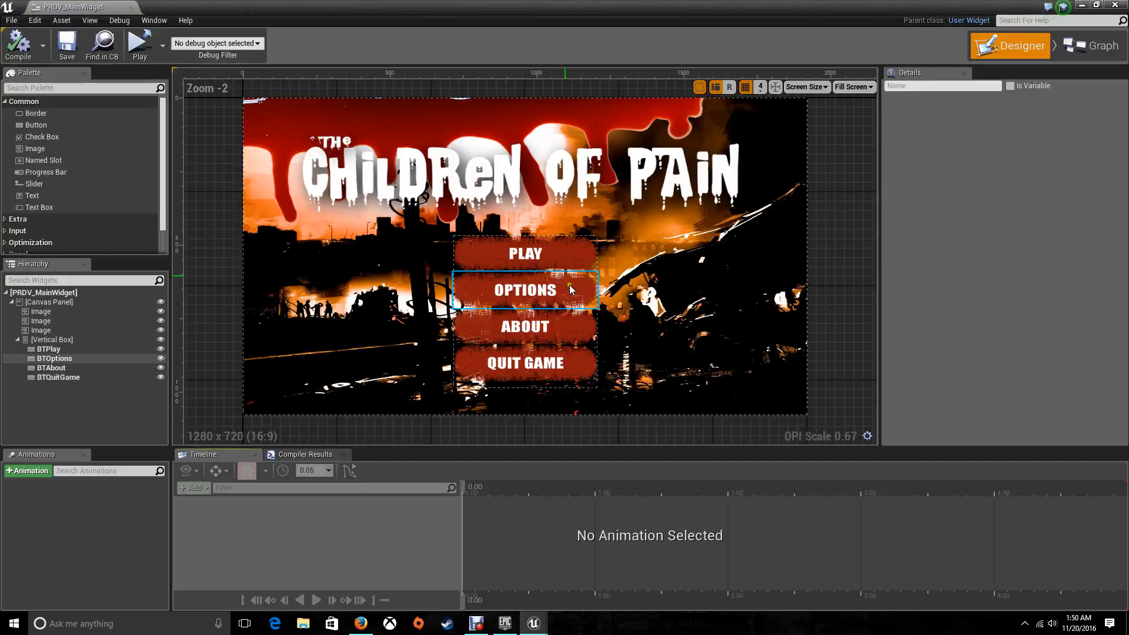
{"action": "left_click", "coordinate": [1089, 46]}
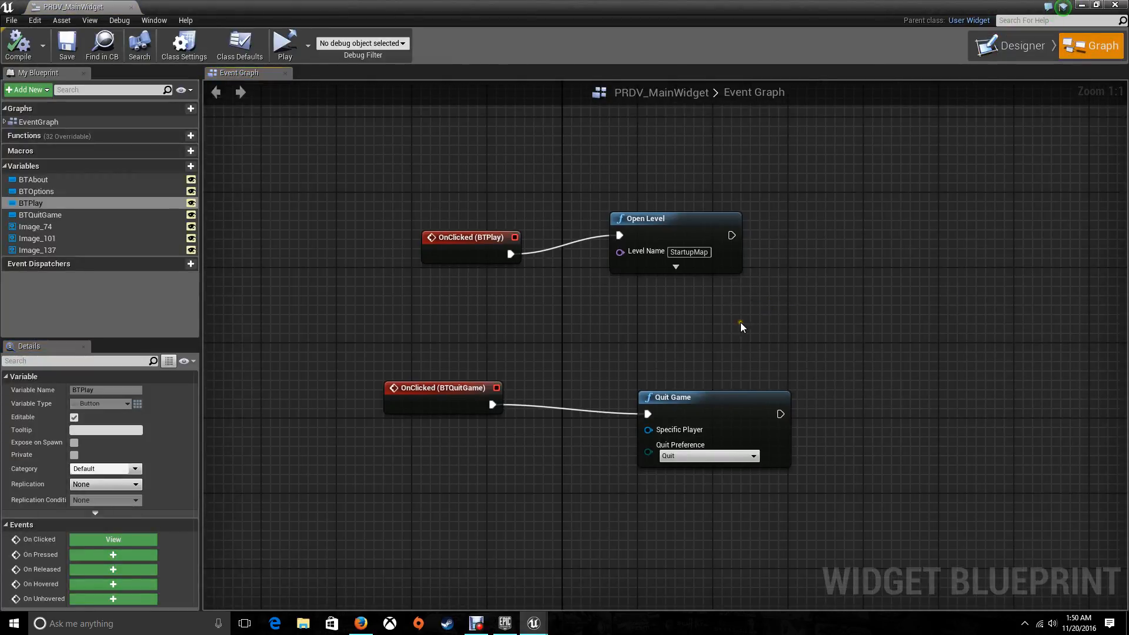
{"action": "mouse_move", "coordinate": [690, 232]}
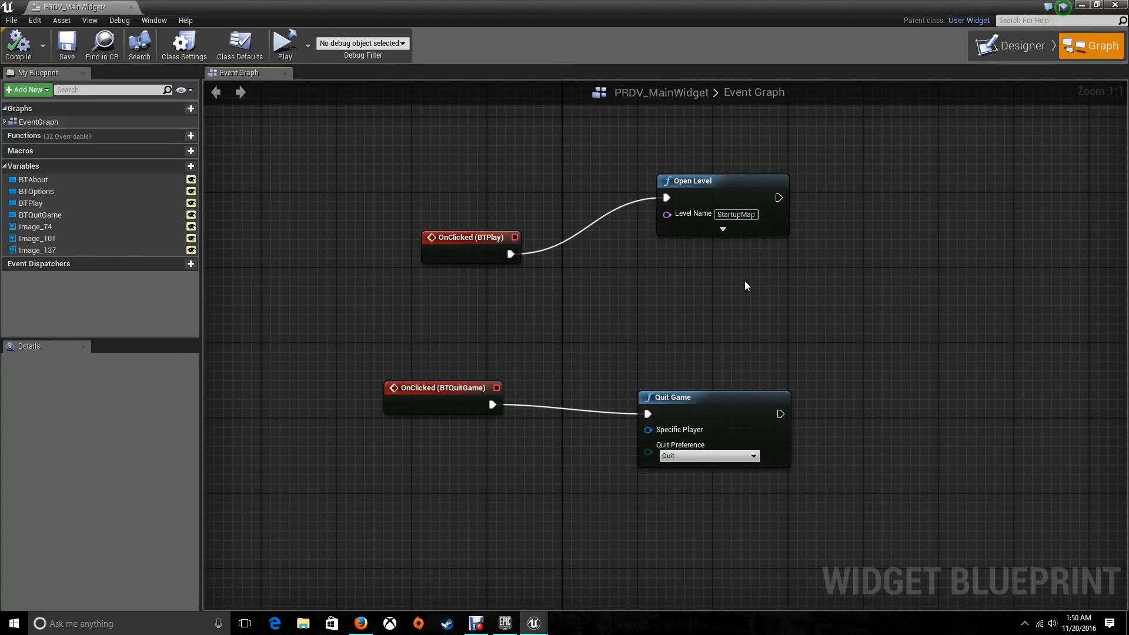
{"action": "mouse_move", "coordinate": [531, 239]}
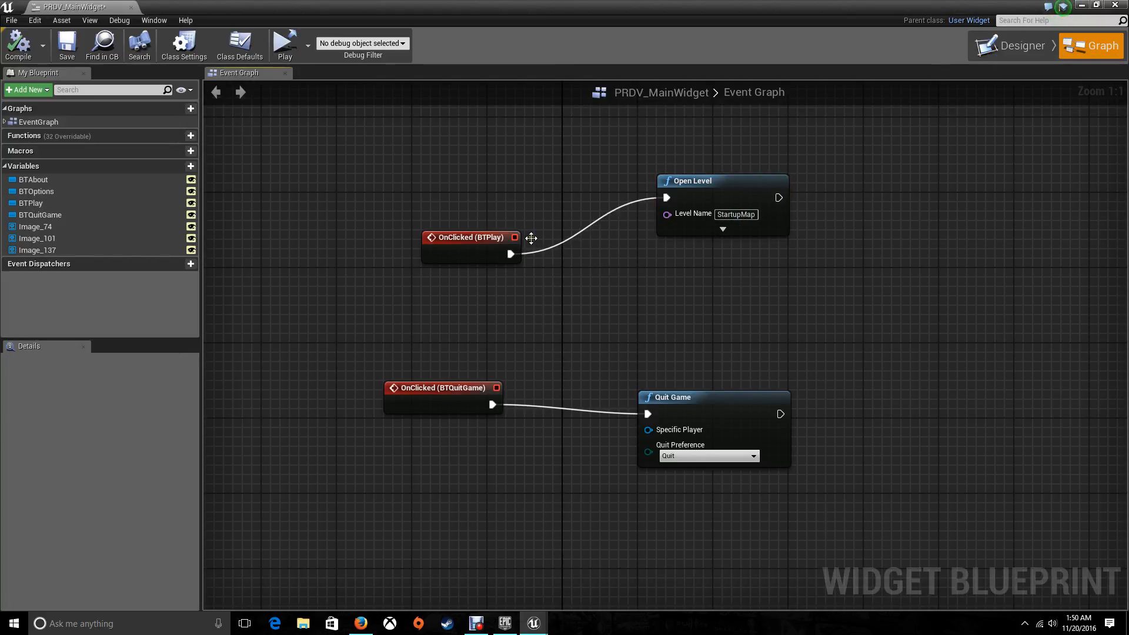
{"action": "left_click_drag", "start_coordinate": [470, 236], "coordinate": [423, 227]}
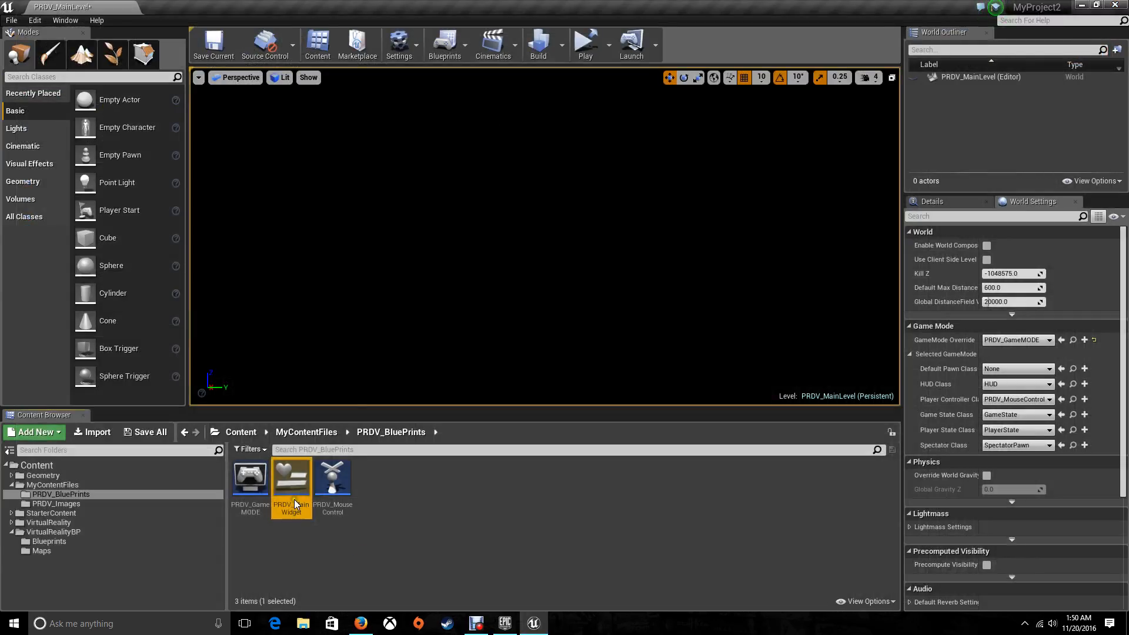
Step: Reopen PRDV_MainLevel and run it as a standalone game showing the Children of Pain menu
{"action": "double_click", "coordinate": [414, 477]}
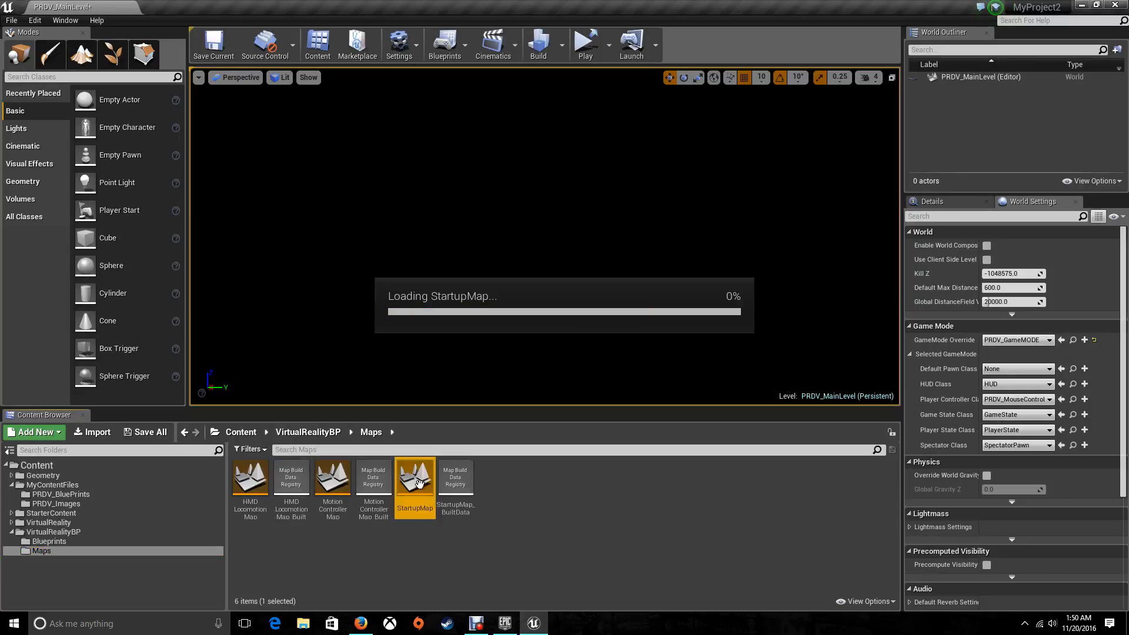
{"action": "double_click", "coordinate": [414, 478]}
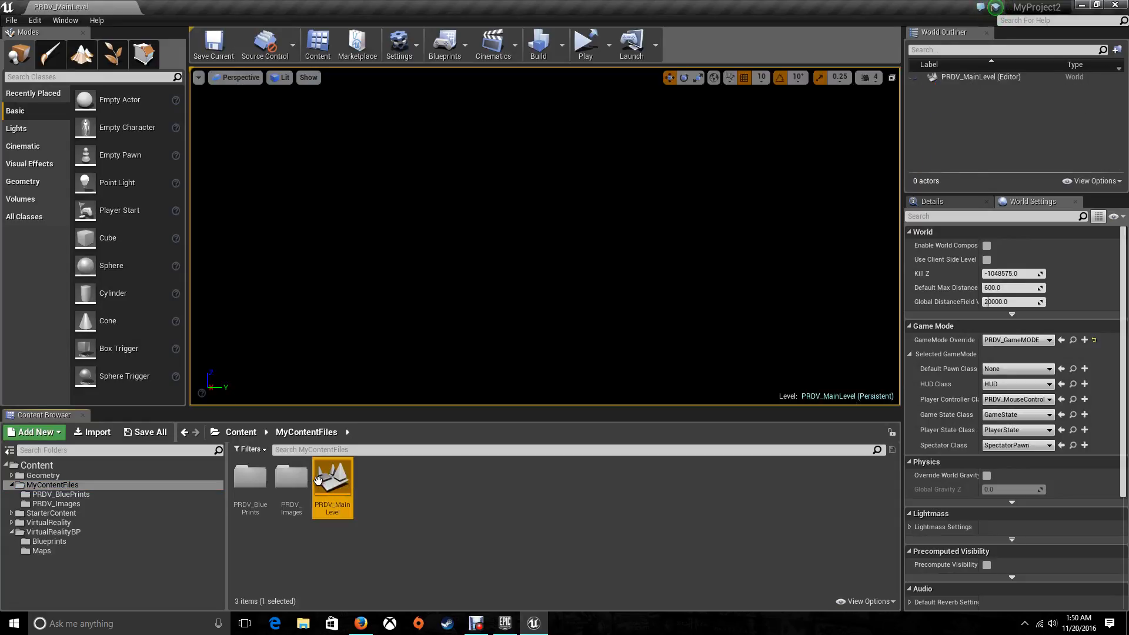
{"action": "left_click", "coordinate": [11, 20]}
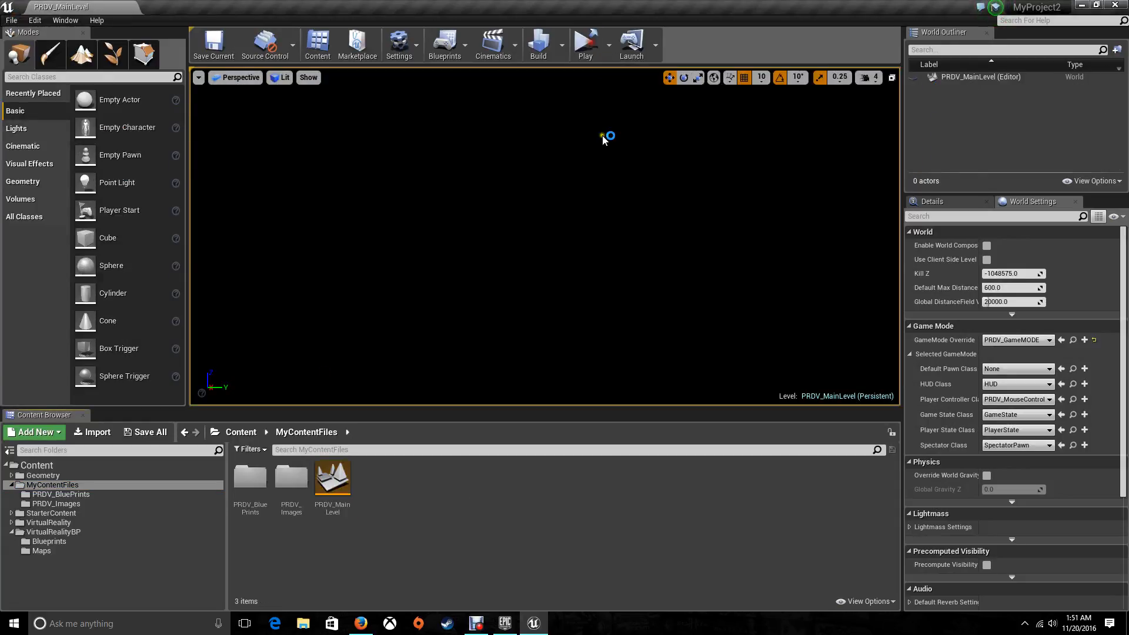
{"action": "mouse_move", "coordinate": [563, 300]}
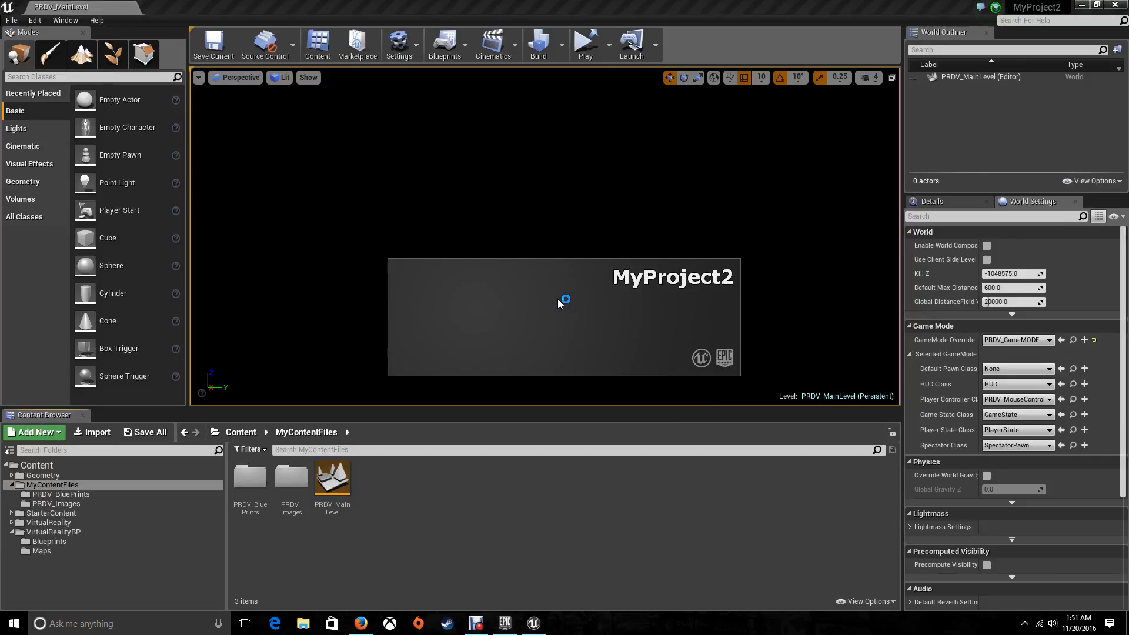
{"action": "mouse_move", "coordinate": [563, 351]}
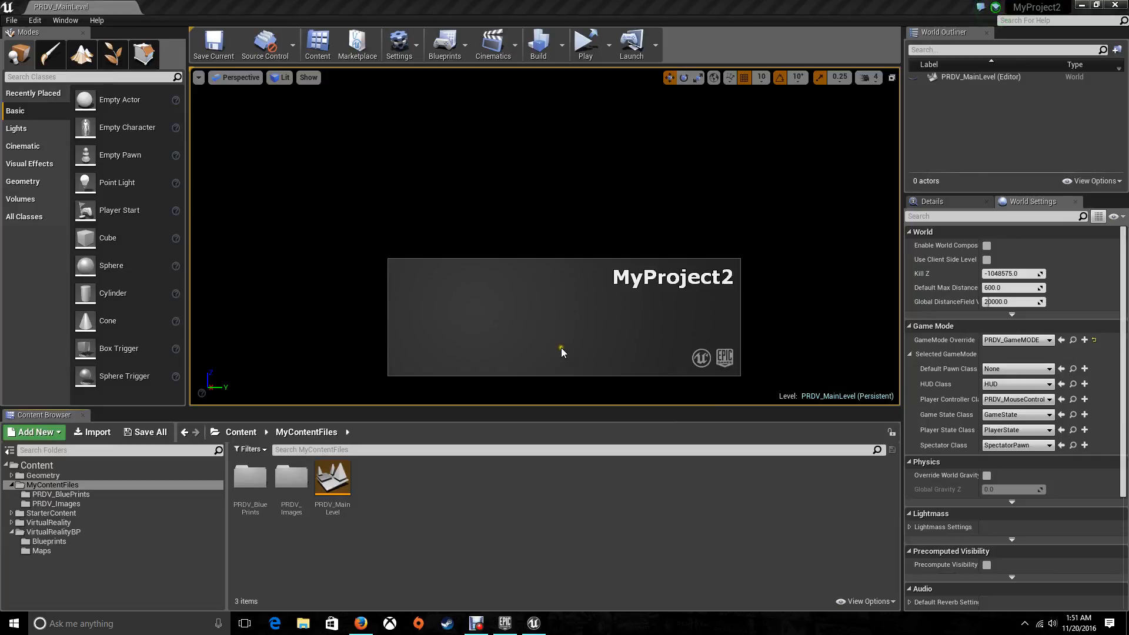
{"action": "left_click", "coordinate": [585, 40]}
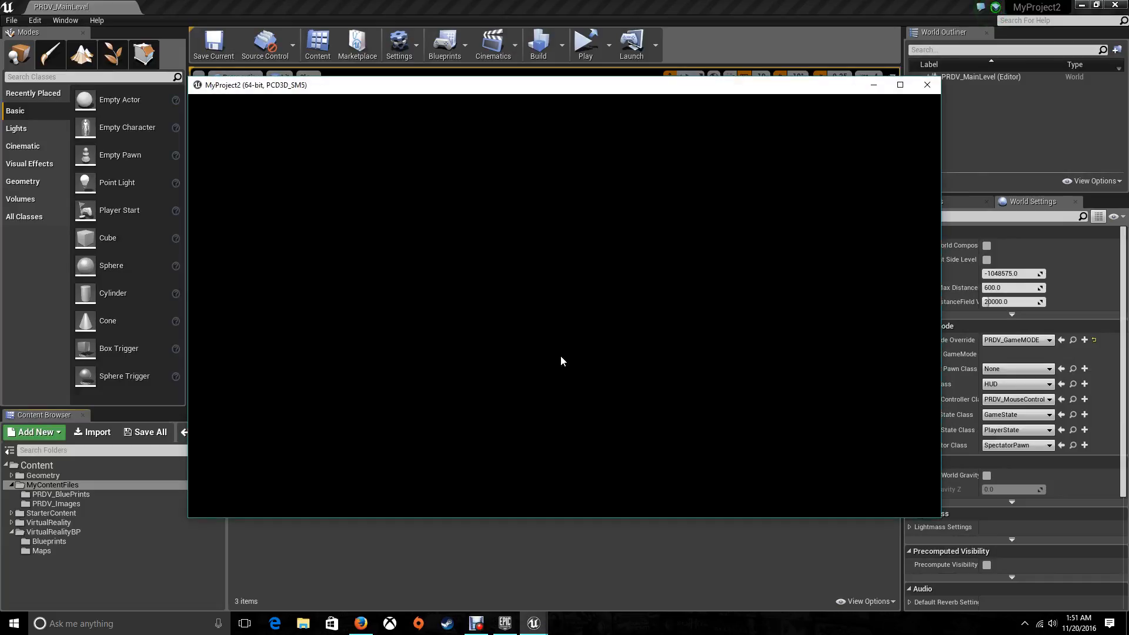
{"action": "mouse_move", "coordinate": [574, 389]}
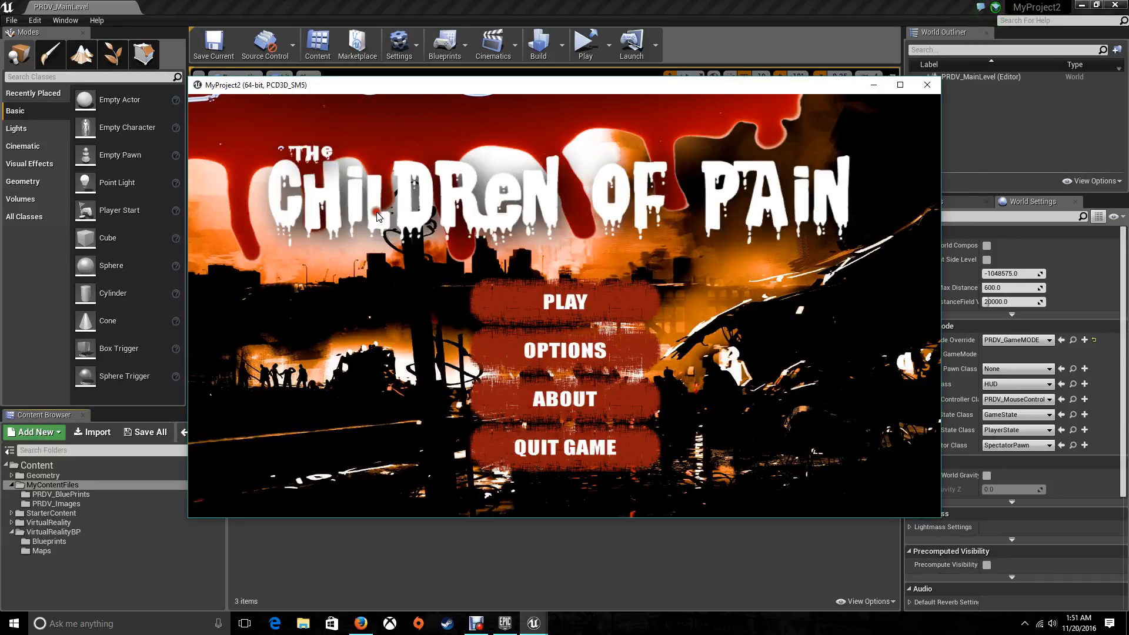
{"action": "mouse_move", "coordinate": [566, 303]}
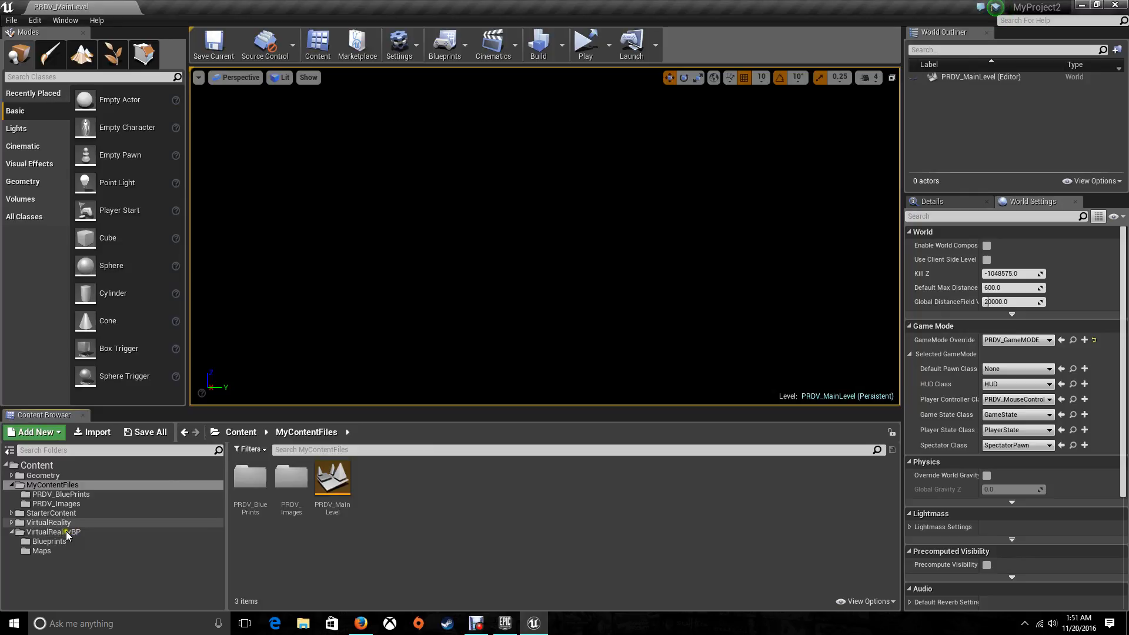
Step: Open StartupMap and set its World Settings GameMode Override to None
{"action": "double_click", "coordinate": [414, 479]}
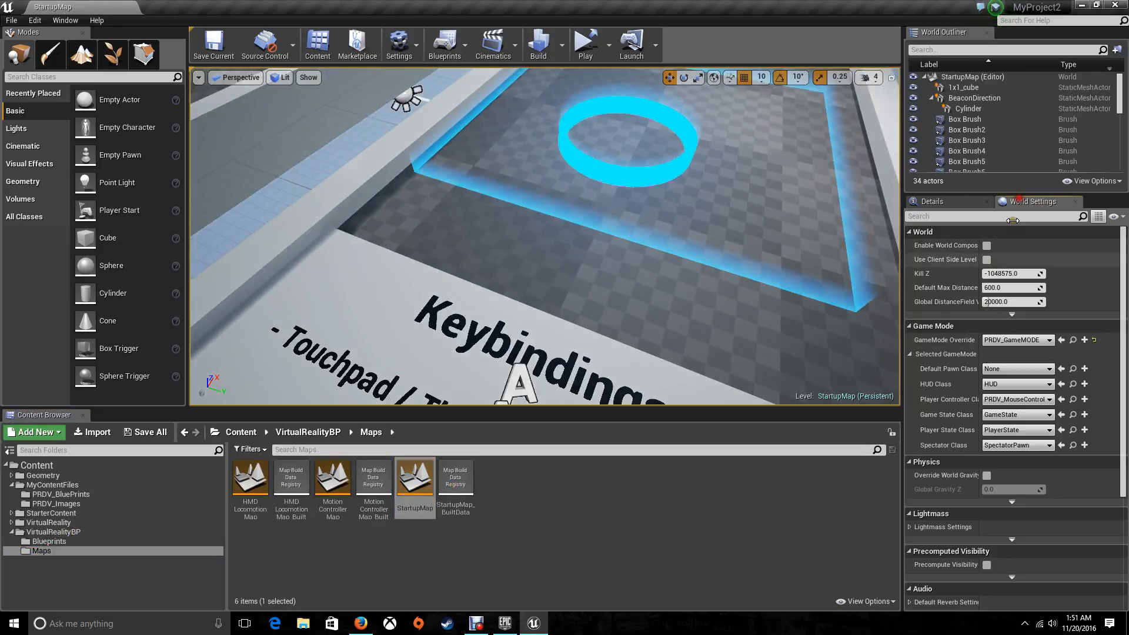
{"action": "left_click", "coordinate": [1017, 339]}
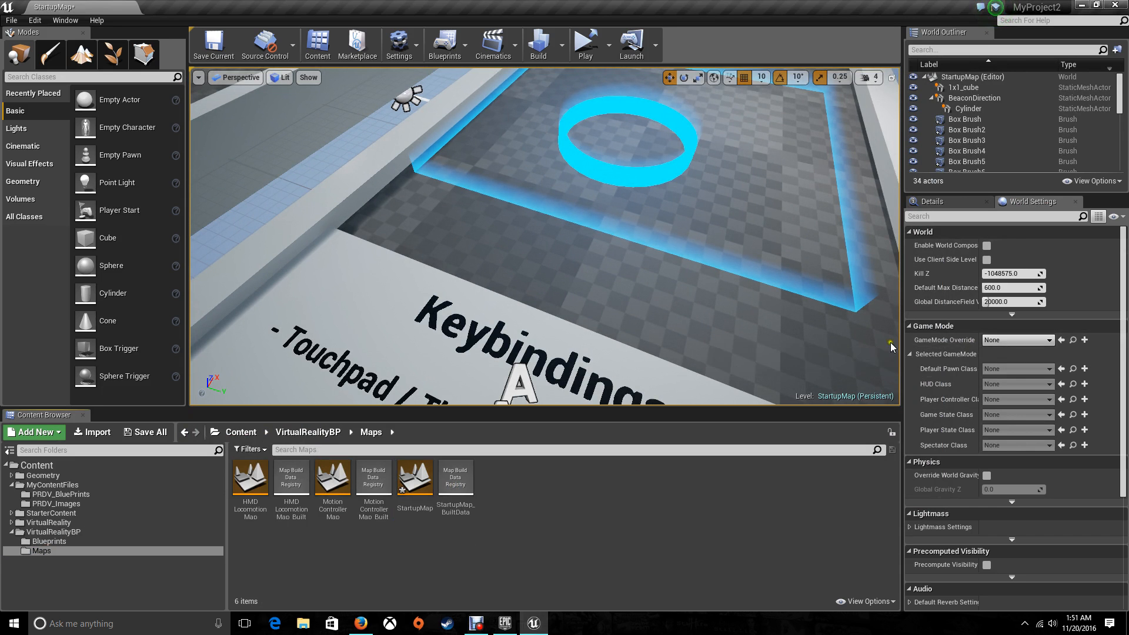
{"action": "mouse_move", "coordinate": [788, 441]}
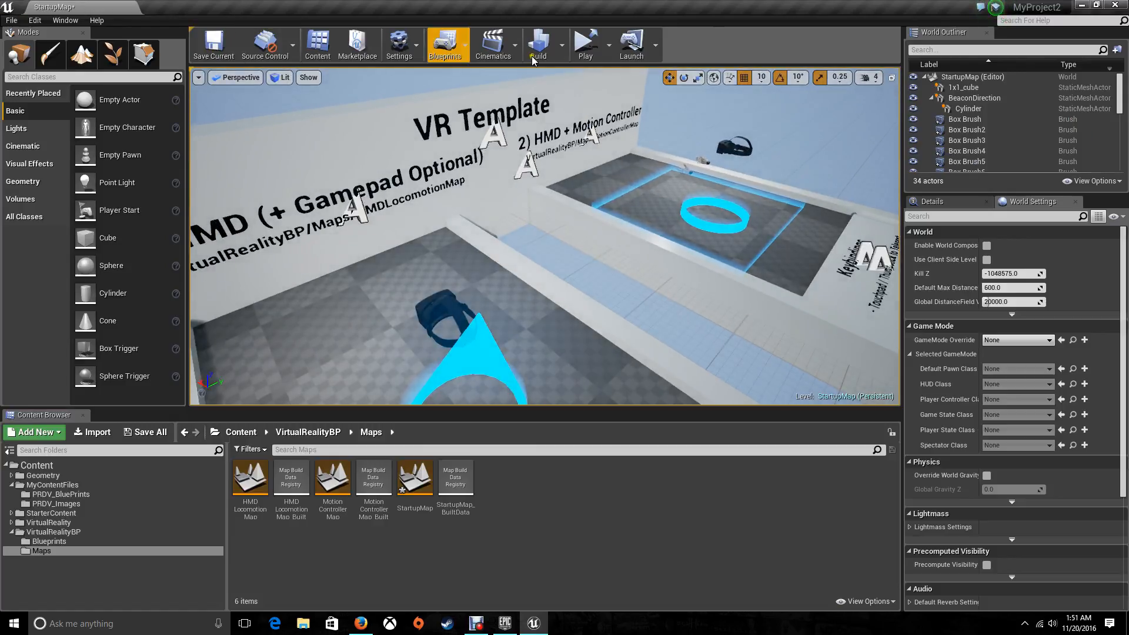
Step: Run StartupMap as a standalone game, then reopen PRDV_MainLevel for another launch
{"action": "left_click", "coordinate": [213, 45]}
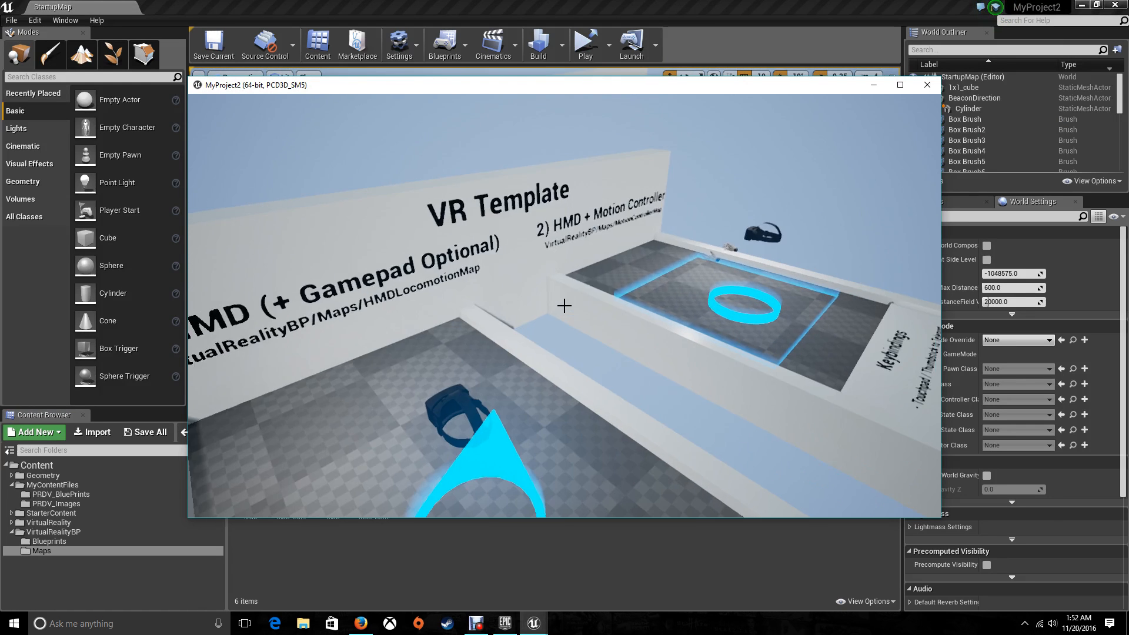
{"action": "left_click", "coordinate": [12, 623]}
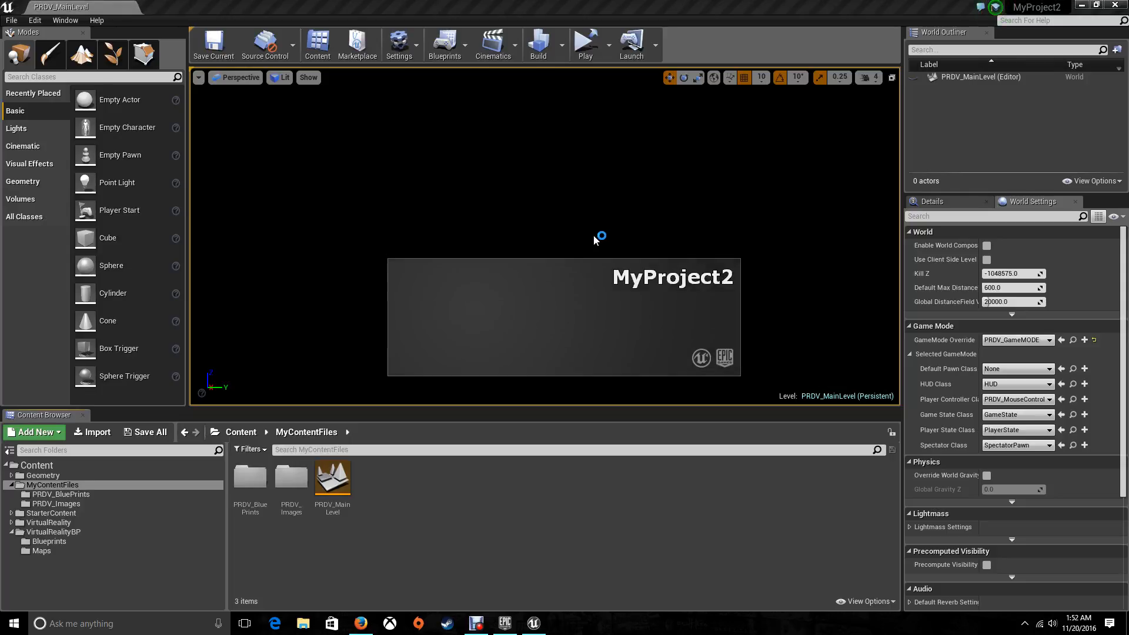
Step: Use PLAY on the Children of Pain menu to load the StartupMap level in-game
{"action": "left_click", "coordinate": [584, 40]}
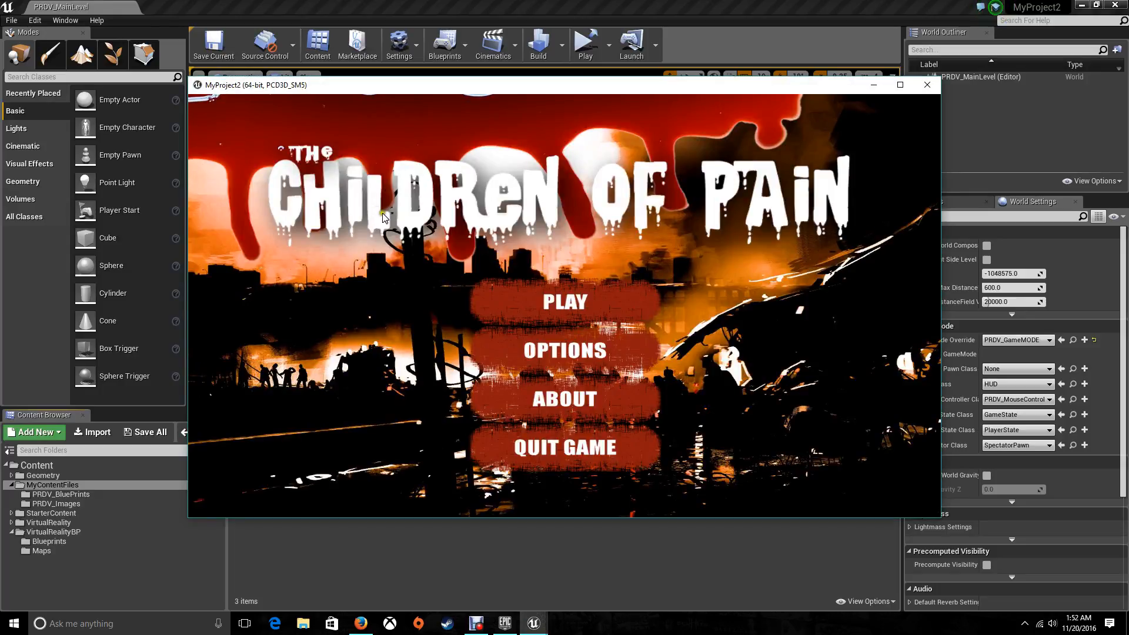
{"action": "left_click", "coordinate": [563, 302]}
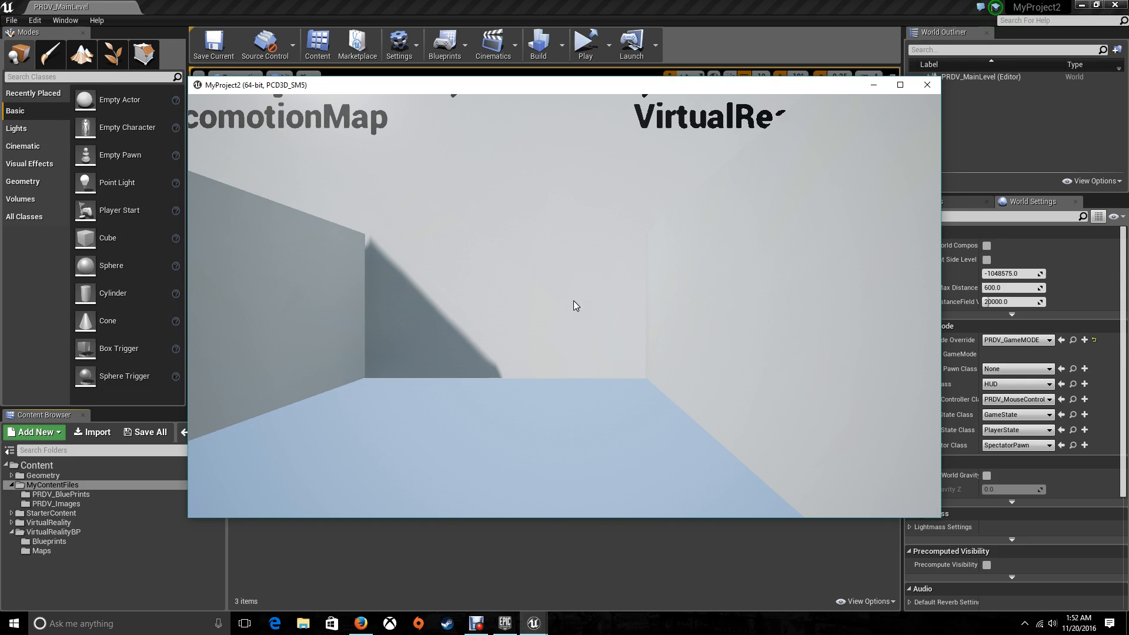